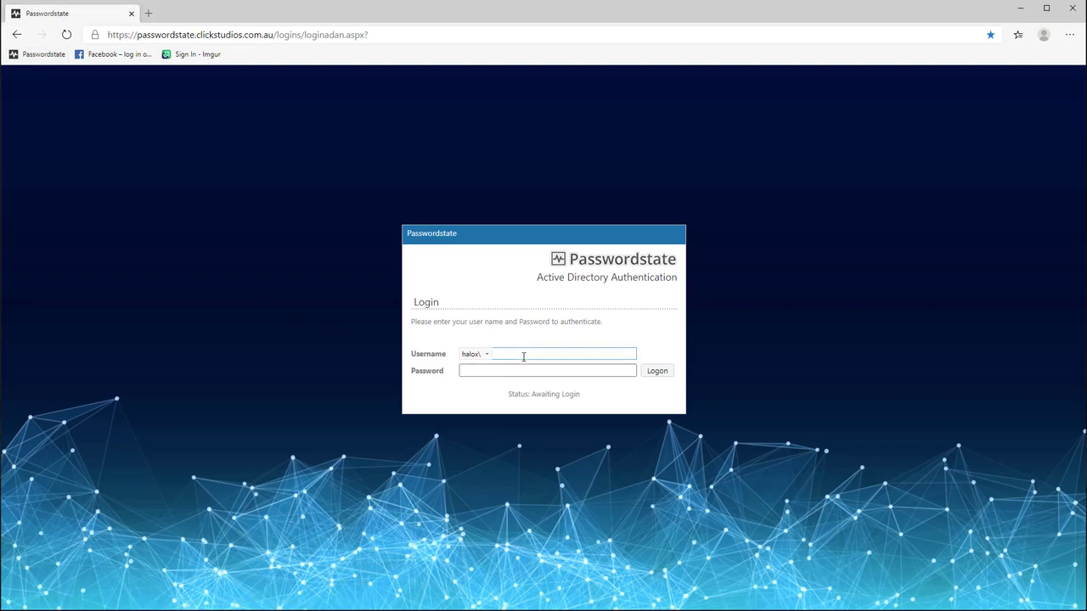
Step: Log in to Passwordstate with the jblog domain account
{"action": "type", "text": "jblog"}
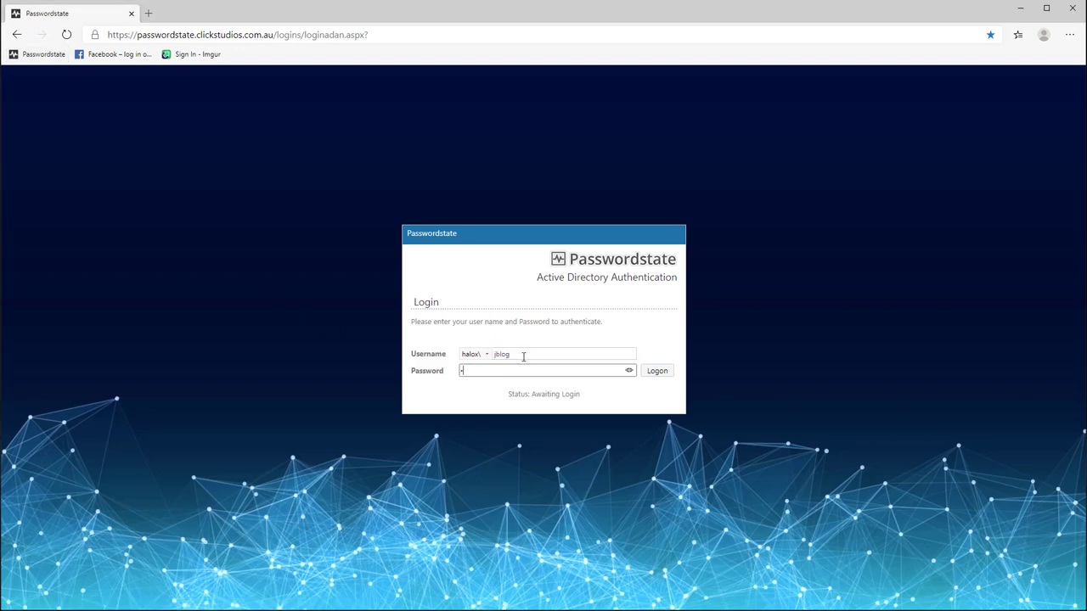
{"action": "left_click", "coordinate": [656, 370]}
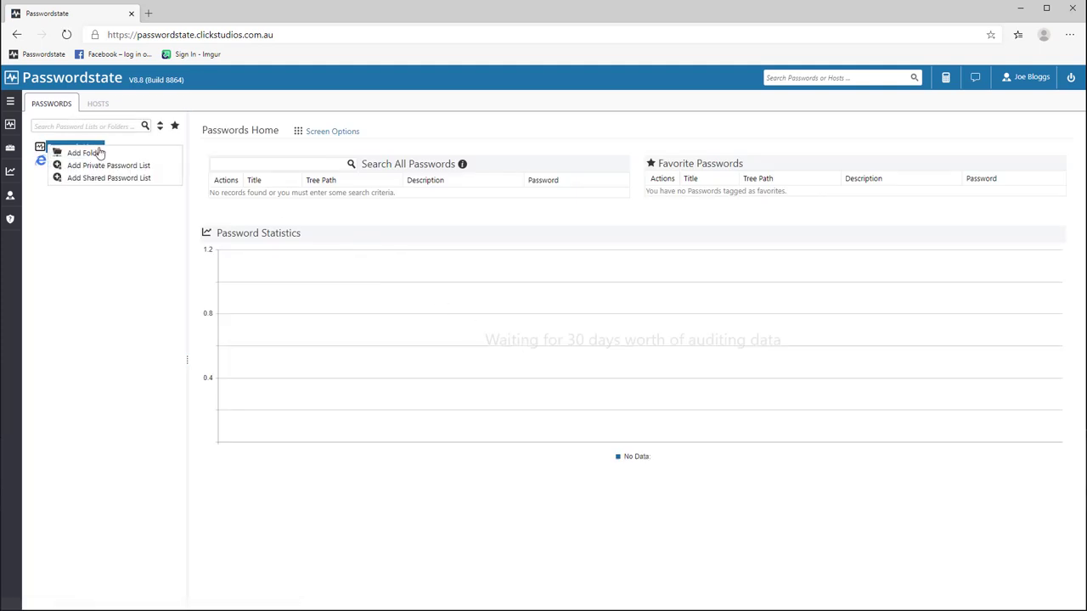
Step: Start a new private password list named 'my Private Website Passwords'
{"action": "left_click", "coordinate": [108, 166]}
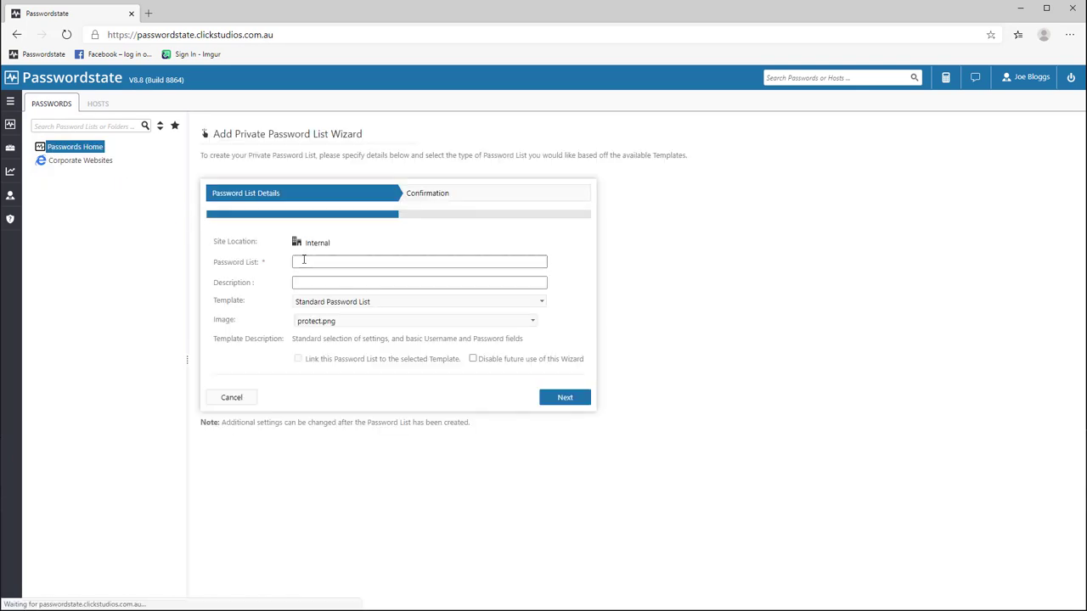
{"action": "type", "text": "my Priv"}
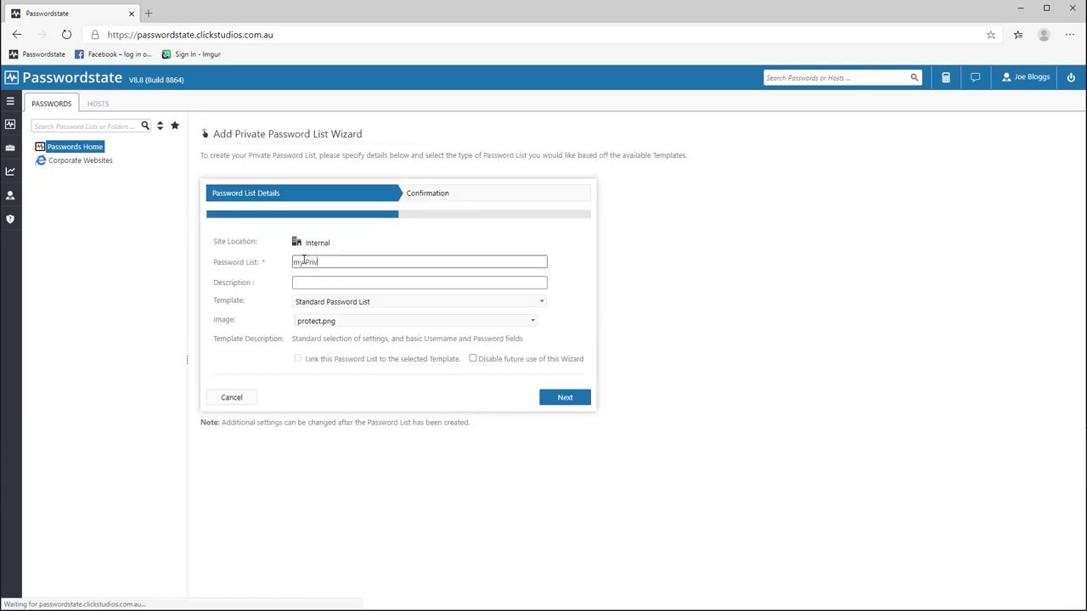
{"action": "type", "text": "Private We"}
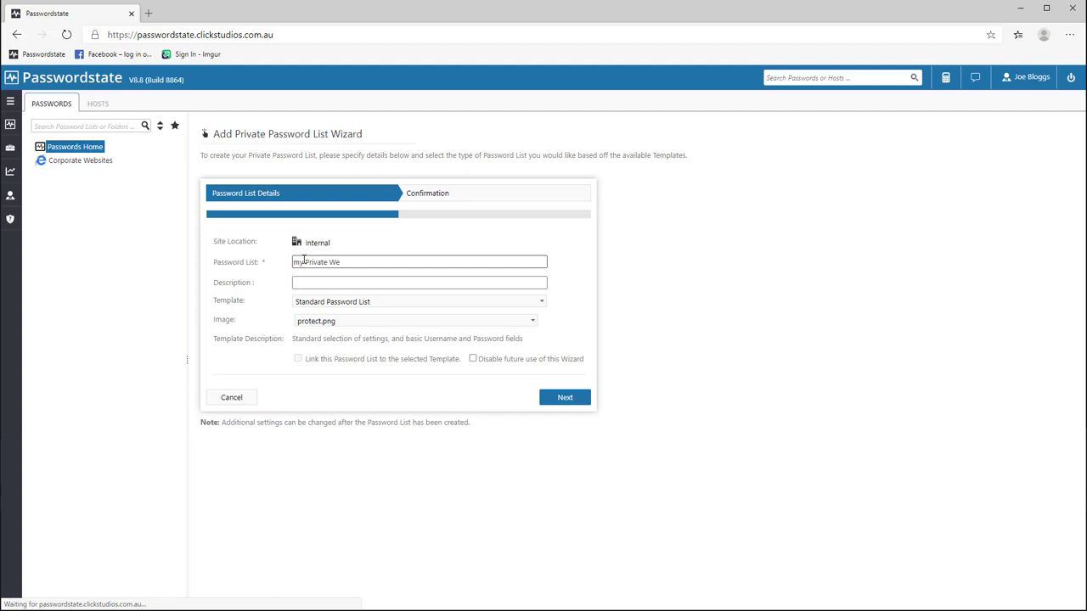
{"action": "type", "text": "bsite Passwords"}
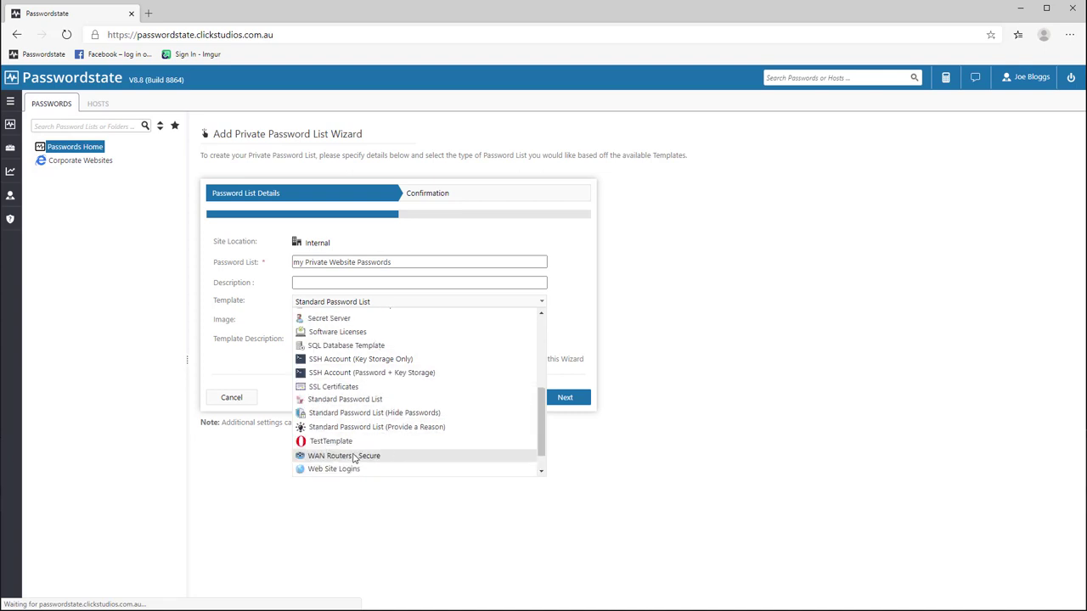
Step: Base the list on the Web Site Logins template and finish creating it
{"action": "left_click", "coordinate": [334, 468]}
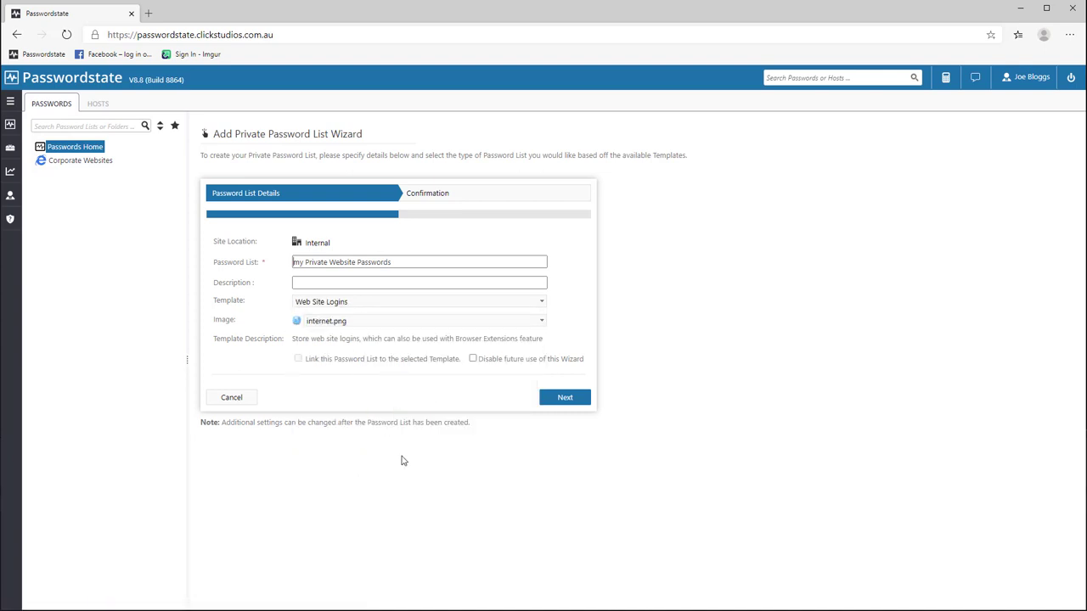
{"action": "mouse_move", "coordinate": [564, 398]}
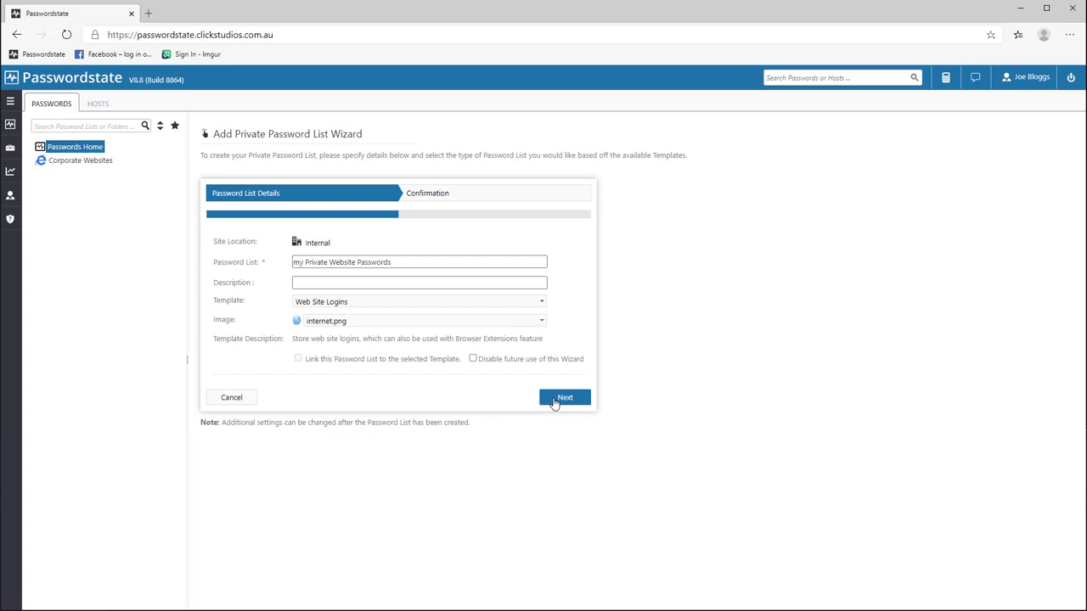
{"action": "left_click", "coordinate": [565, 398]}
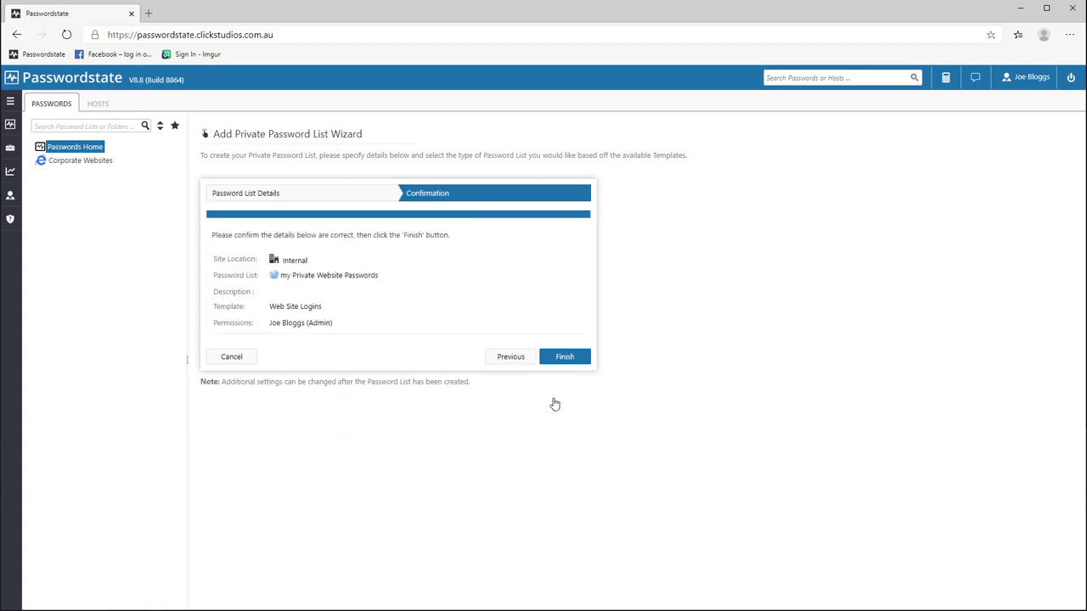
{"action": "left_click", "coordinate": [565, 356]}
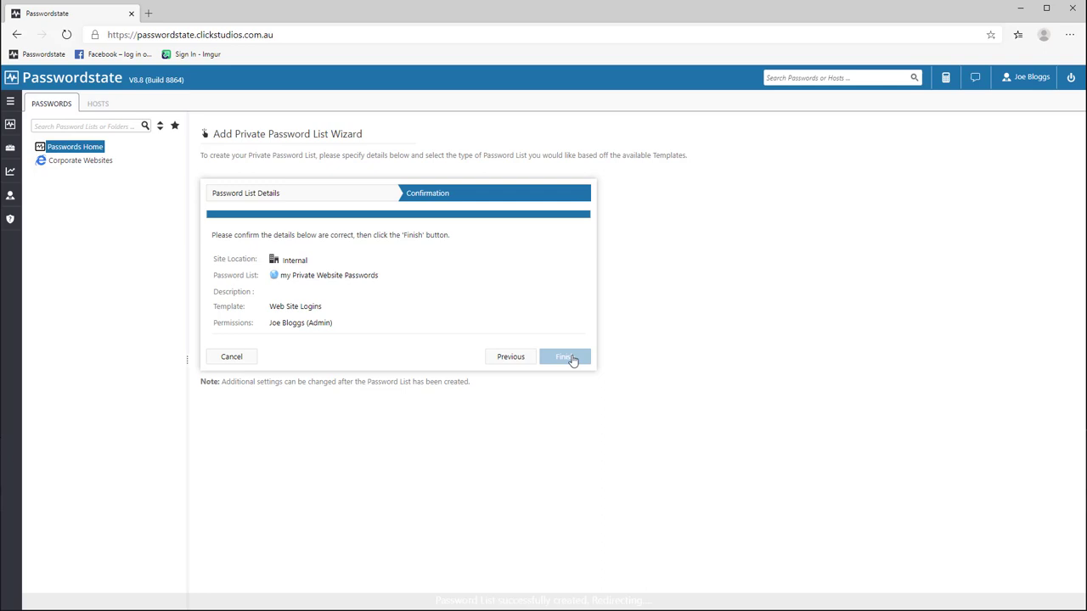
{"action": "left_click", "coordinate": [565, 356]}
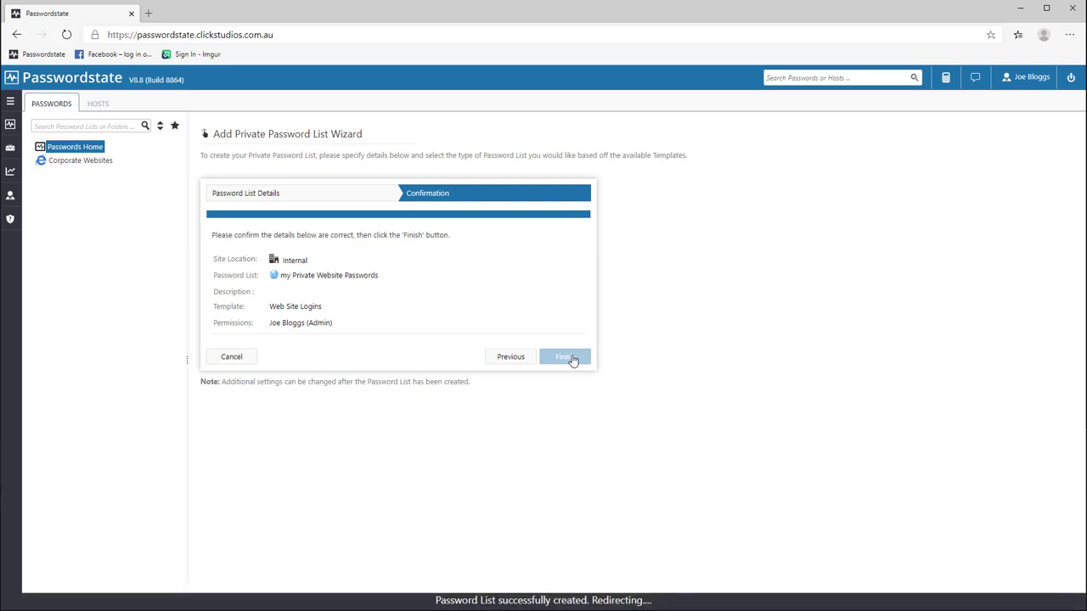
{"action": "left_click", "coordinate": [563, 355]}
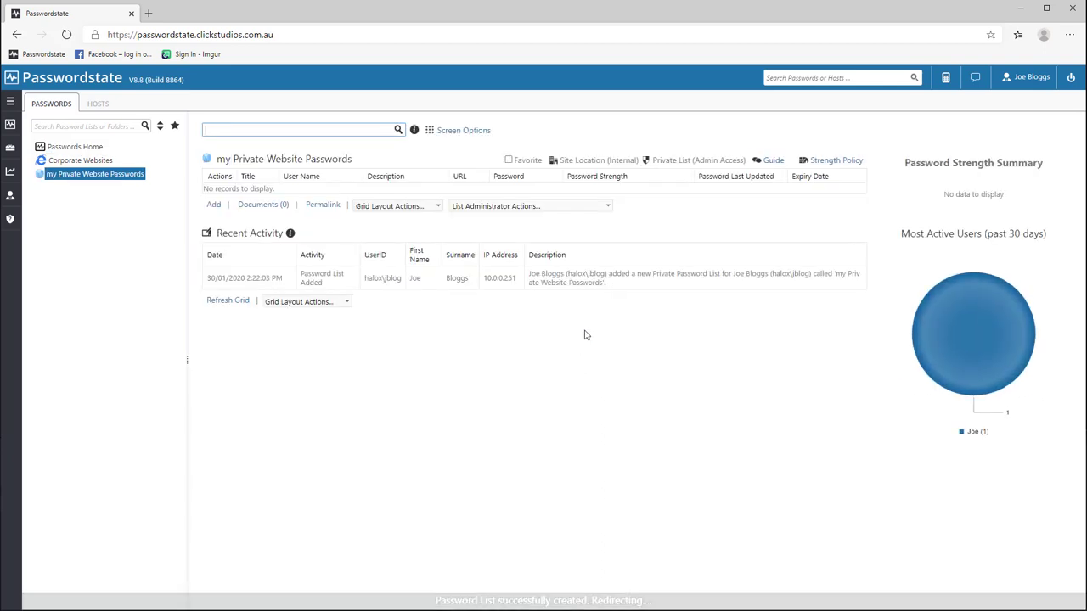
{"action": "left_click", "coordinate": [527, 205]}
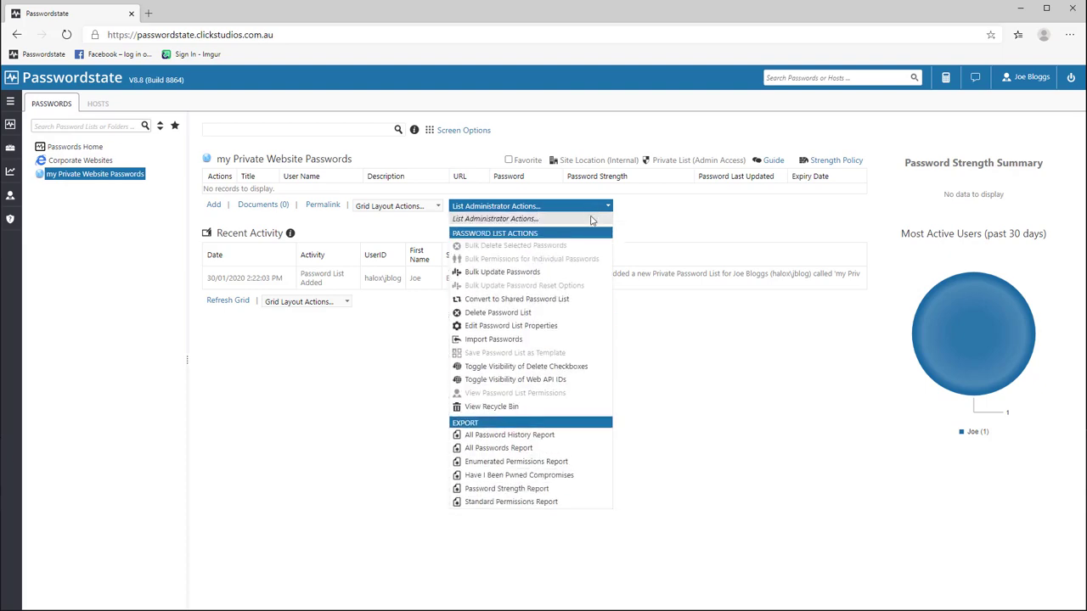
{"action": "left_click", "coordinate": [511, 325]}
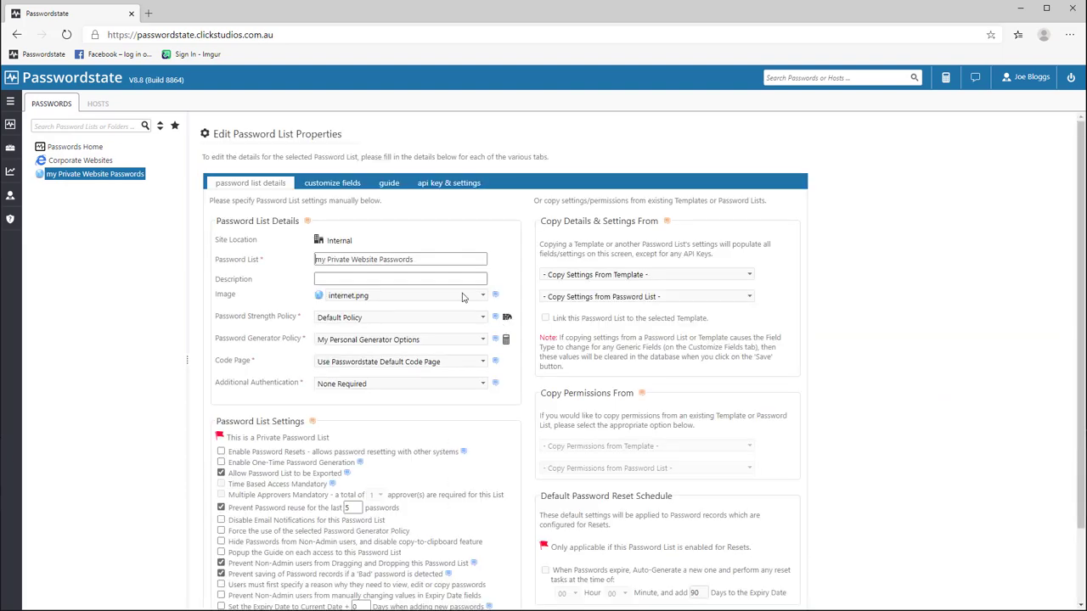
{"action": "left_click", "coordinate": [332, 182]}
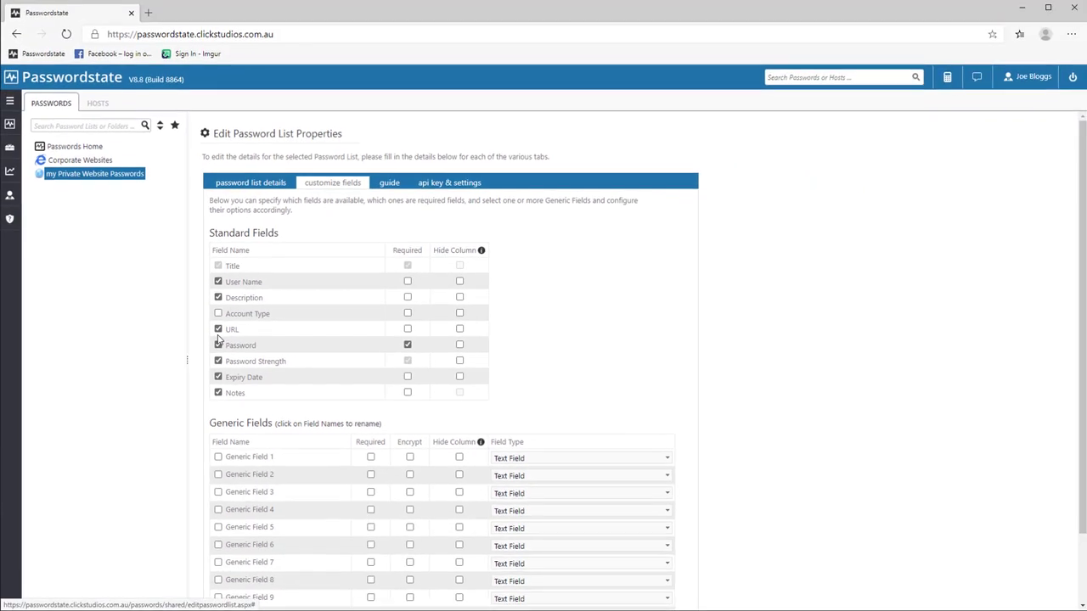
{"action": "scroll", "scroll_direction": "down", "scroll_amount": 3}
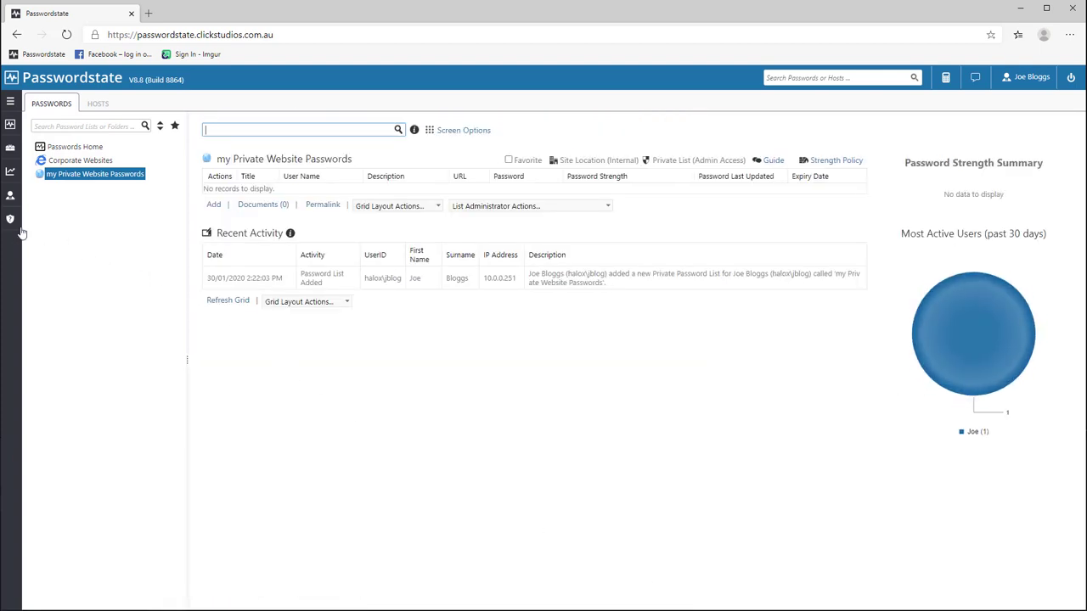
{"action": "left_click", "coordinate": [10, 219]}
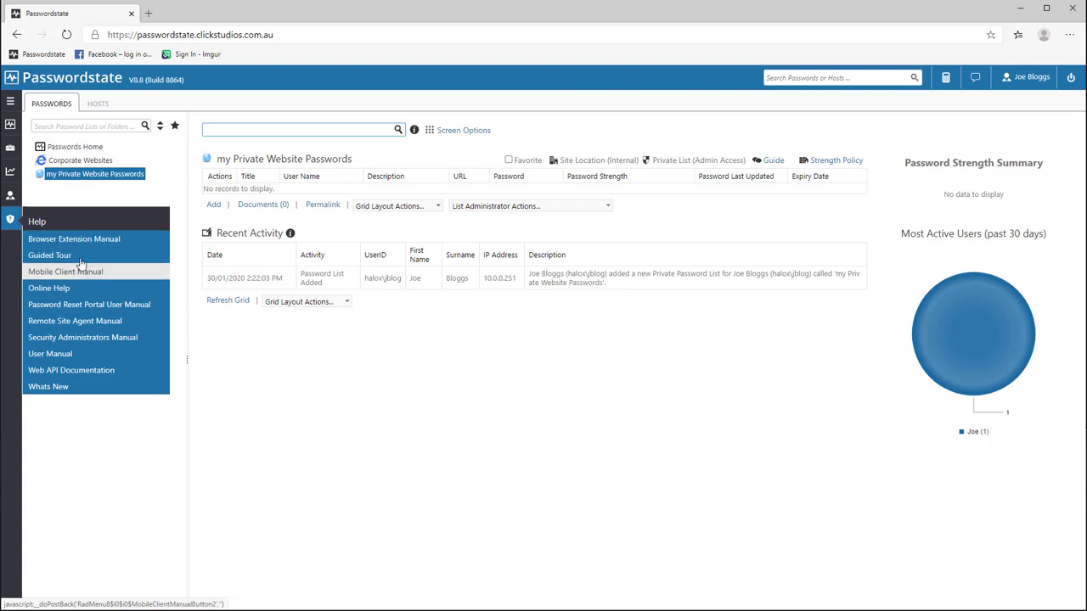
{"action": "left_click", "coordinate": [73, 239]}
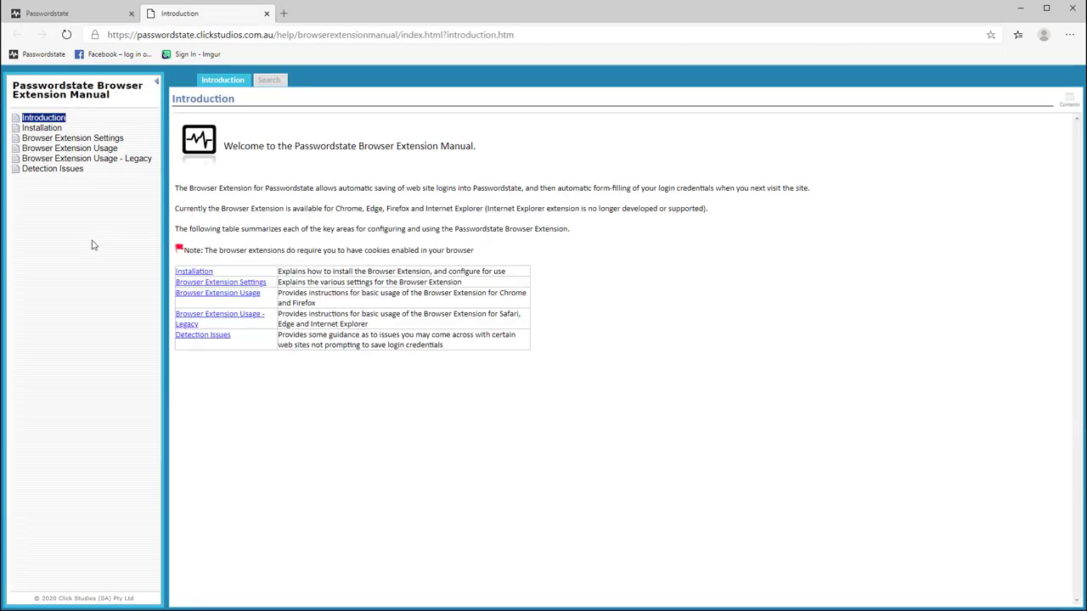
{"action": "left_click", "coordinate": [41, 128]}
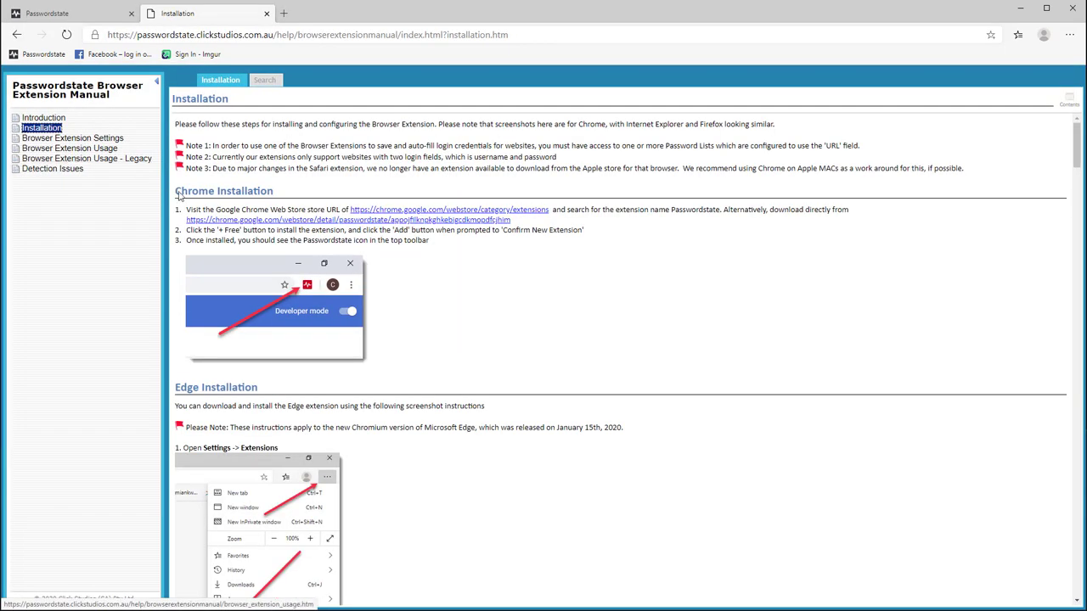
{"action": "scroll", "scroll_direction": "down", "scroll_amount": 3}
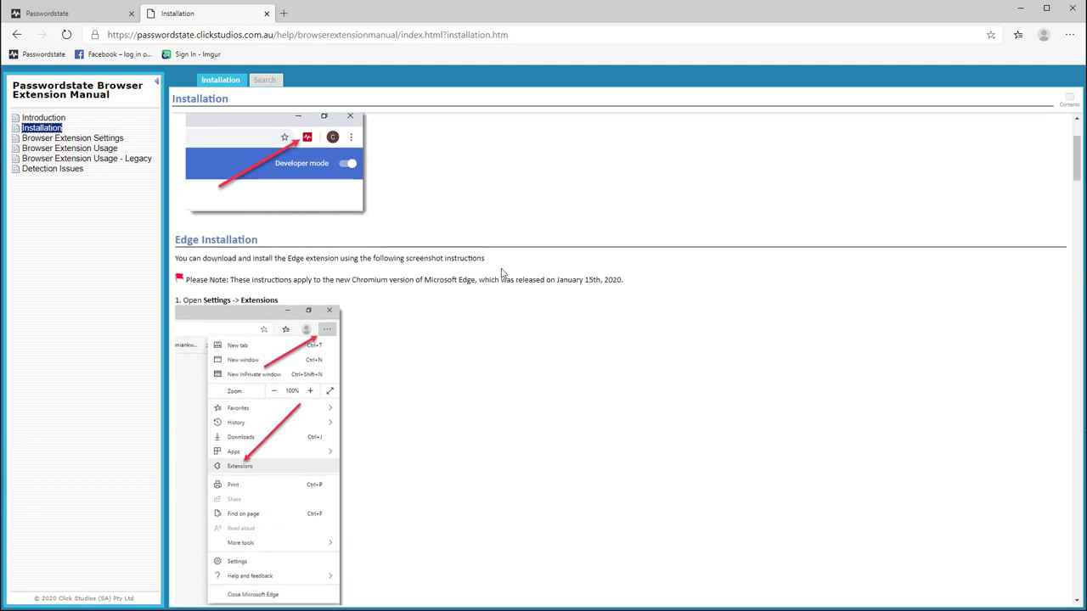
{"action": "scroll", "scroll_direction": "up", "scroll_amount": 3}
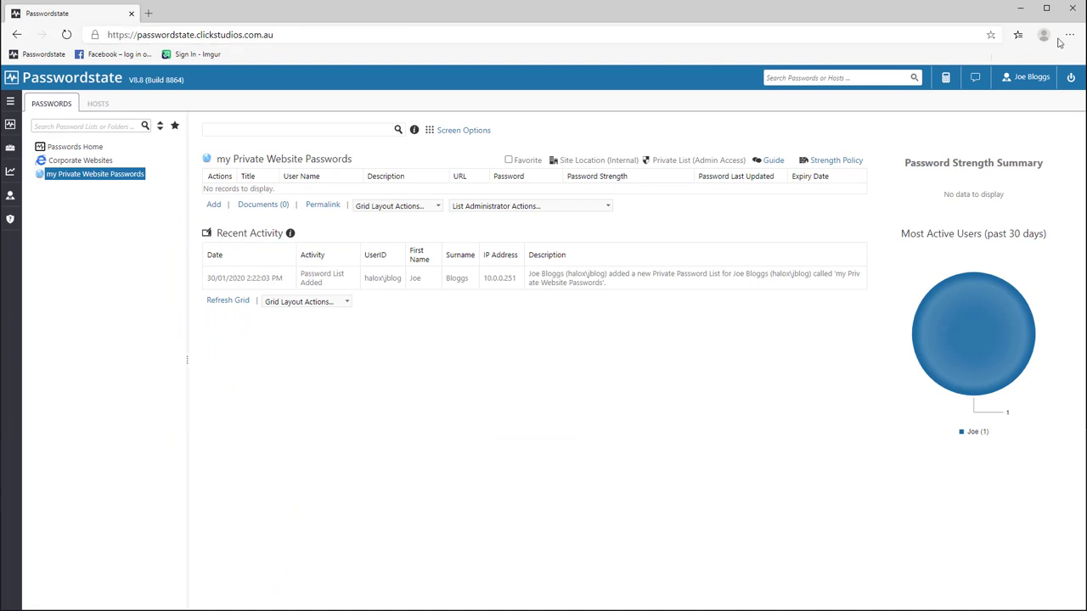
Step: Search the Edge extensions store for 'passwordstate'
{"action": "left_click", "coordinate": [1069, 35]}
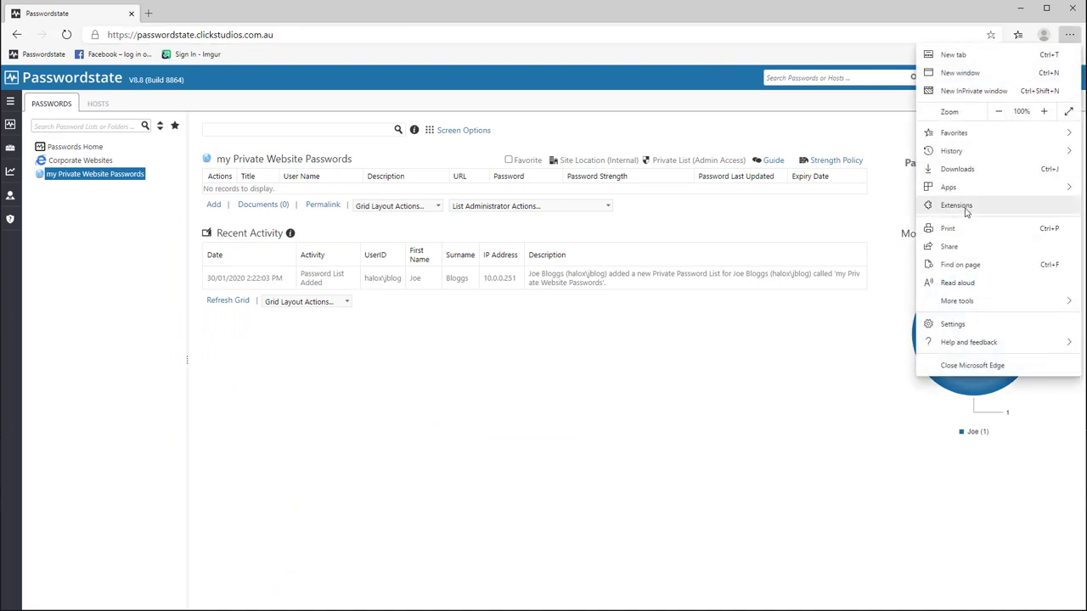
{"action": "left_click", "coordinate": [956, 205]}
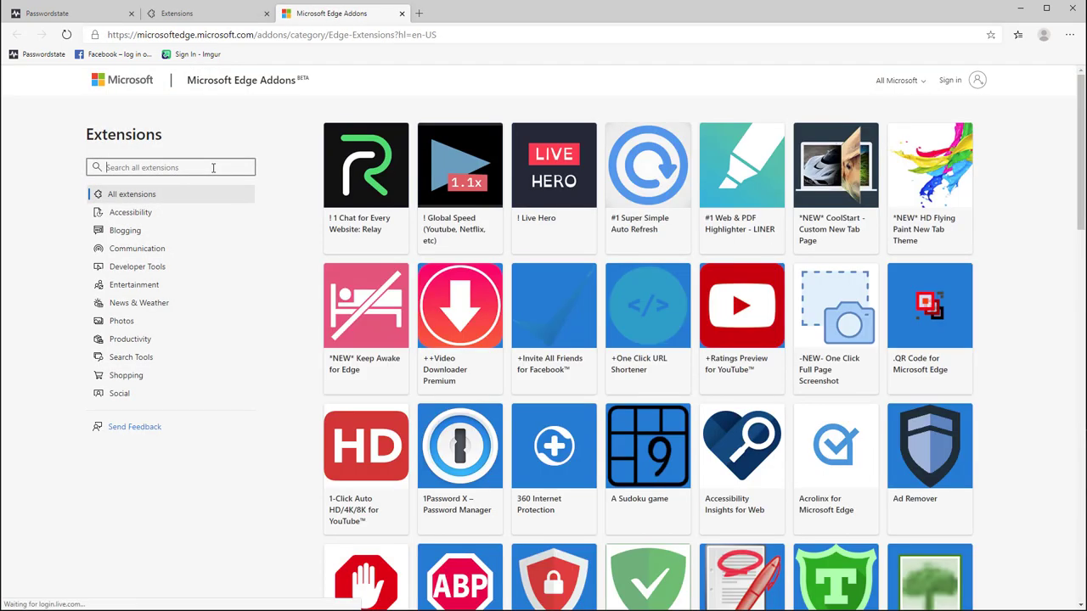
{"action": "type", "text": "passwordstate"}
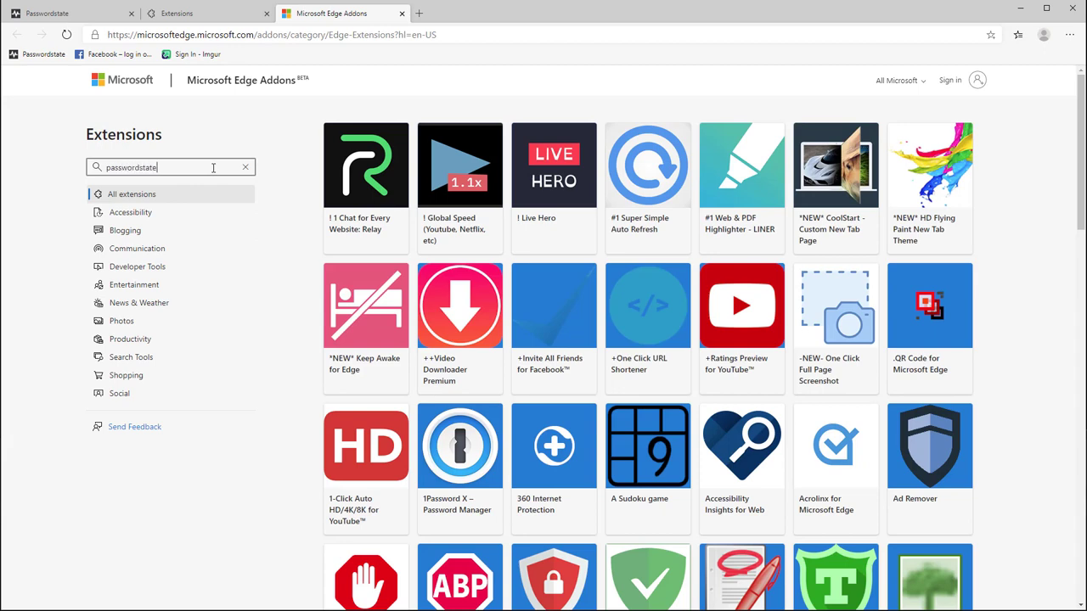
{"action": "key", "text": "Return"}
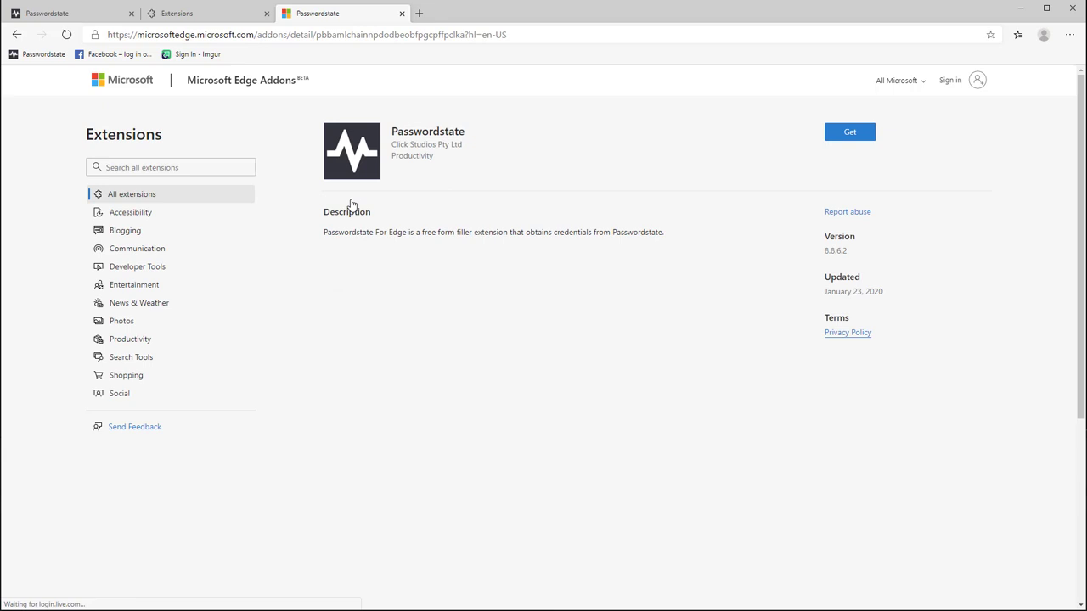
Step: Add the Passwordstate extension, view its setup notice, and go to the Passwordstate site
{"action": "left_click", "coordinate": [849, 132]}
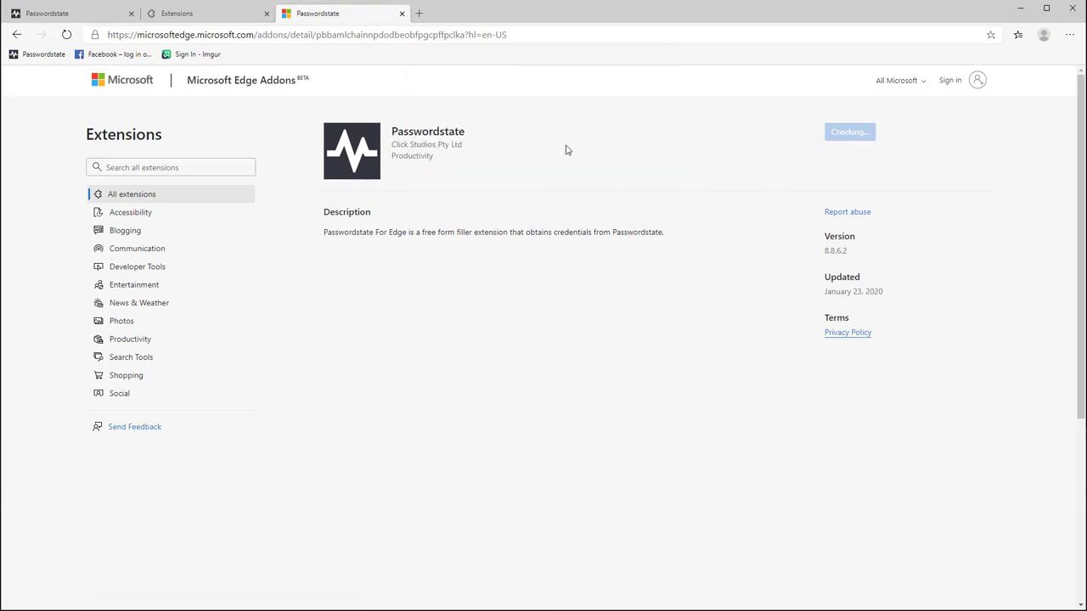
{"action": "left_click", "coordinate": [849, 132]}
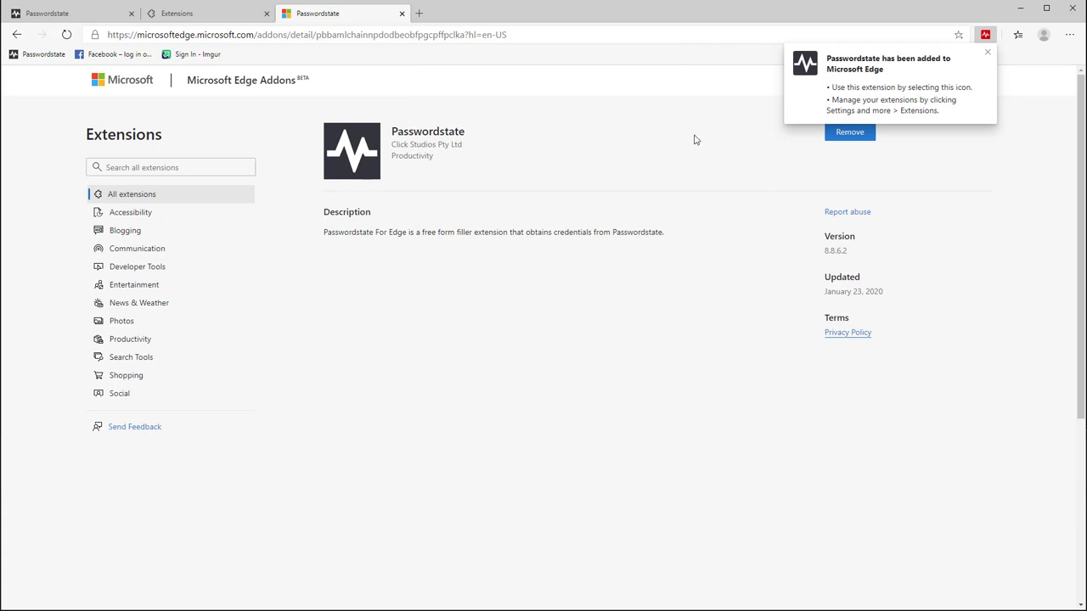
{"action": "mouse_move", "coordinate": [986, 55]}
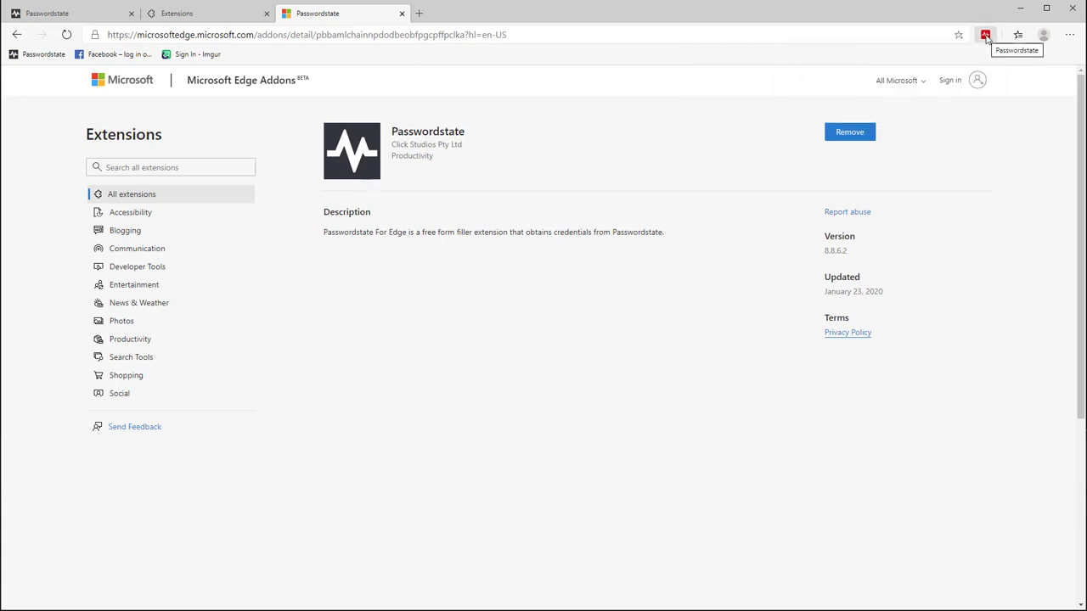
{"action": "left_click", "coordinate": [984, 35]}
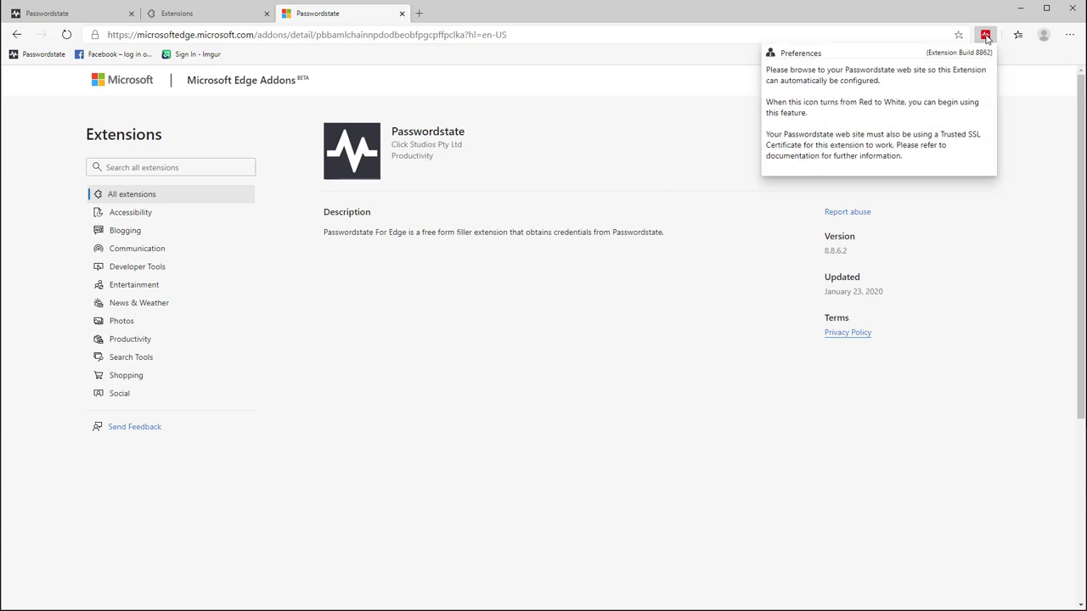
{"action": "mouse_move", "coordinate": [715, 95]}
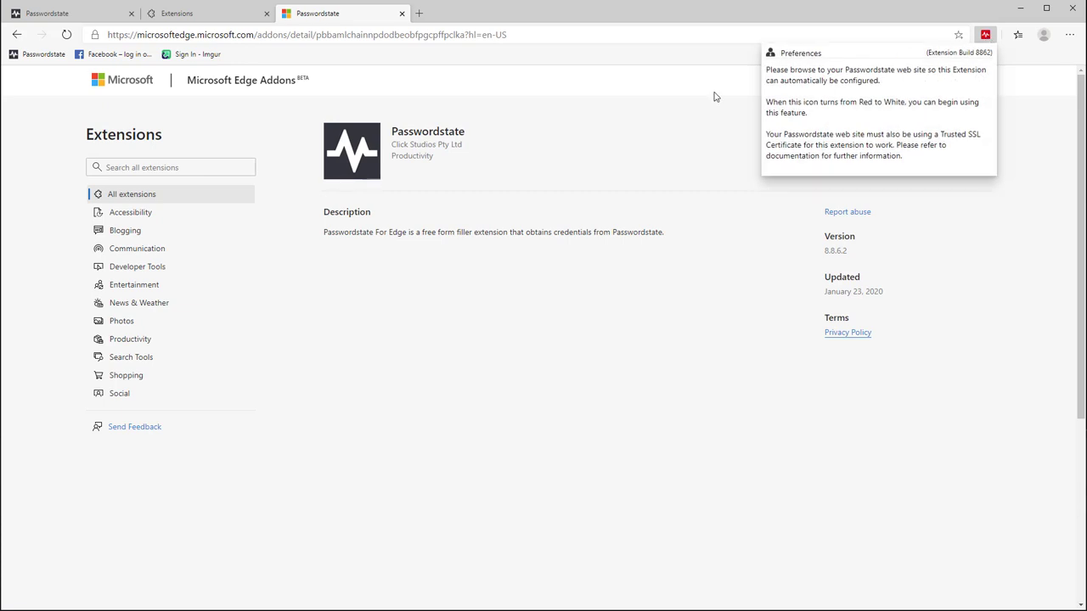
{"action": "left_click", "coordinate": [37, 54]}
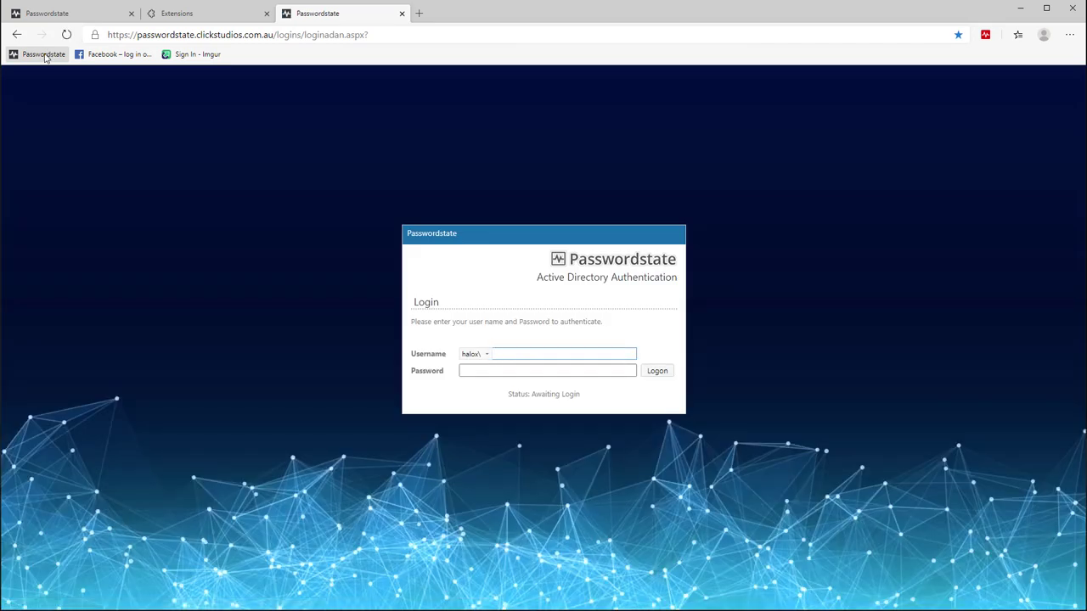
Step: Log back in to Passwordstate as jblog in Edge
{"action": "type", "text": "jblog"}
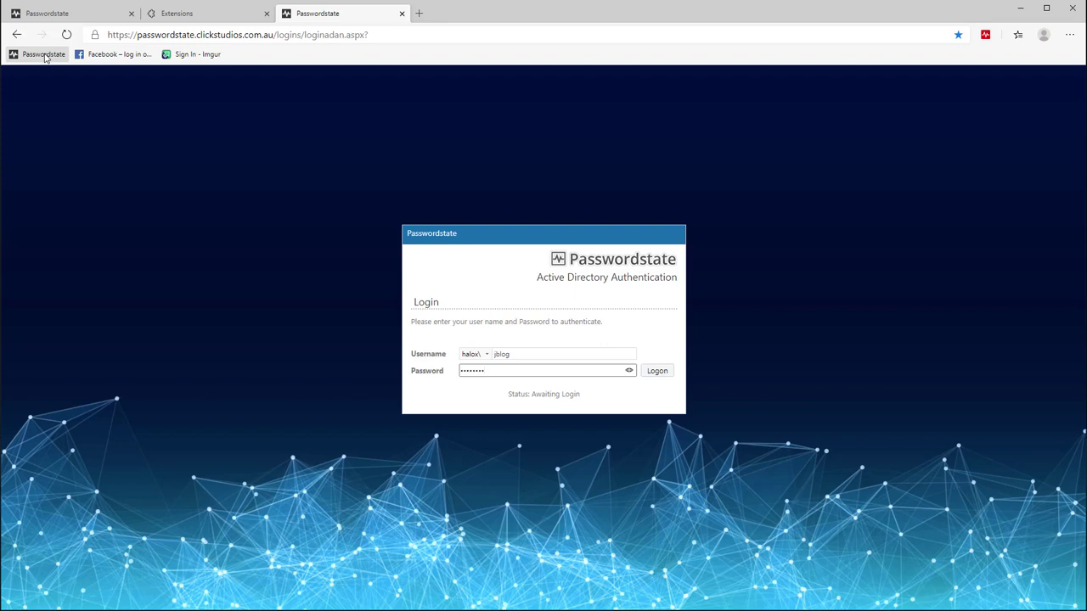
{"action": "left_click", "coordinate": [658, 370]}
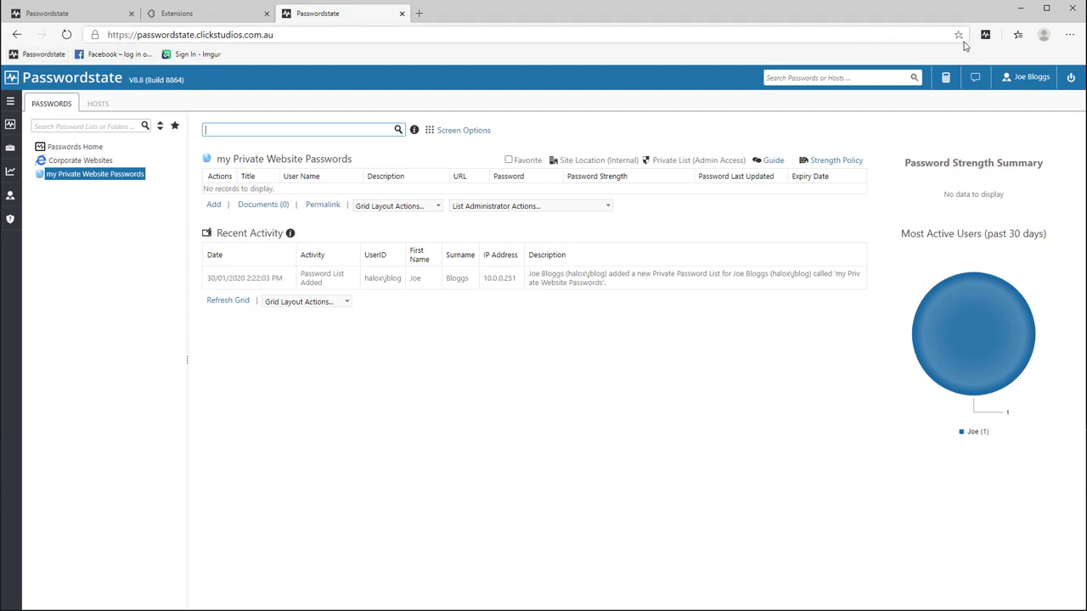
Step: Search the Passwordstate extension for 'reddit' and open the reddit.com entry
{"action": "left_click", "coordinate": [985, 35]}
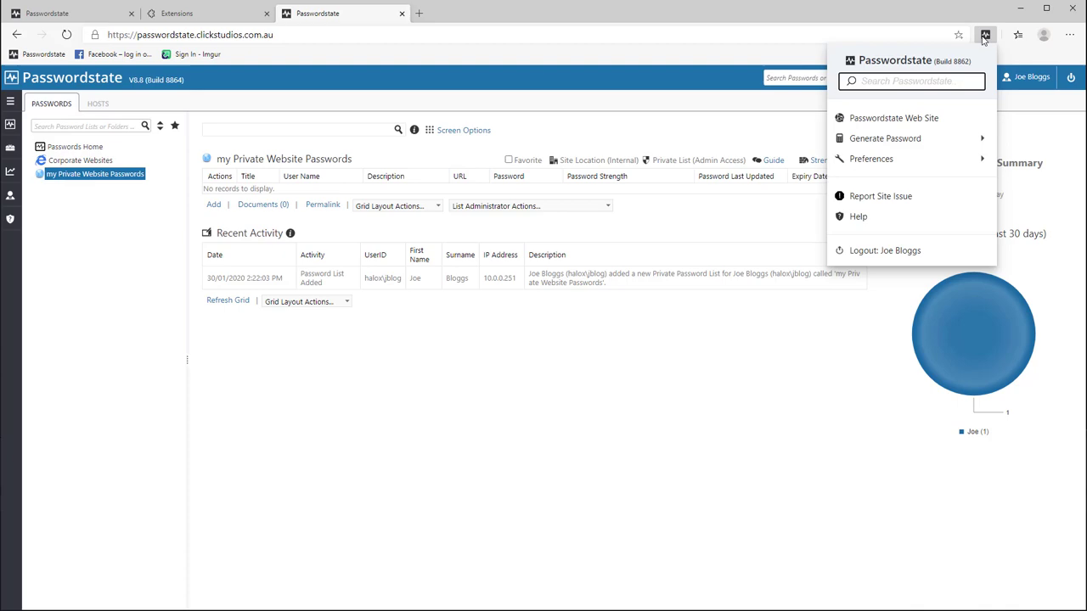
{"action": "type", "text": "reddit"}
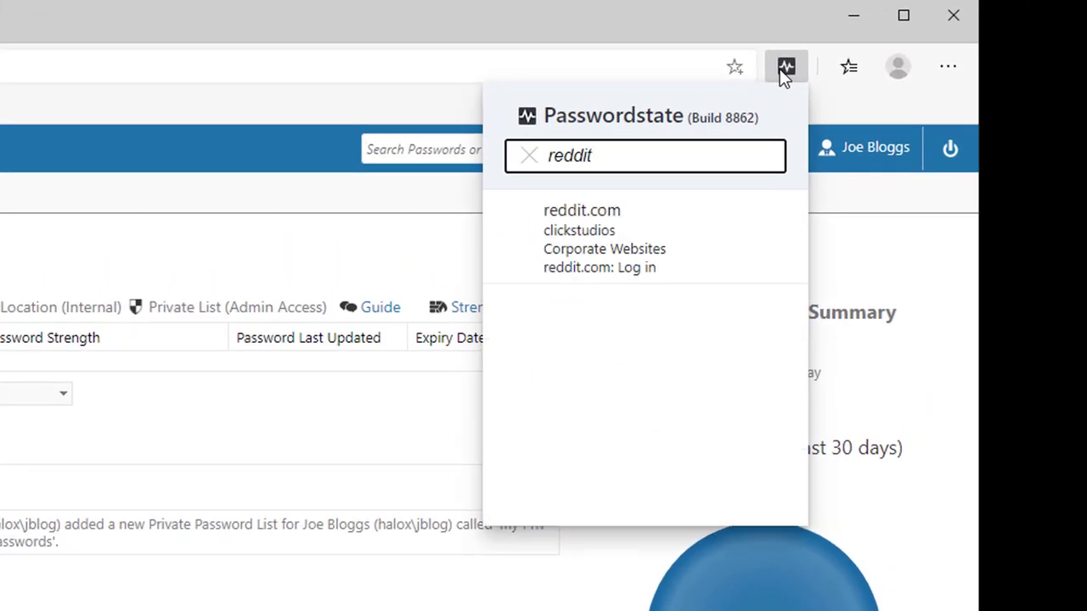
{"action": "mouse_move", "coordinate": [760, 116]}
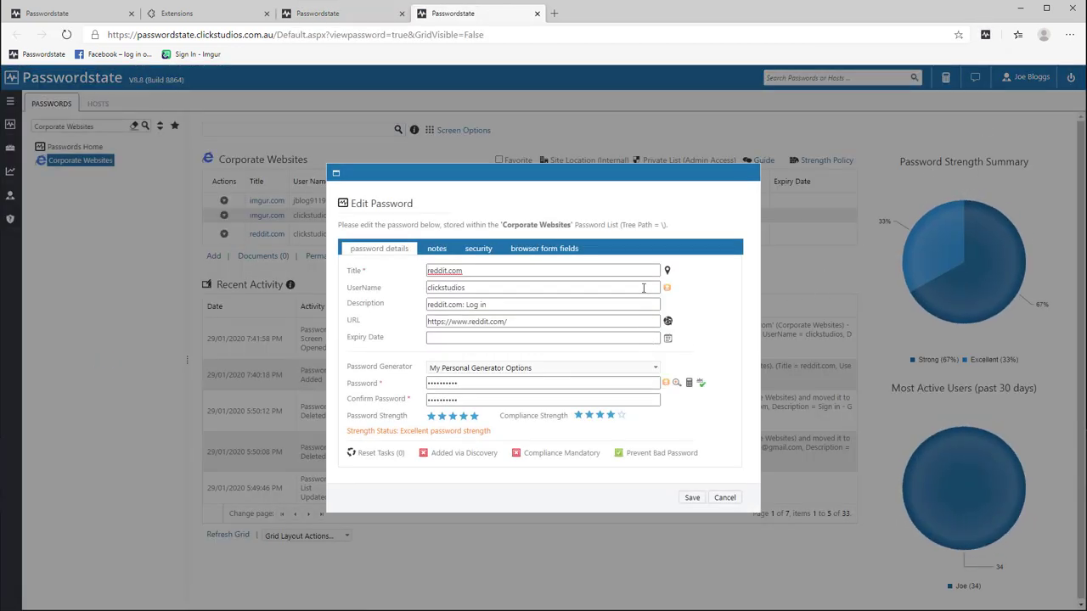
{"action": "left_click", "coordinate": [536, 13]}
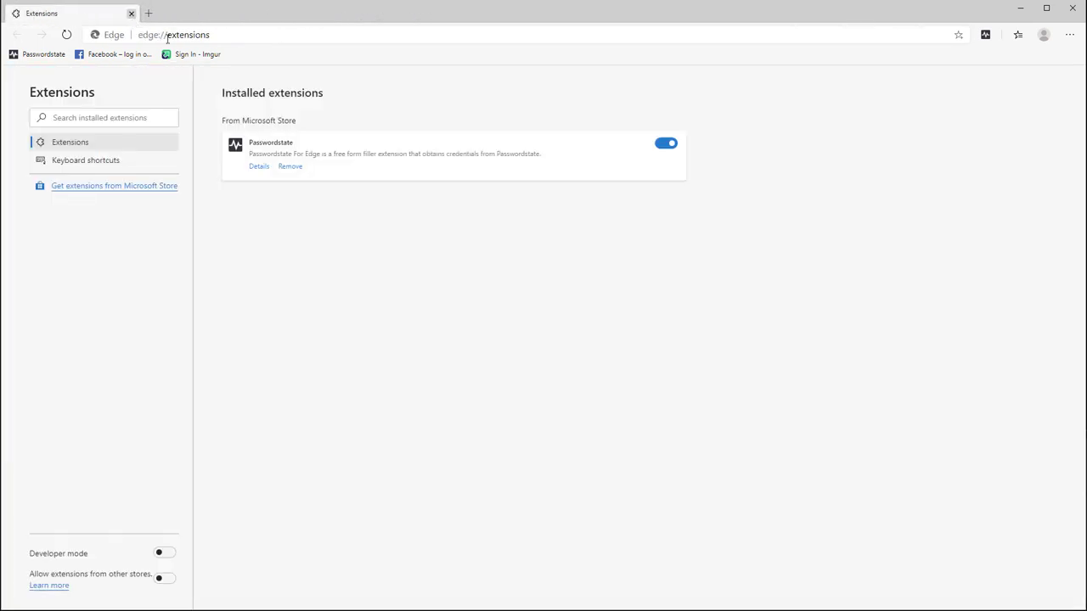
{"action": "left_click", "coordinate": [984, 35]}
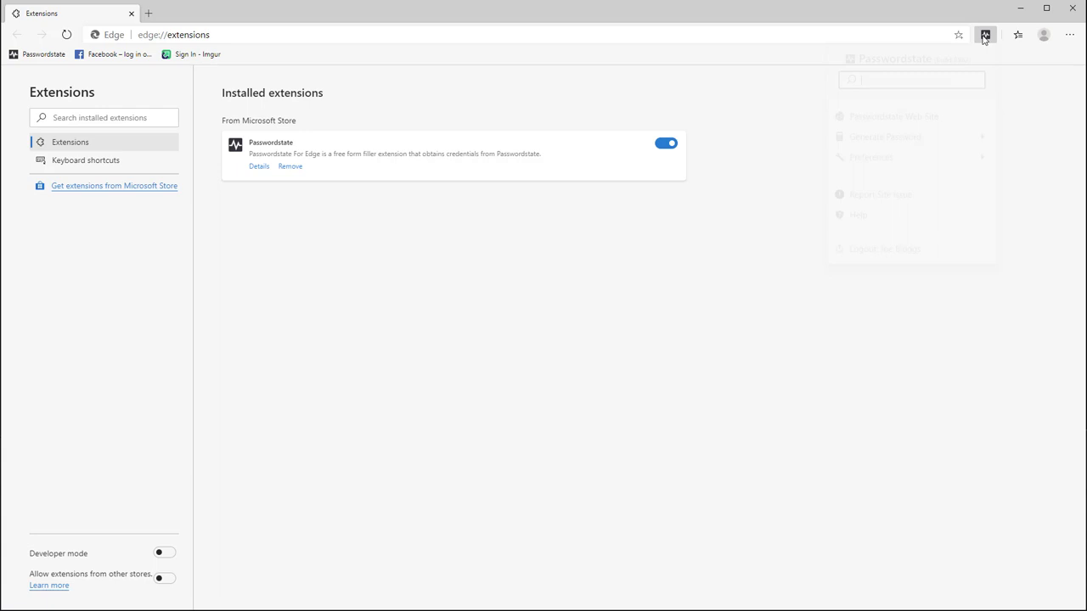
{"action": "left_click", "coordinate": [985, 35]}
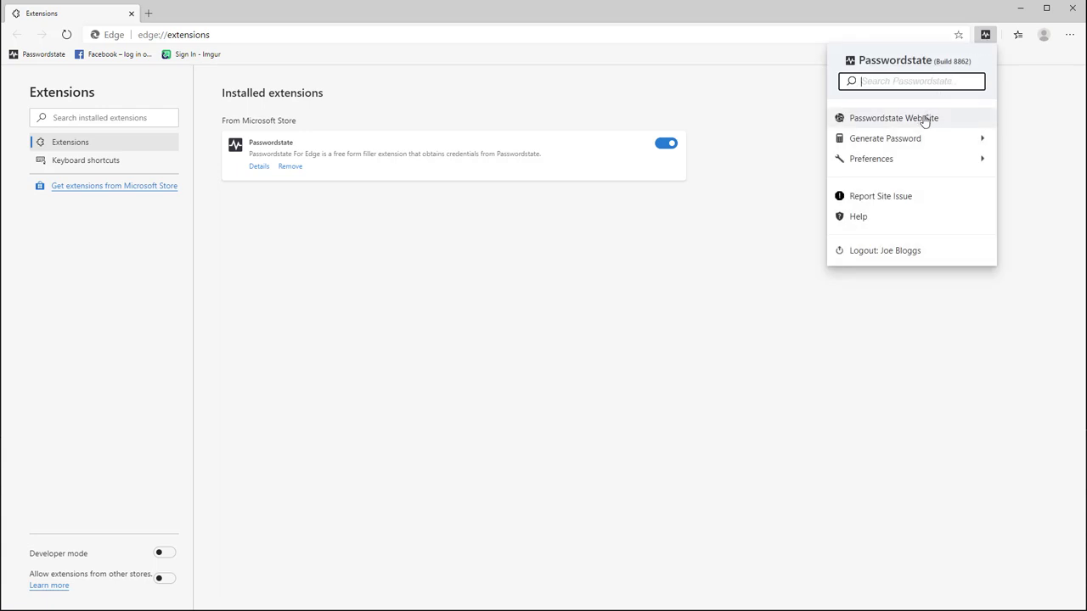
{"action": "left_click", "coordinate": [893, 118]}
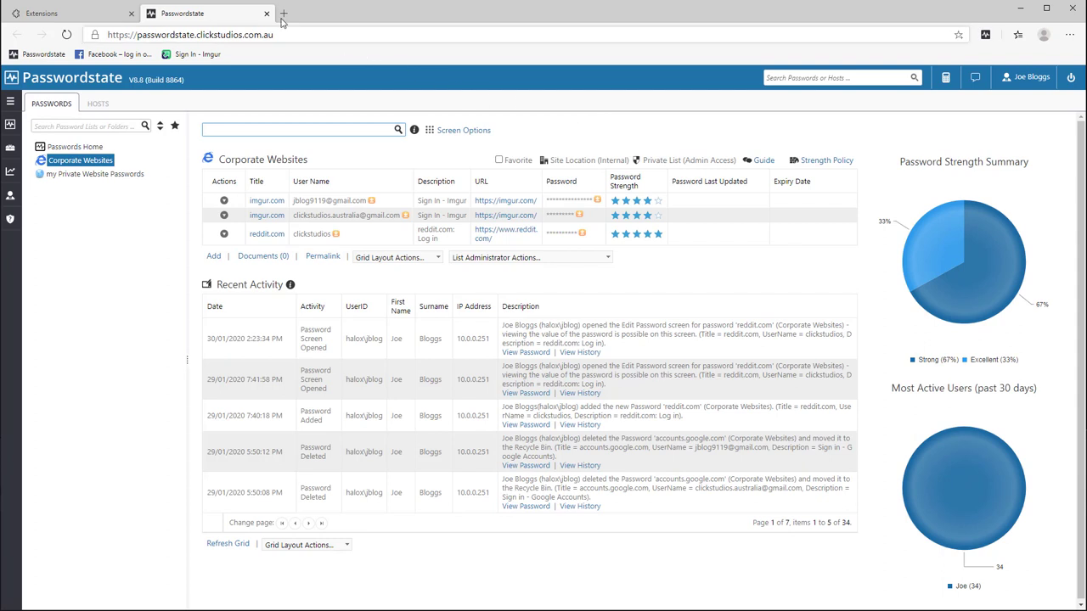
{"action": "left_click", "coordinate": [267, 13]}
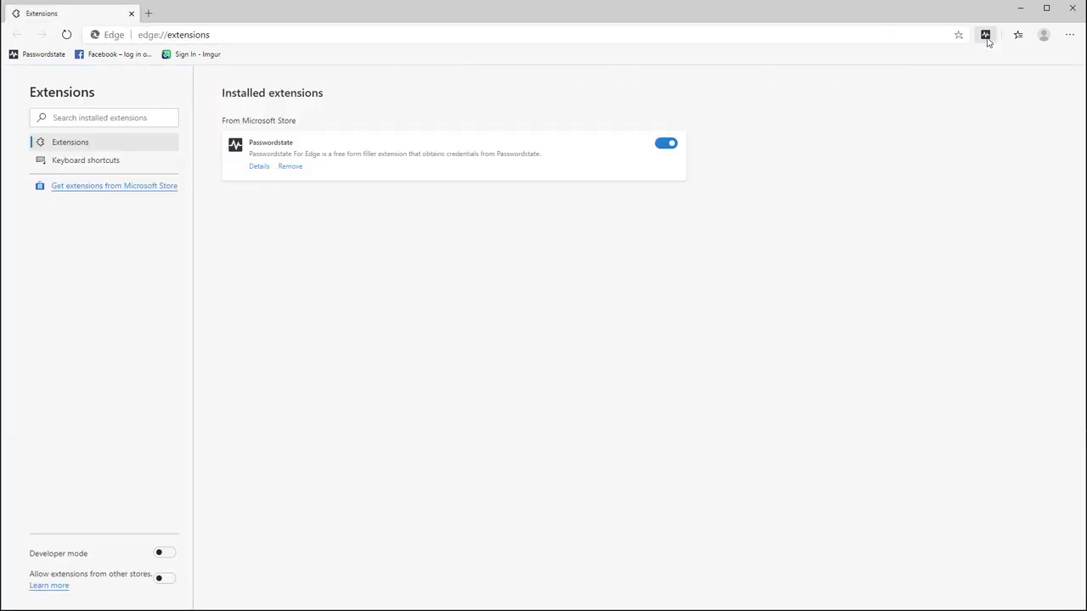
Step: Generate a new password using the SQL Password Generator policy, then go back
{"action": "left_click", "coordinate": [985, 35]}
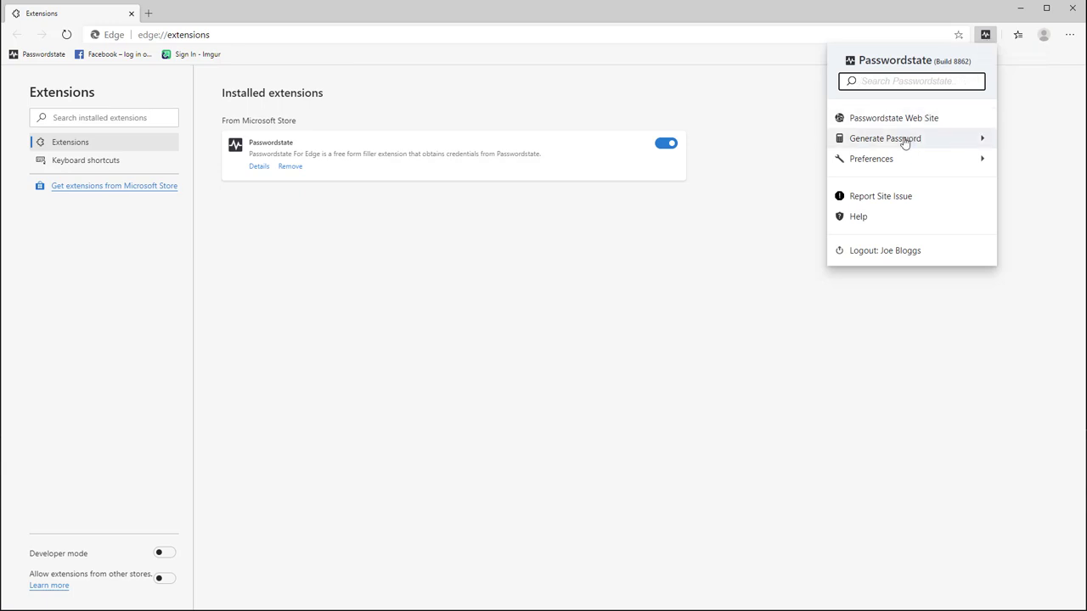
{"action": "left_click", "coordinate": [884, 137]}
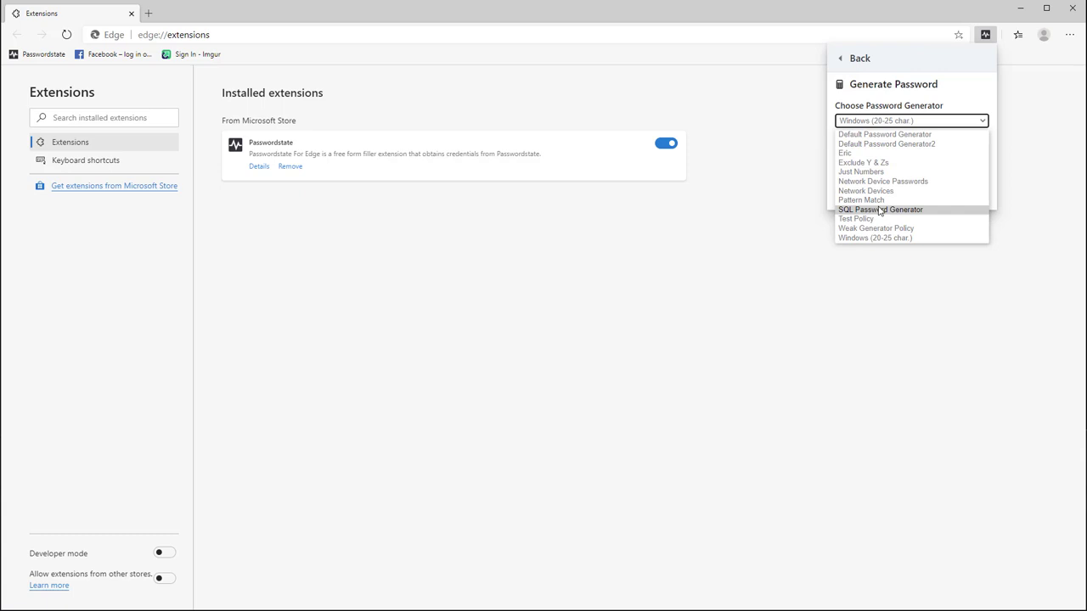
{"action": "left_click", "coordinate": [880, 209]}
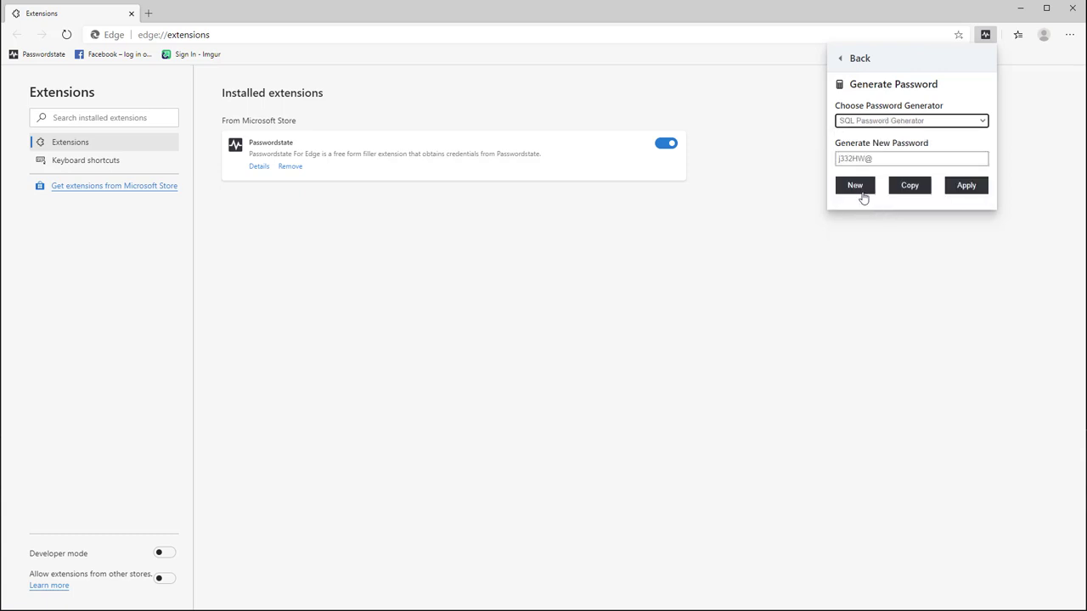
{"action": "left_click", "coordinate": [854, 185]}
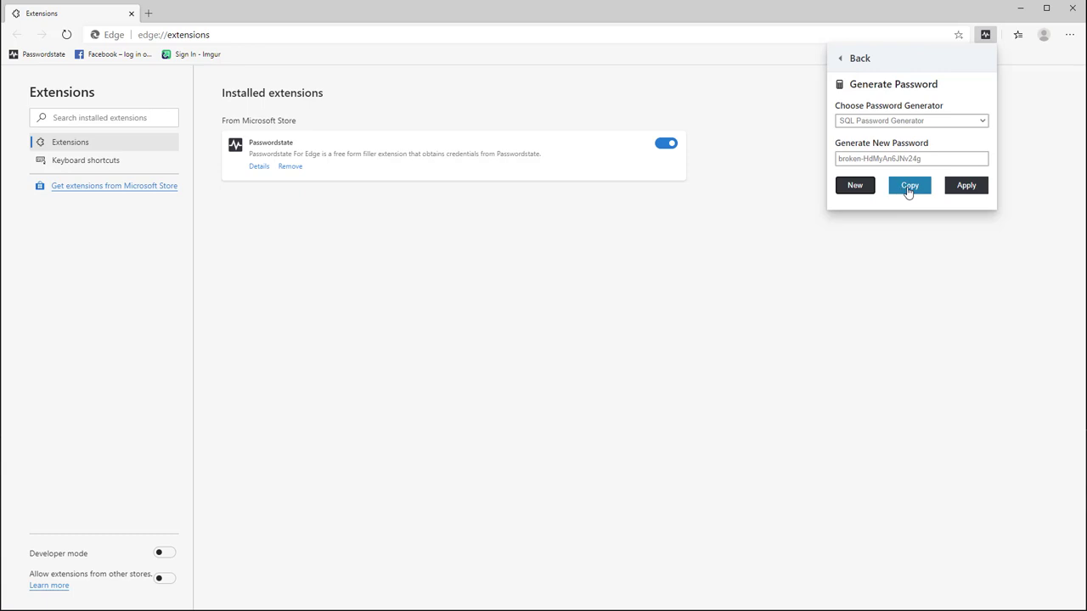
{"action": "mouse_move", "coordinate": [965, 185]}
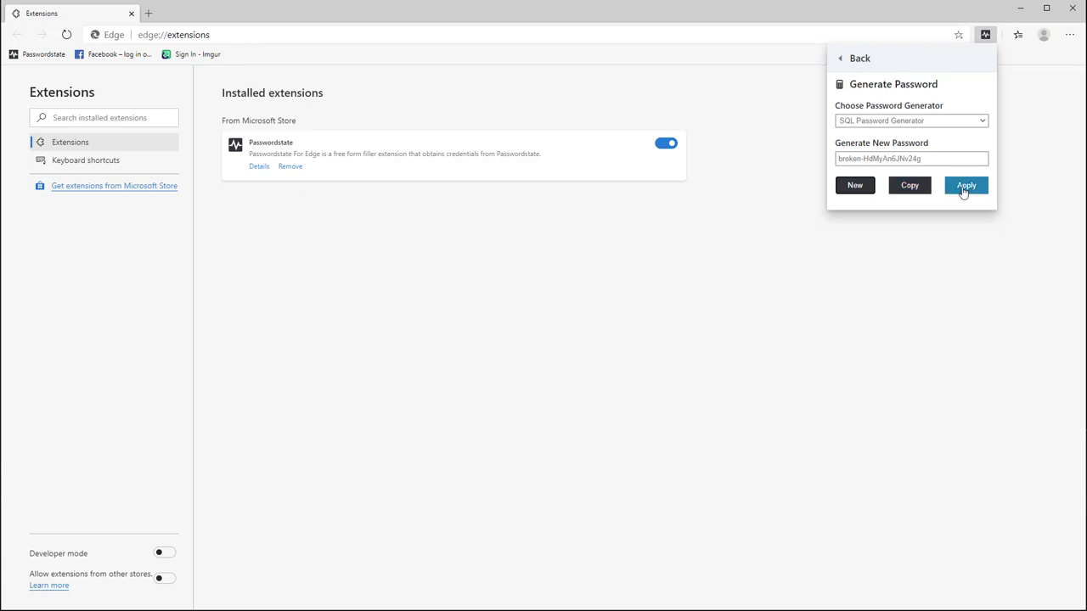
{"action": "mouse_move", "coordinate": [874, 100]}
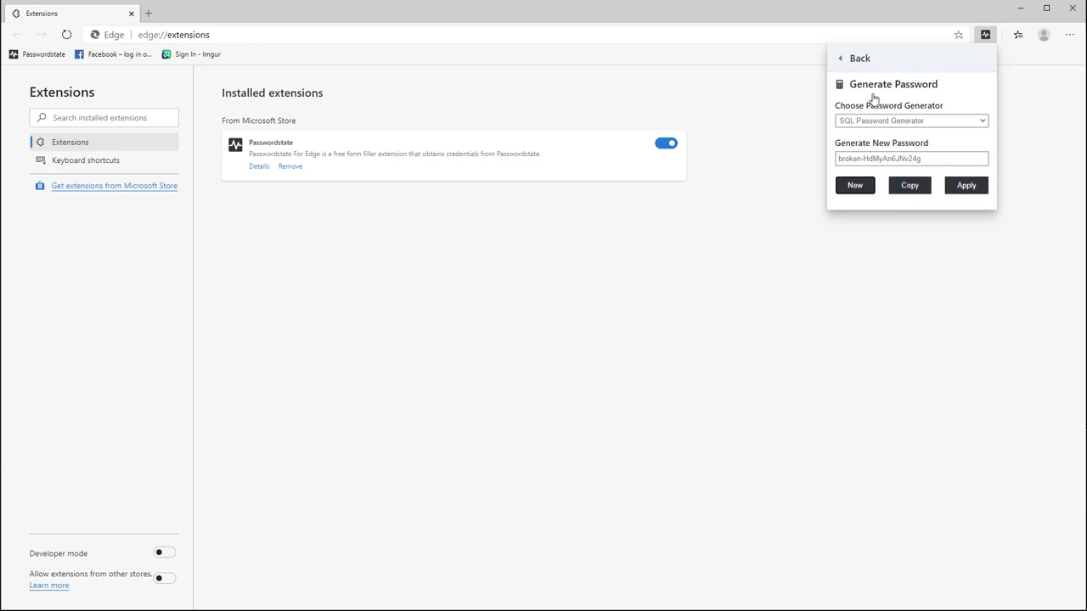
{"action": "left_click", "coordinate": [855, 58]}
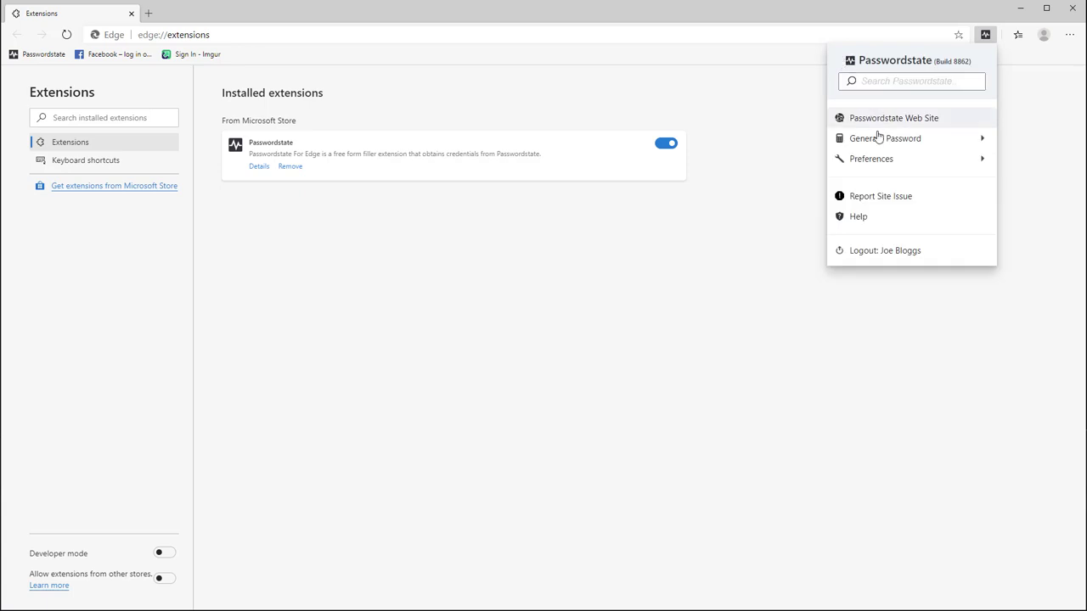
Step: Set extension defaults: my Private Website Passwords list and Network Devices generator
{"action": "left_click", "coordinate": [871, 159]}
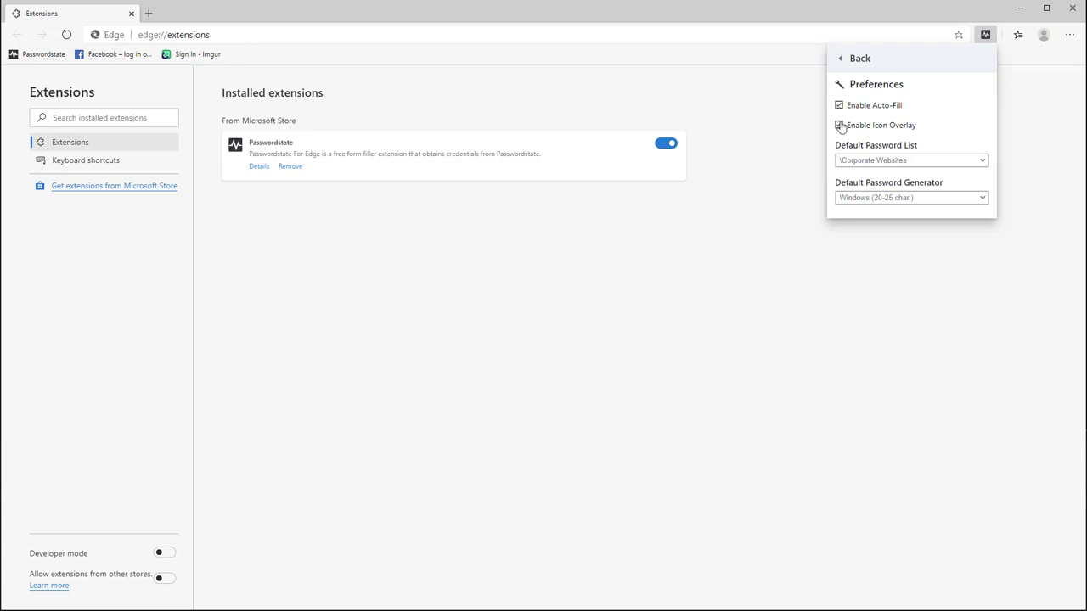
{"action": "left_click", "coordinate": [839, 125]}
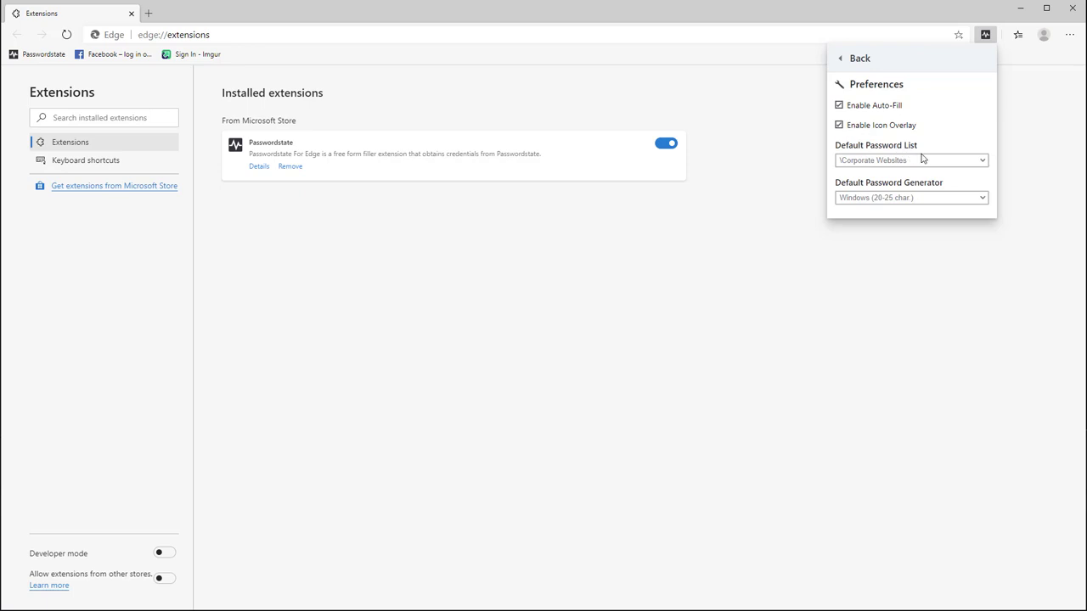
{"action": "left_click", "coordinate": [910, 159]}
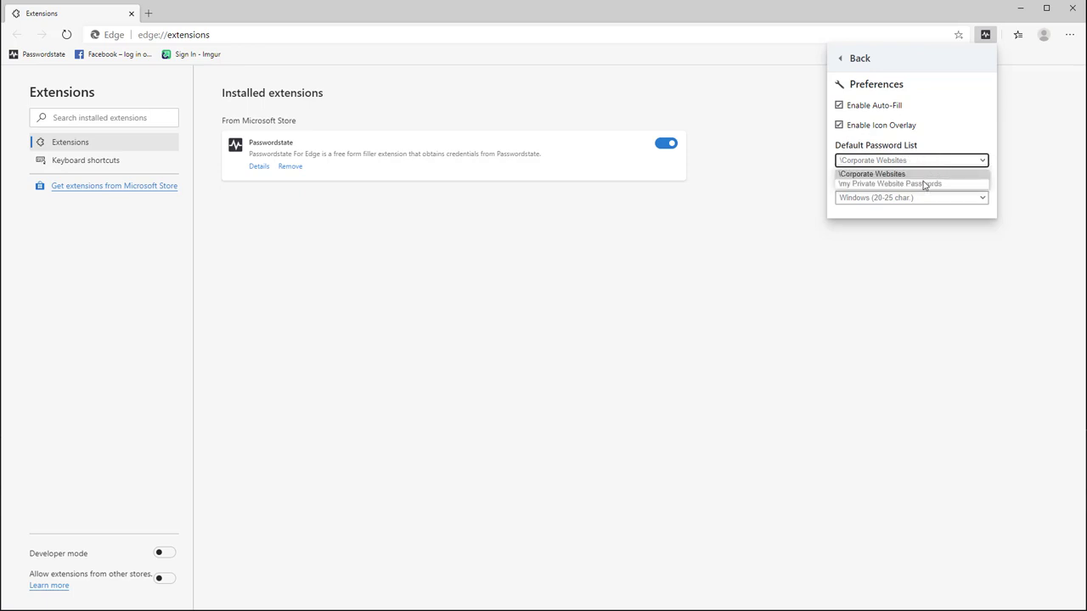
{"action": "left_click", "coordinate": [890, 184]}
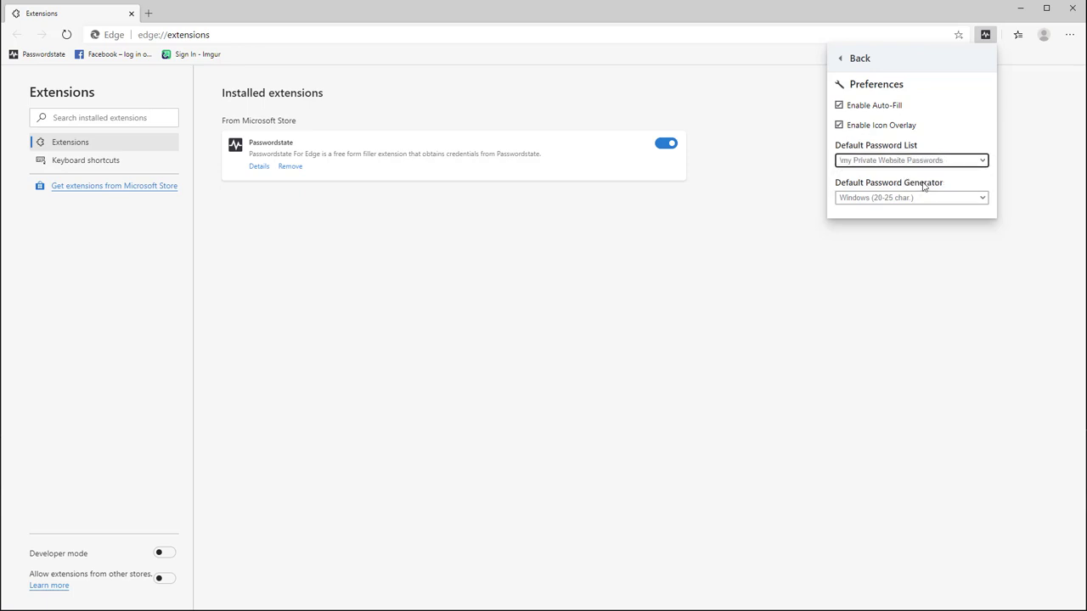
{"action": "left_click", "coordinate": [911, 197]}
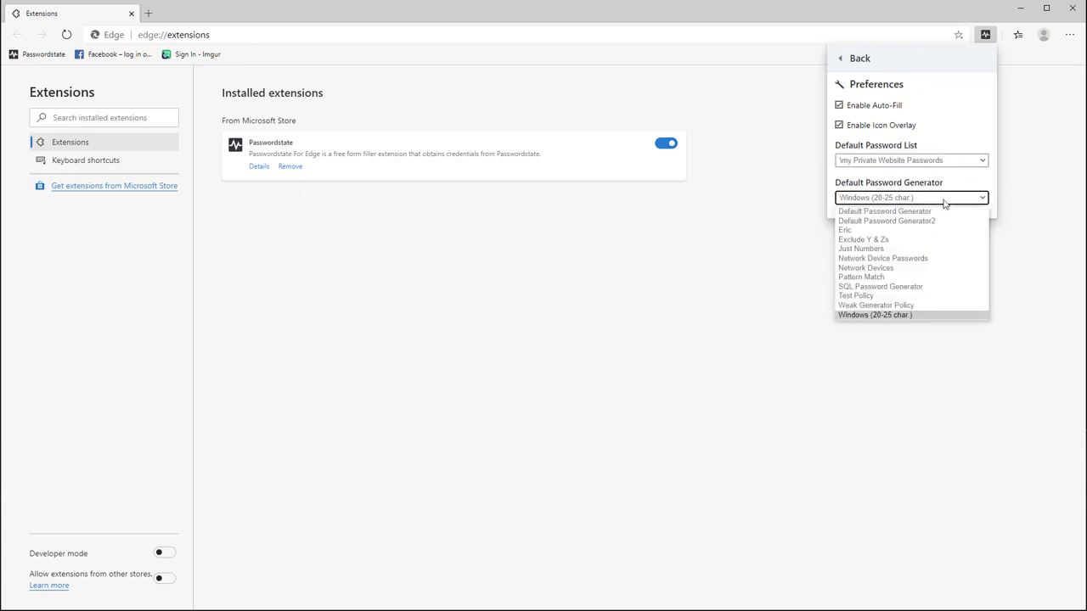
{"action": "left_click", "coordinate": [866, 267]}
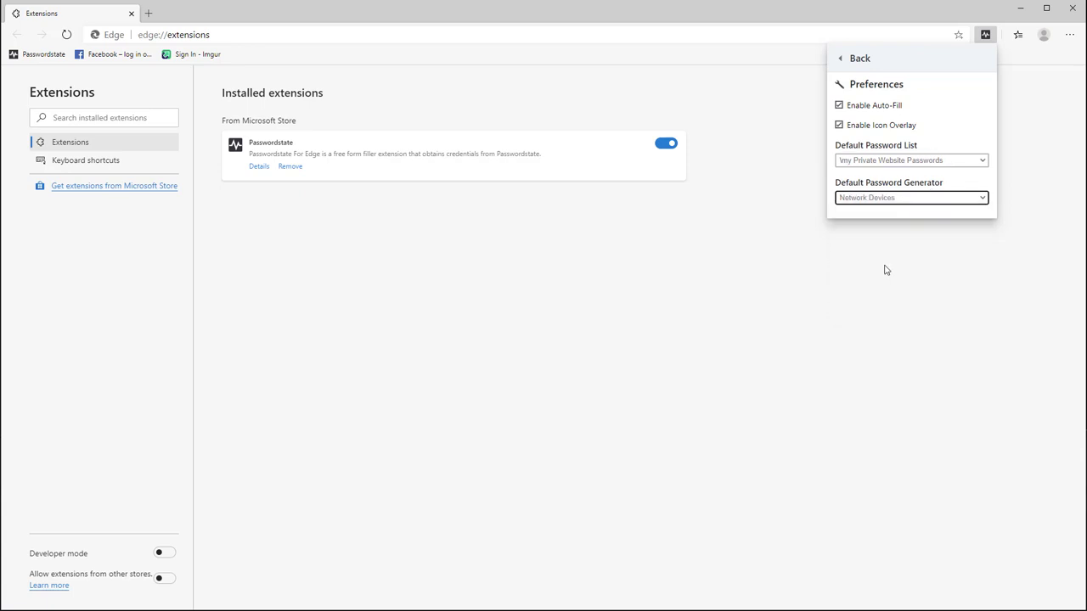
{"action": "left_click", "coordinate": [855, 58]}
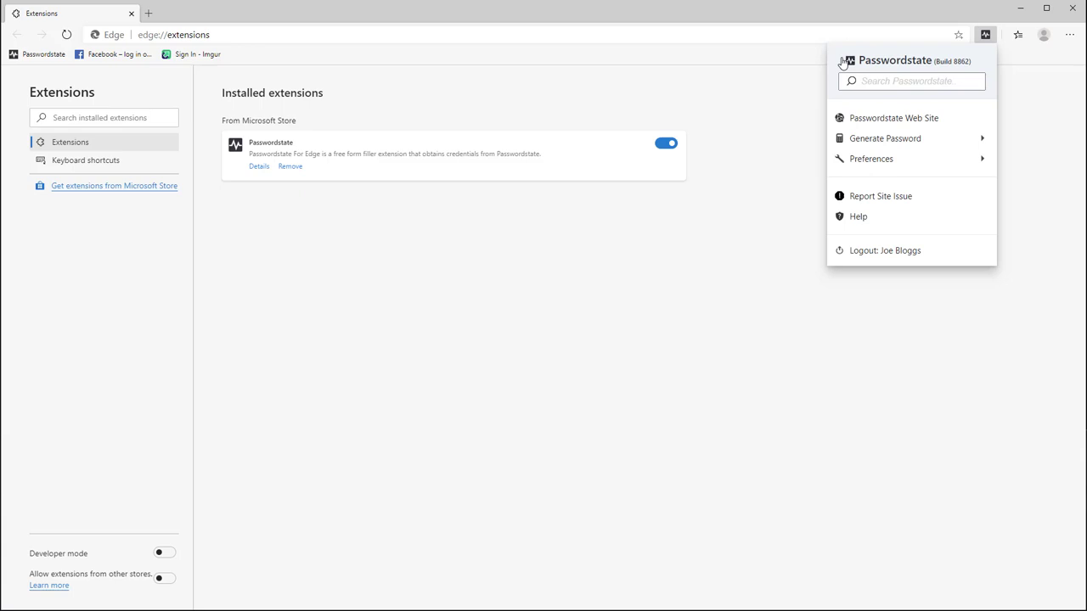
{"action": "mouse_move", "coordinate": [890, 188]}
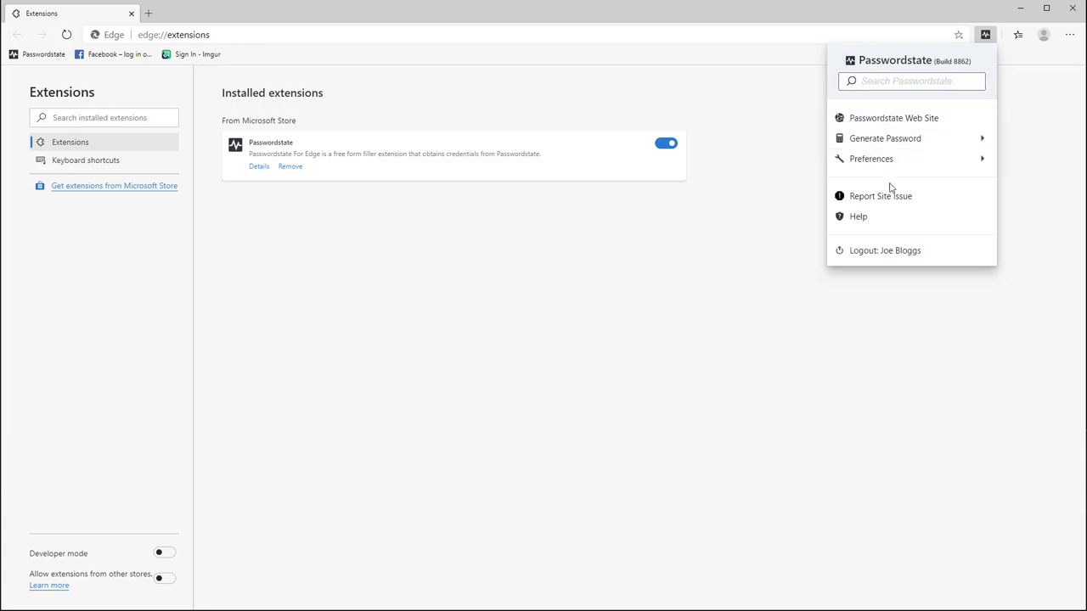
{"action": "mouse_move", "coordinate": [929, 202]}
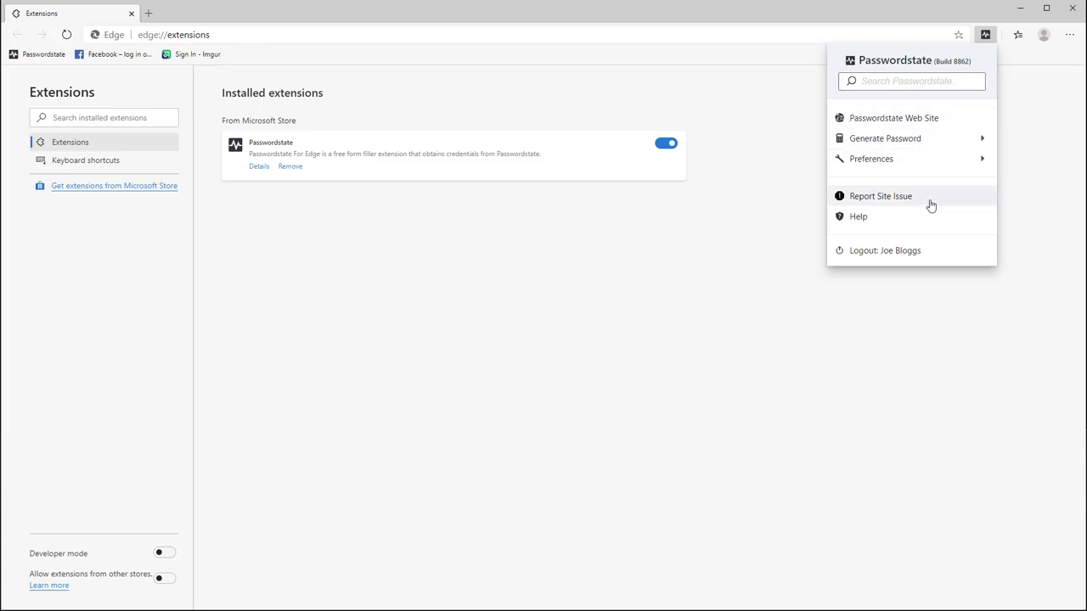
Step: Open the Report Site Issue form and scroll down through it
{"action": "left_click", "coordinate": [900, 202]}
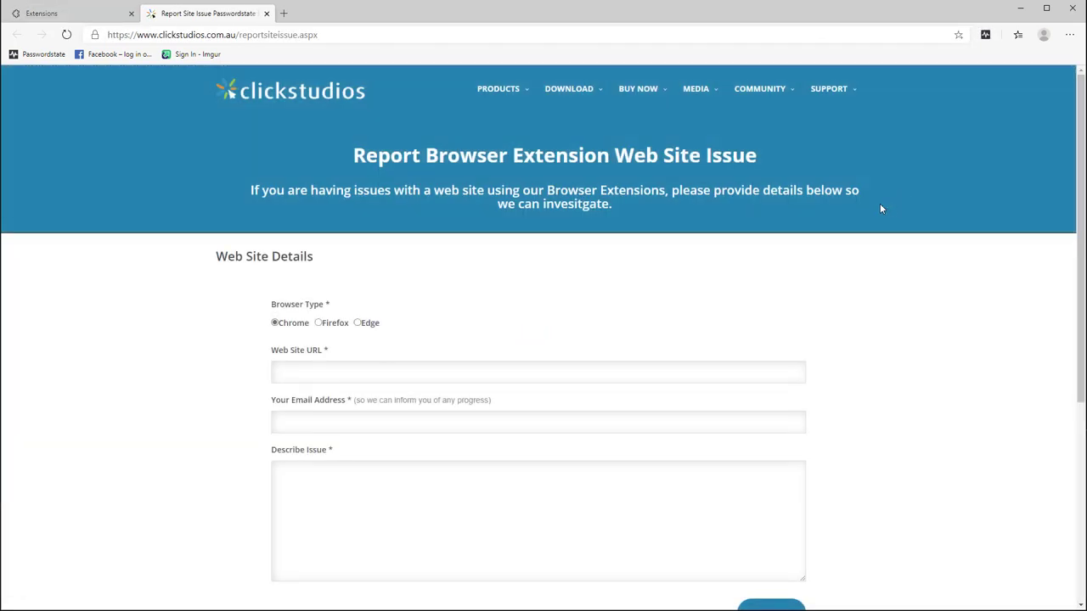
{"action": "scroll", "scroll_direction": "down", "scroll_amount": 3}
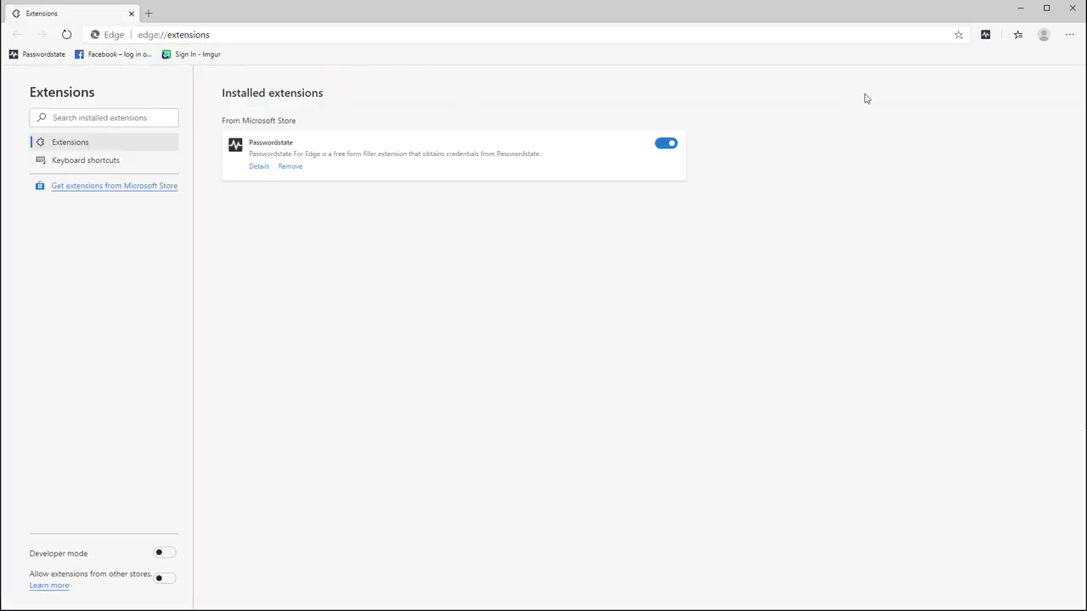
{"action": "left_click", "coordinate": [985, 35]}
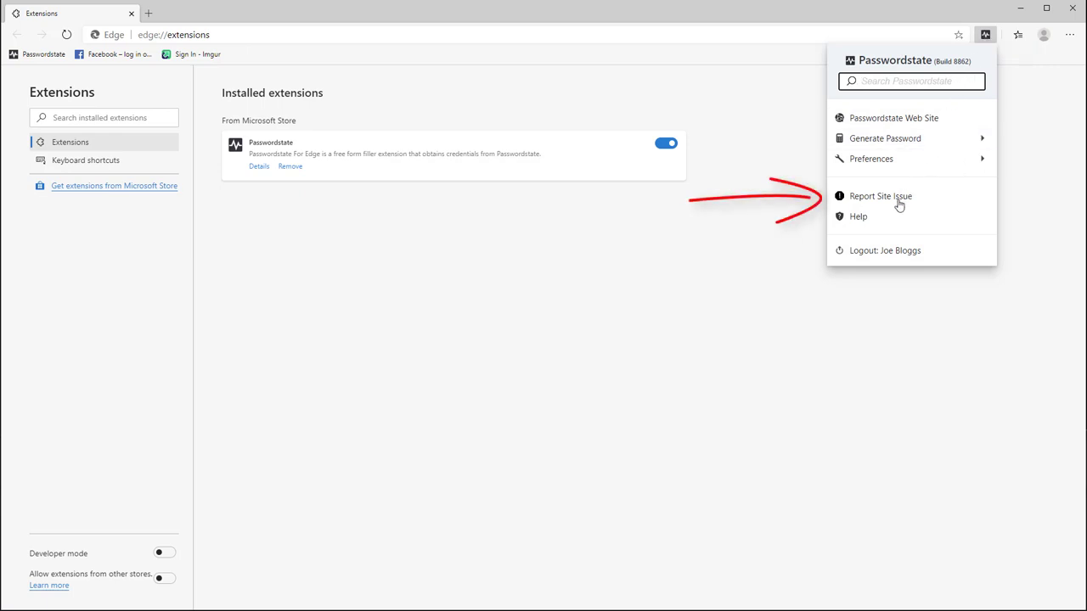
{"action": "left_click", "coordinate": [859, 217]}
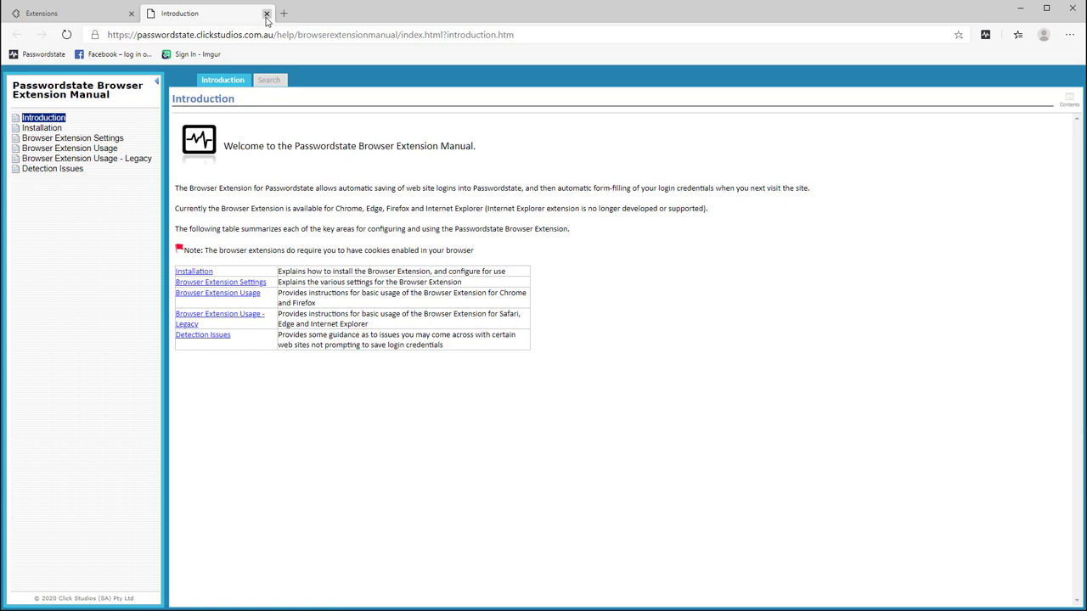
{"action": "left_click", "coordinate": [985, 35]}
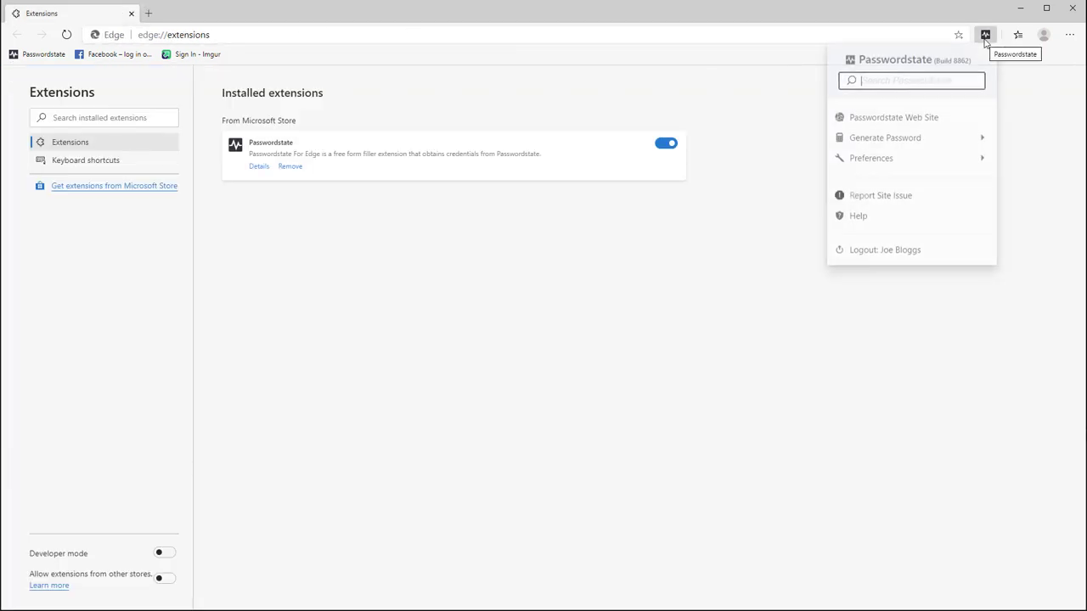
{"action": "mouse_move", "coordinate": [949, 253]}
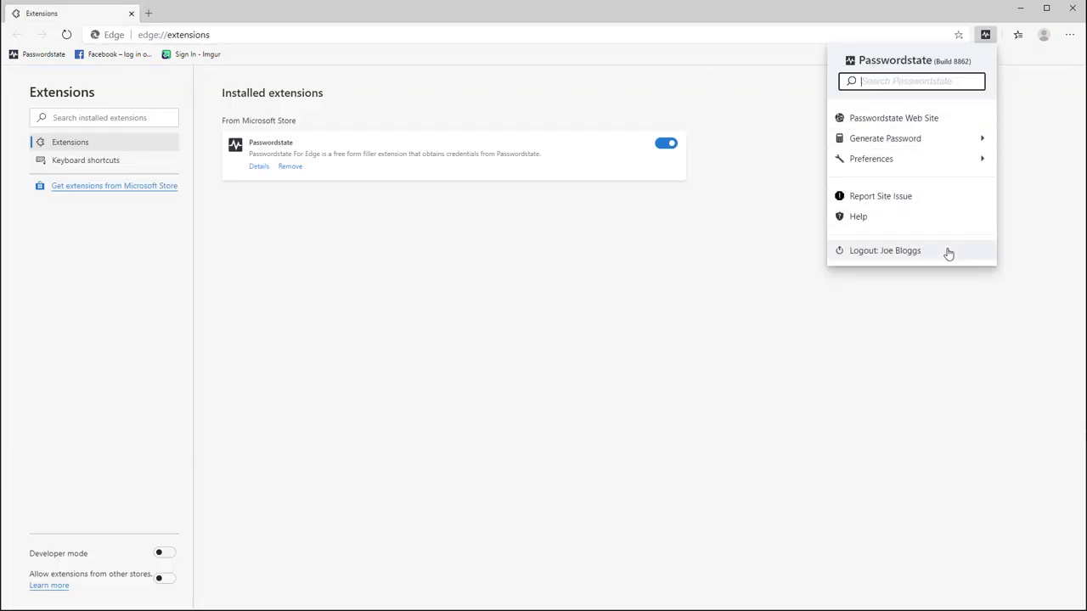
{"action": "mouse_move", "coordinate": [739, 261]}
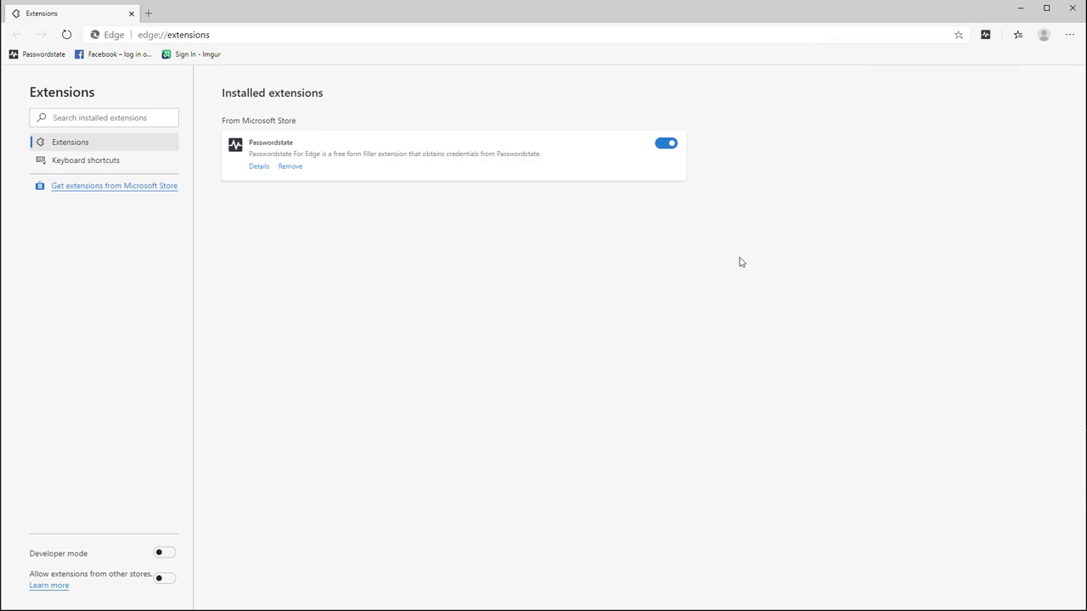
{"action": "mouse_move", "coordinate": [299, 102]}
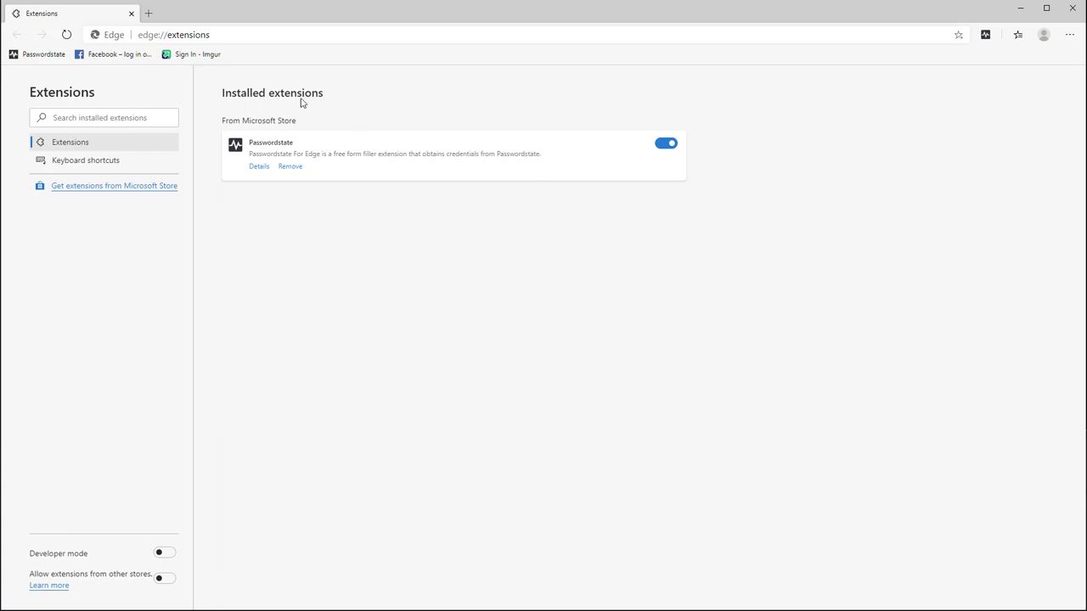
Step: Open the Facebook bookmark and log in with the autofilled credentials
{"action": "left_click", "coordinate": [113, 53]}
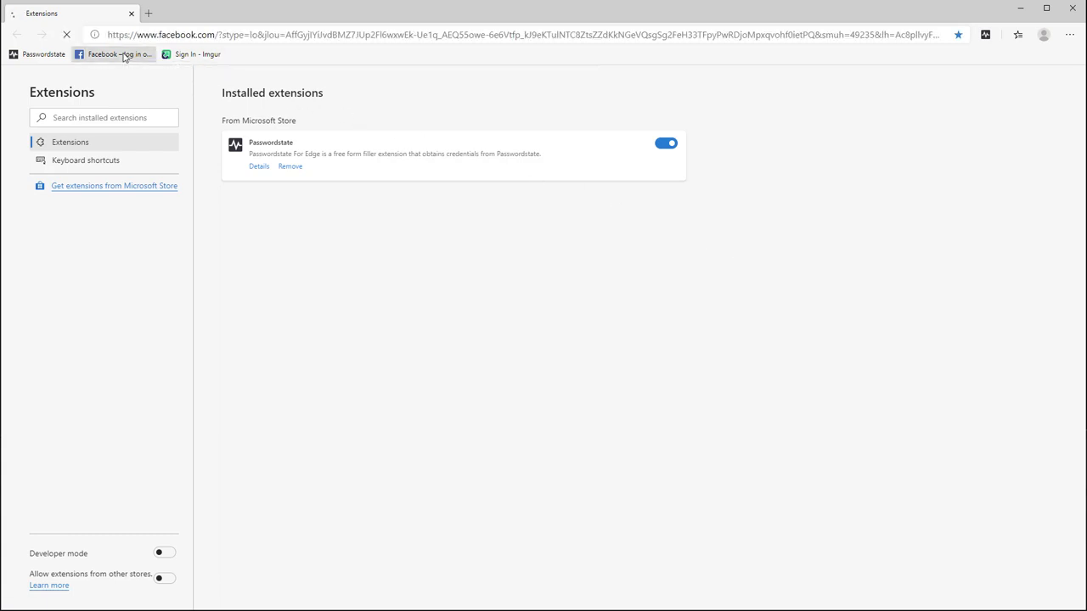
{"action": "left_click", "coordinate": [113, 54]}
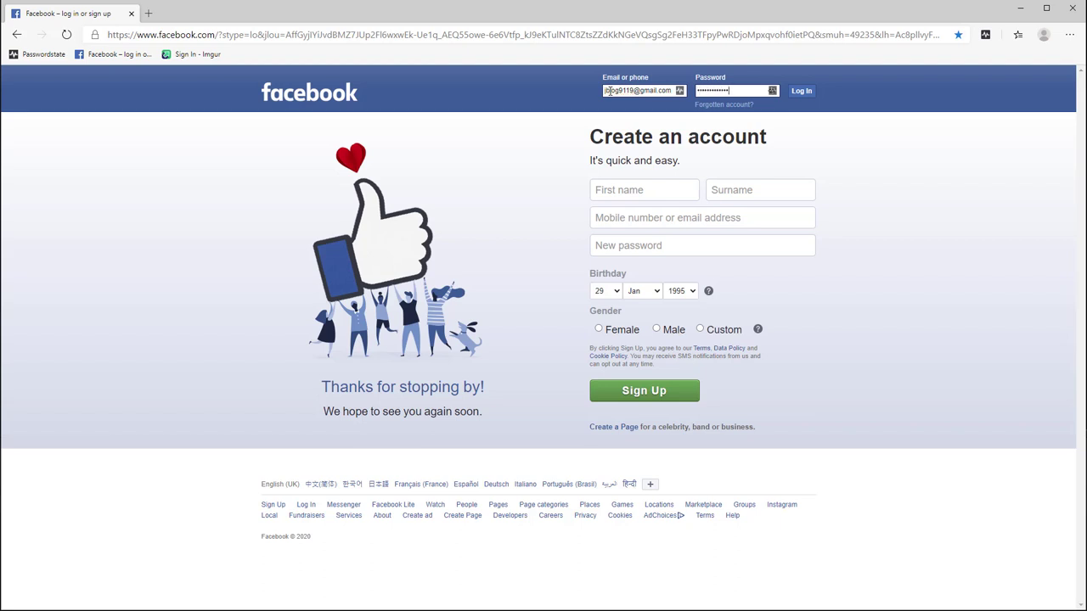
{"action": "left_click", "coordinate": [800, 91]}
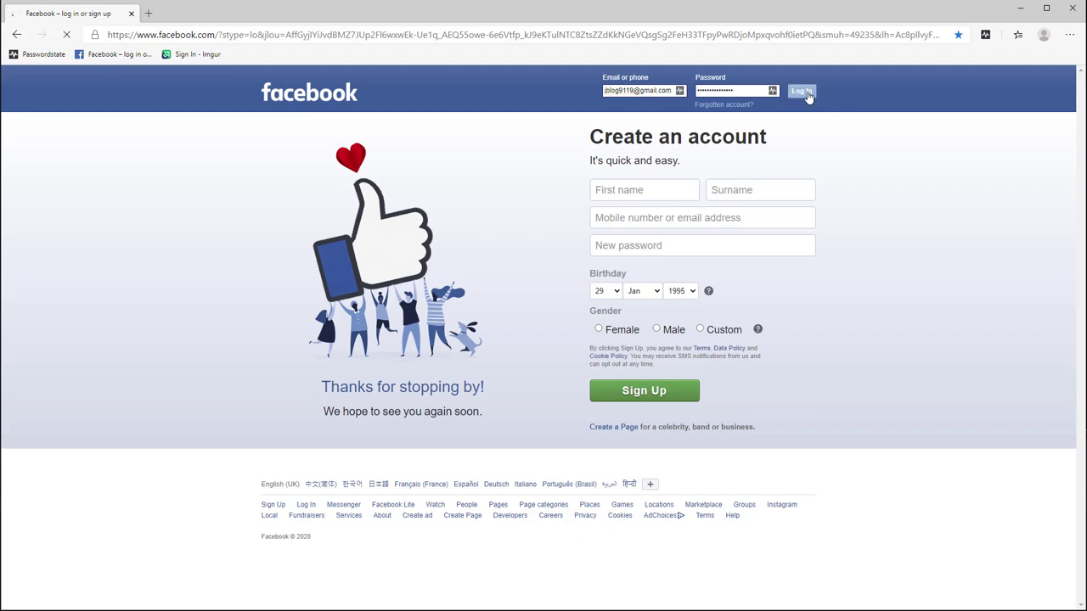
{"action": "left_click", "coordinate": [801, 91]}
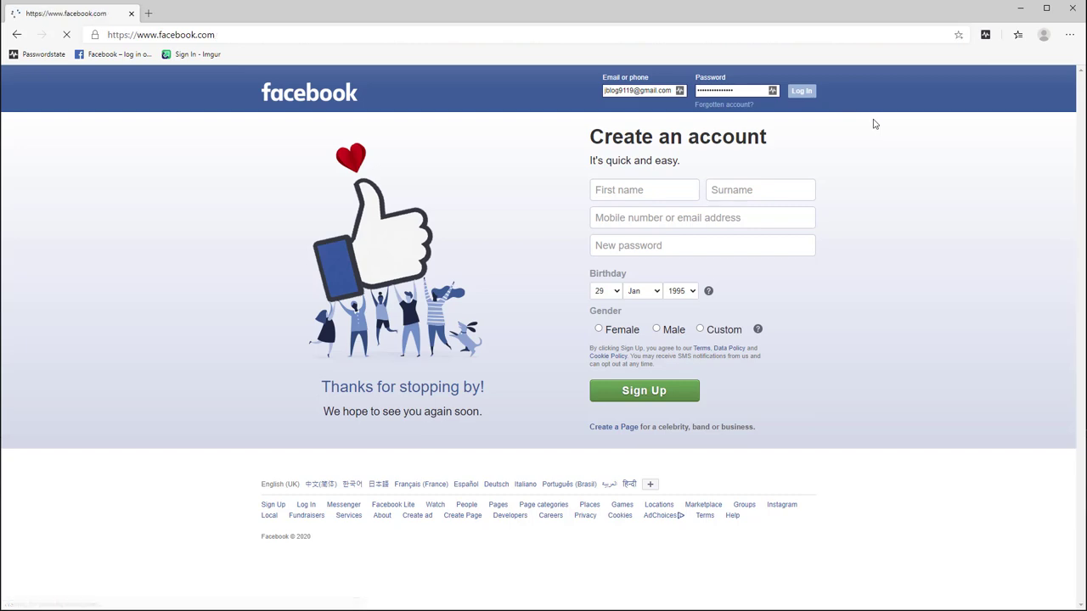
{"action": "left_click", "coordinate": [799, 90]}
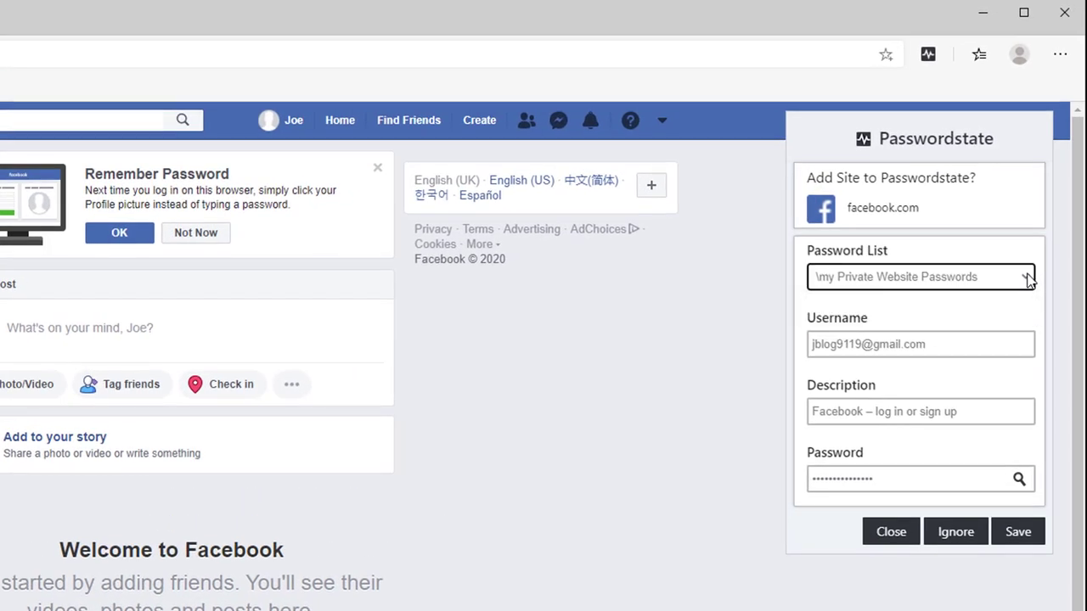
{"action": "mouse_move", "coordinate": [988, 410]}
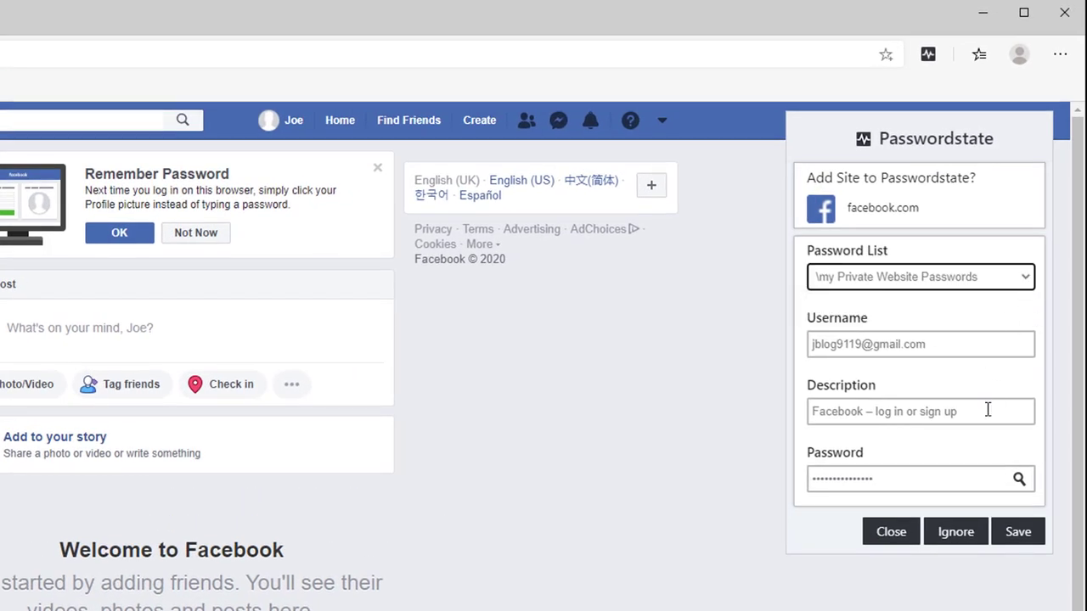
Step: Delete the stray characters from the Description and save the facebook.com login
{"action": "type", "text": "cc"}
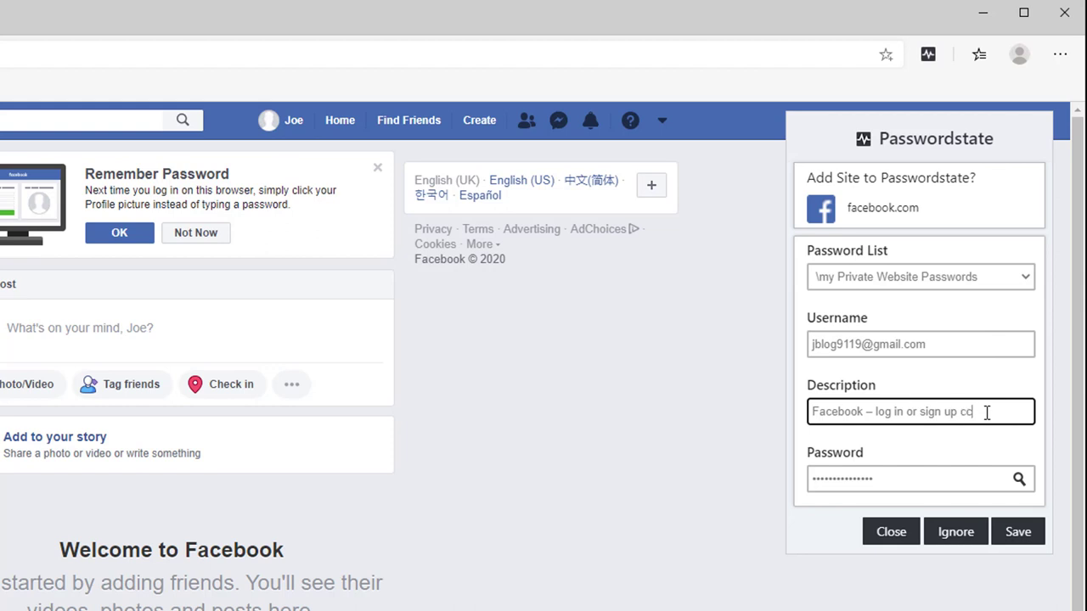
{"action": "key", "text": "Backspace"}
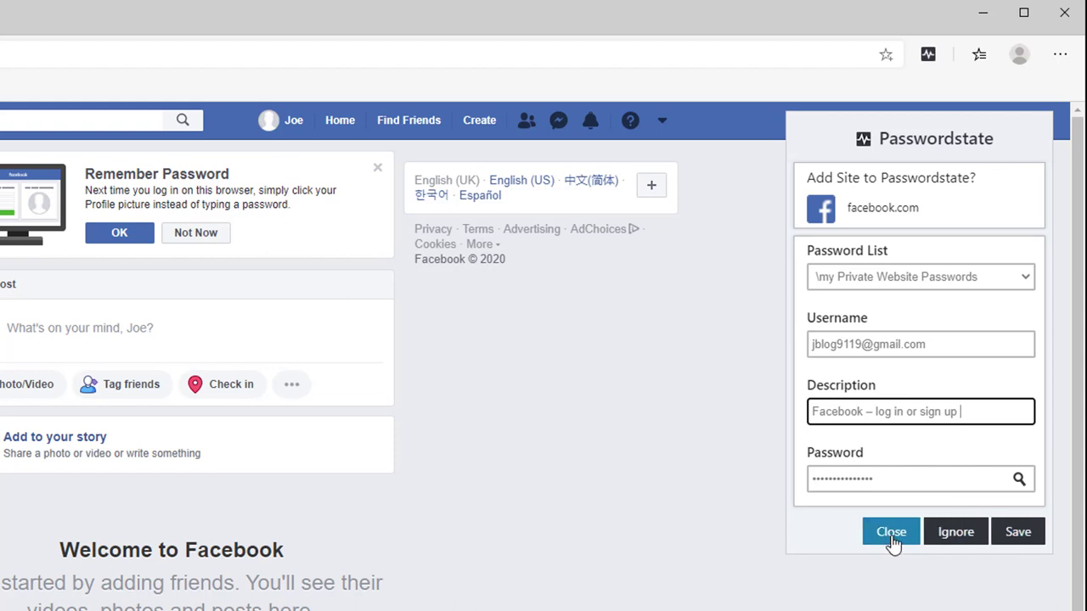
{"action": "mouse_move", "coordinate": [955, 531]}
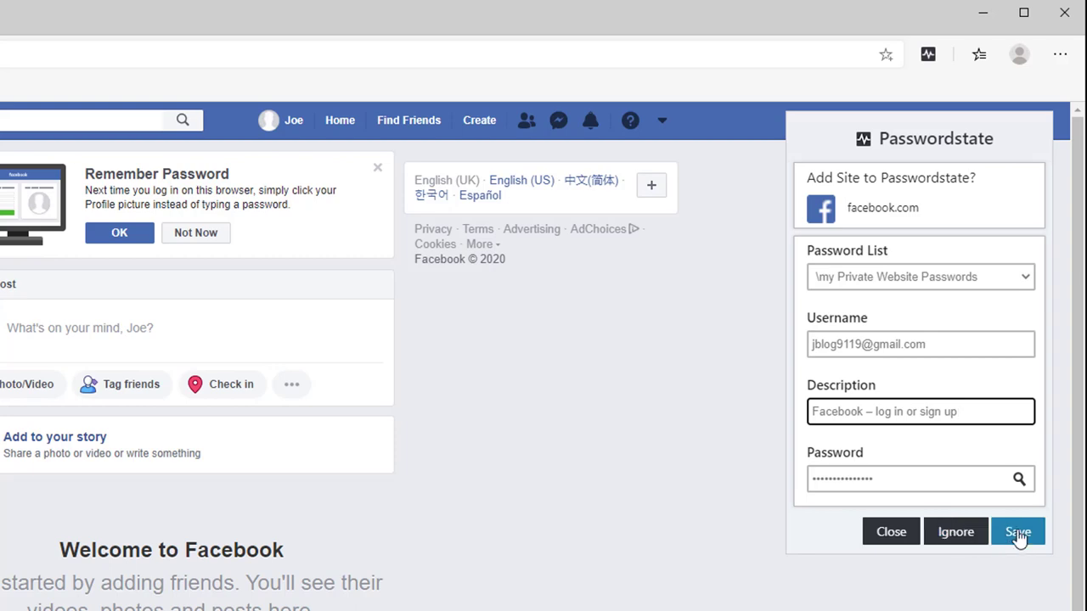
{"action": "left_click", "coordinate": [1017, 531]}
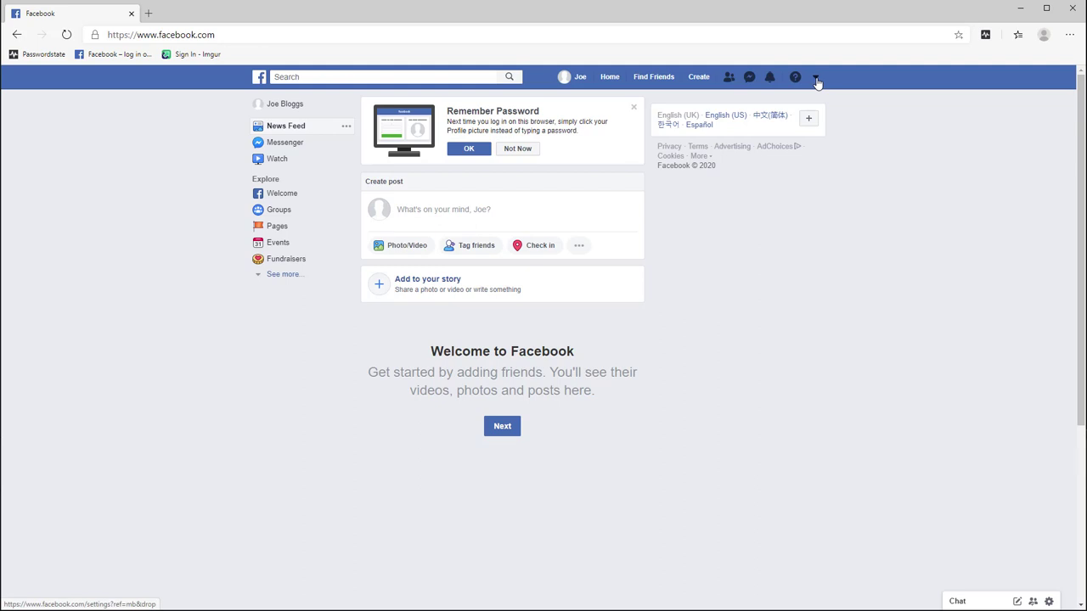
Step: Log out of Facebook from the account dropdown menu
{"action": "left_click", "coordinate": [815, 77]}
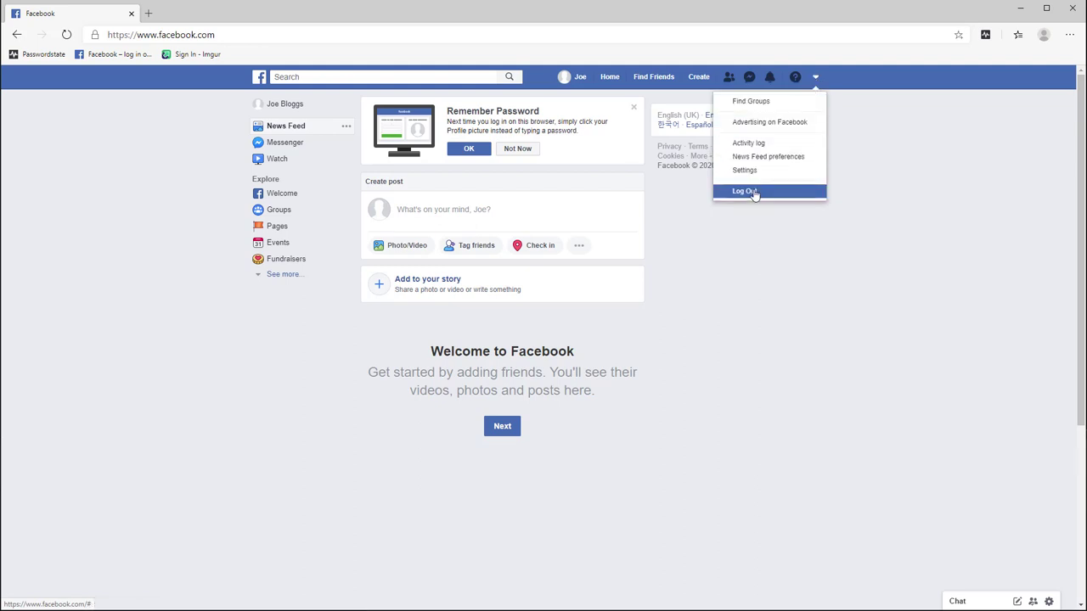
{"action": "left_click", "coordinate": [744, 191]}
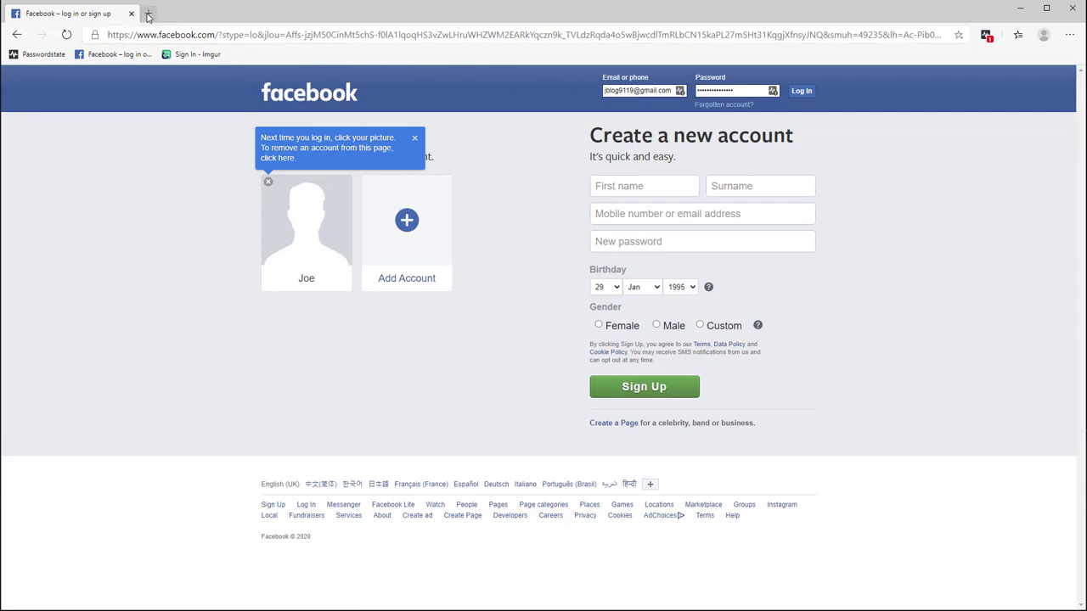
Step: Load the 'Sign In - Imgur' bookmark in a new Edge tab
{"action": "left_click", "coordinate": [162, 12]}
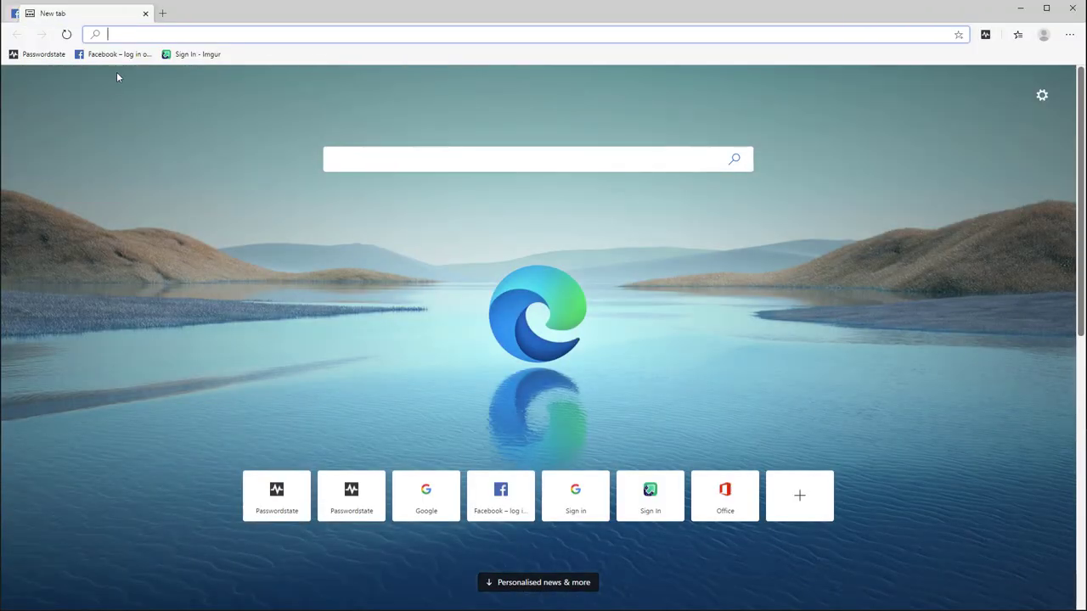
{"action": "mouse_move", "coordinate": [113, 53]}
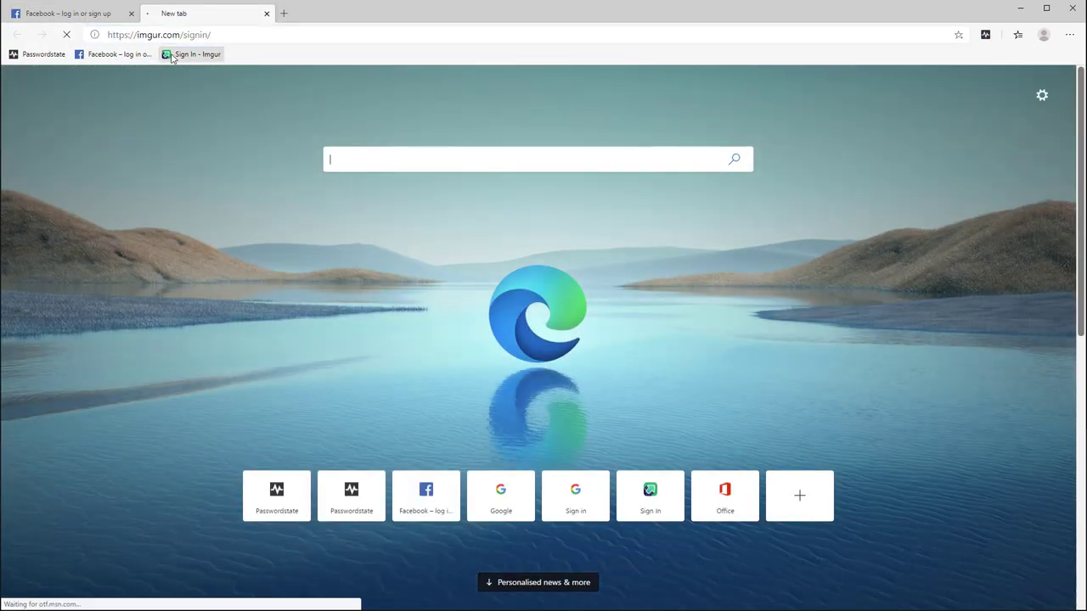
{"action": "left_click", "coordinate": [891, 66]}
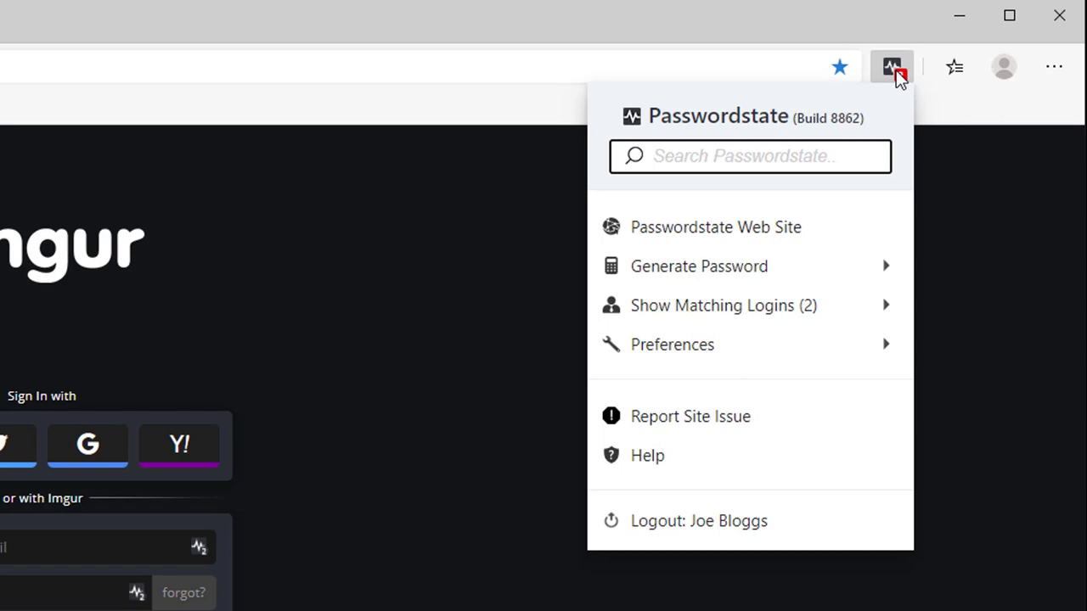
Step: Autofill Imgur's sign-in form with the first imgur.com login from Show Matching logins
{"action": "left_click", "coordinate": [722, 305]}
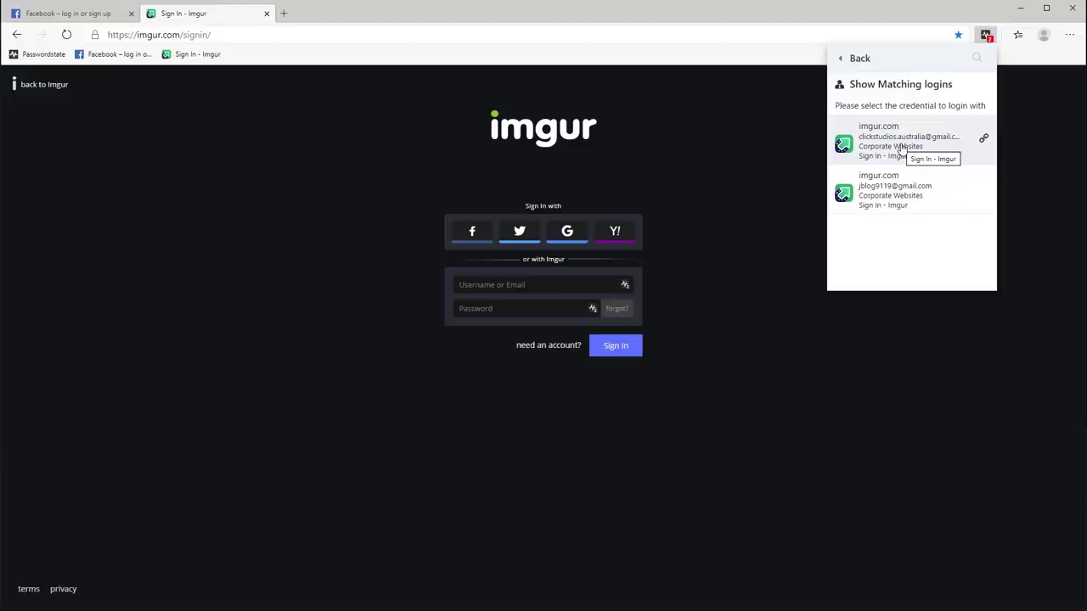
{"action": "left_click", "coordinate": [908, 140]}
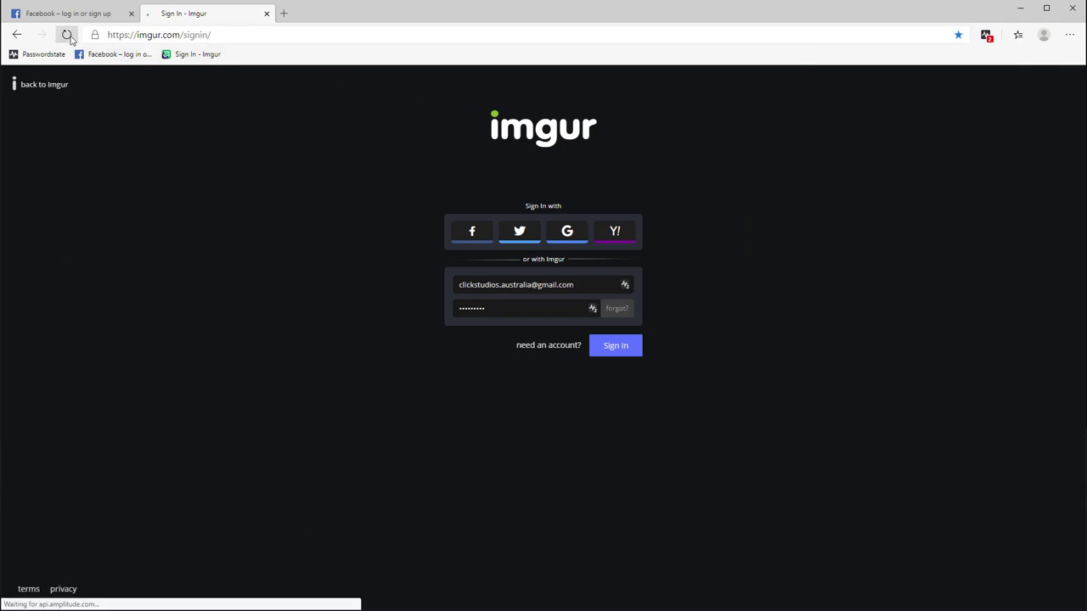
Step: Reload the sign-in page, search saved logins for 'jblog', and fill the match
{"action": "left_click", "coordinate": [66, 35]}
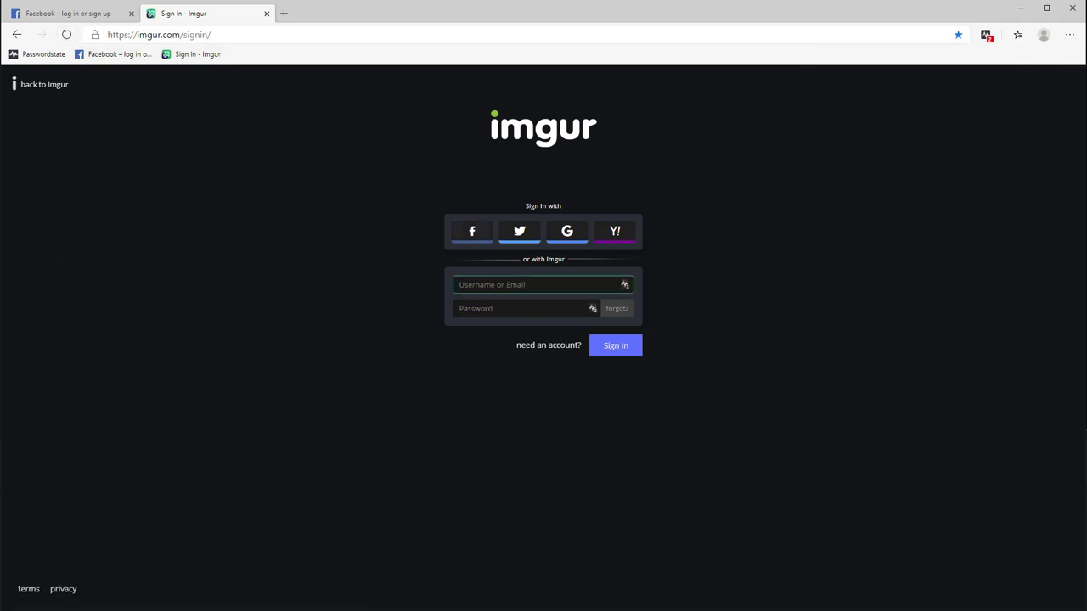
{"action": "left_click", "coordinate": [624, 285]}
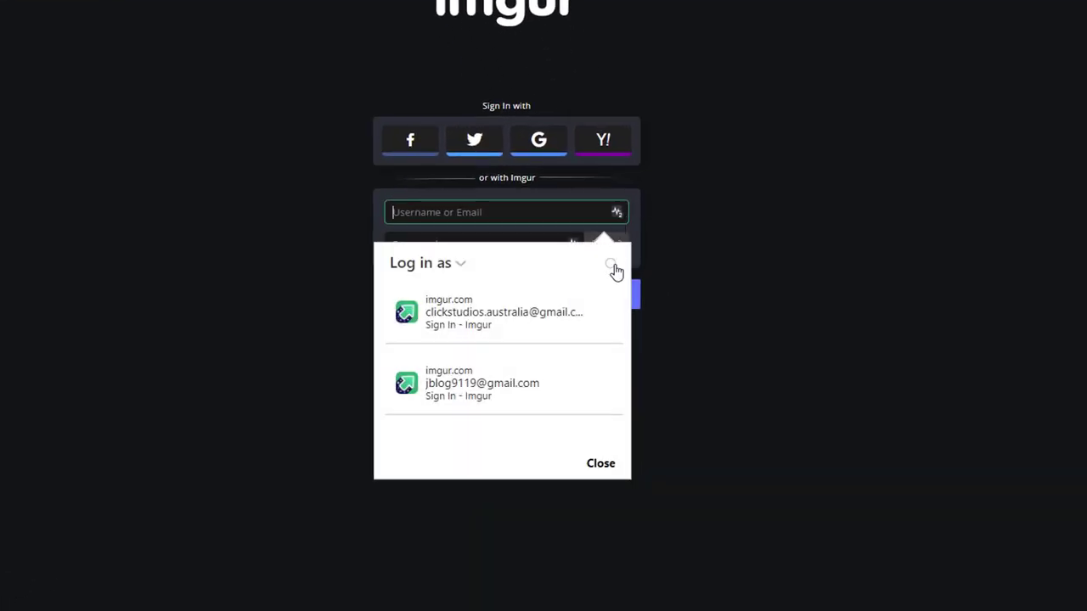
{"action": "left_click", "coordinate": [611, 264]}
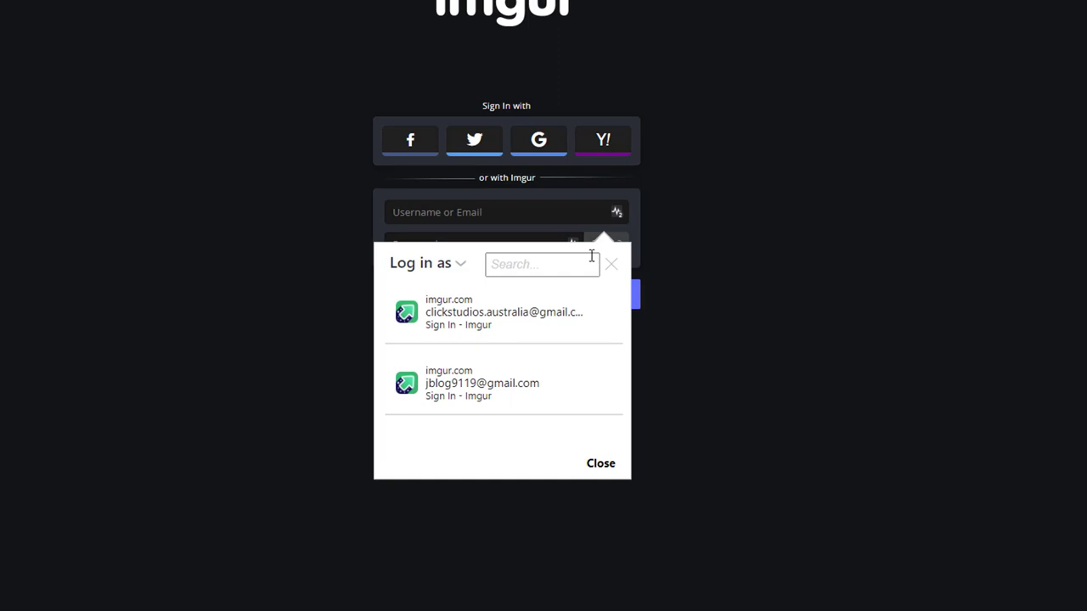
{"action": "type", "text": "j"}
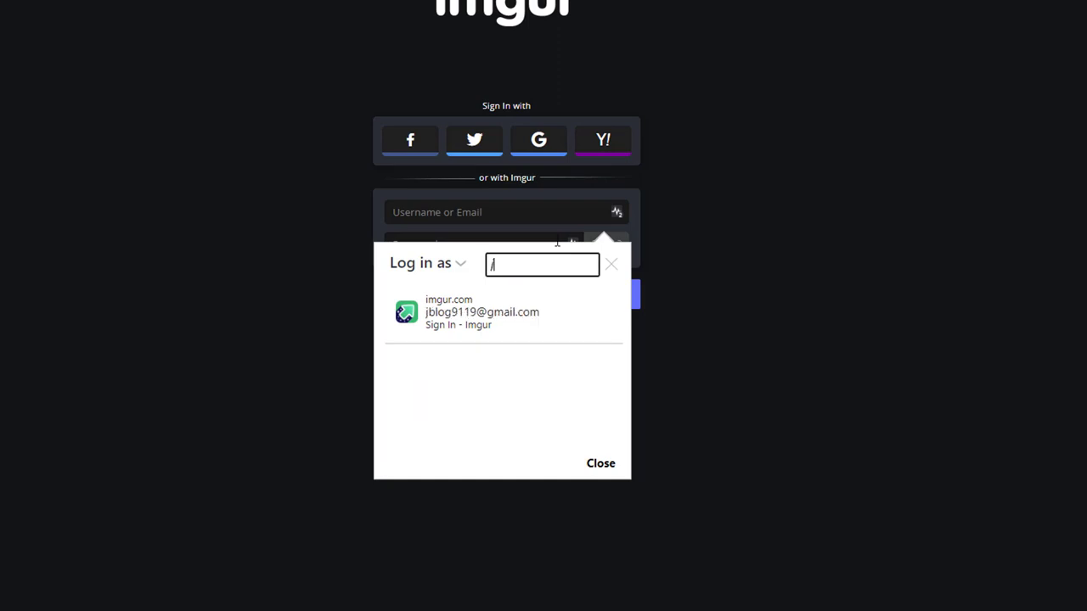
{"action": "type", "text": "jblog"}
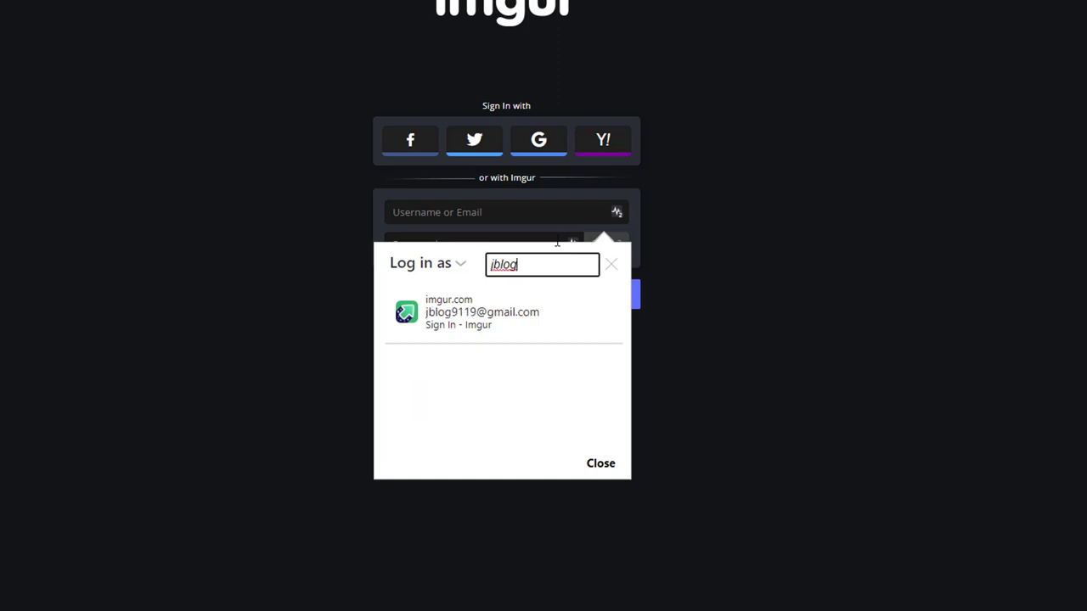
{"action": "mouse_move", "coordinate": [481, 311]}
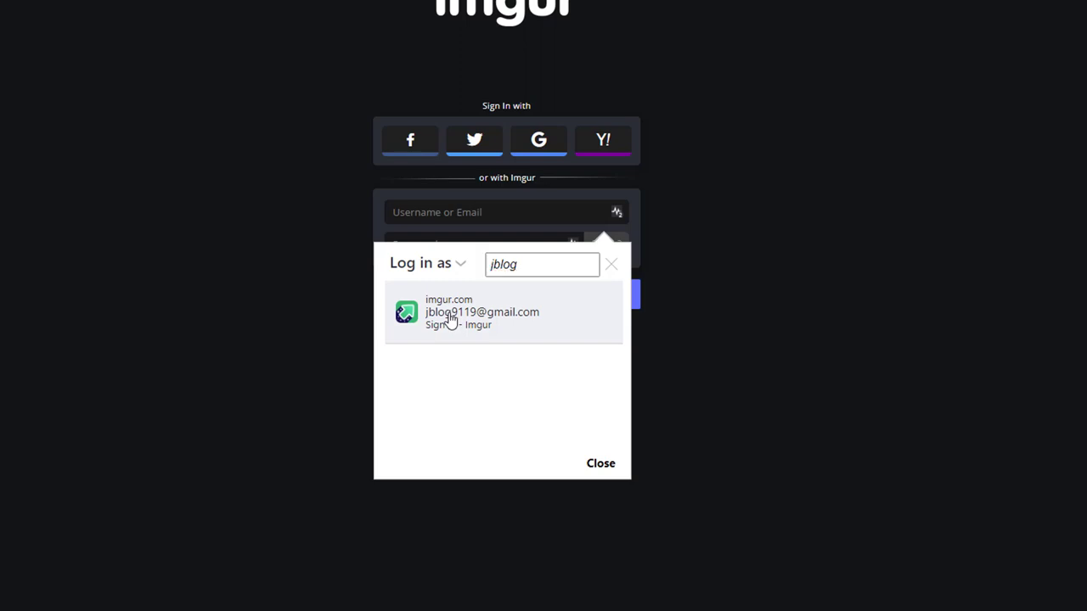
{"action": "left_click", "coordinate": [482, 312]}
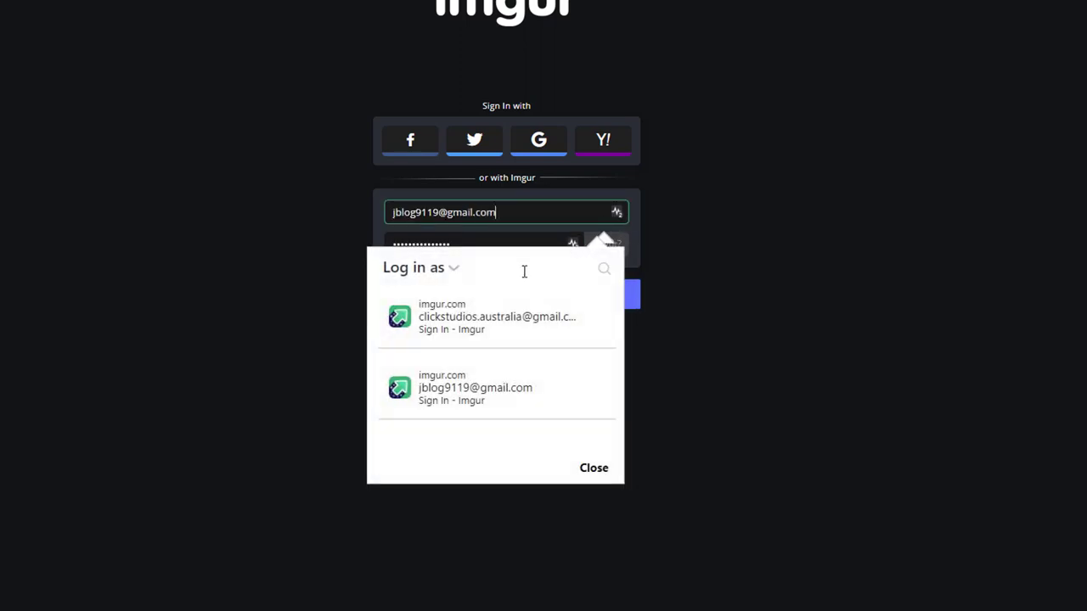
Step: Switch to the clickstudios.australia login and sign in to reach the ClickStudios images page
{"action": "left_click", "coordinate": [497, 315]}
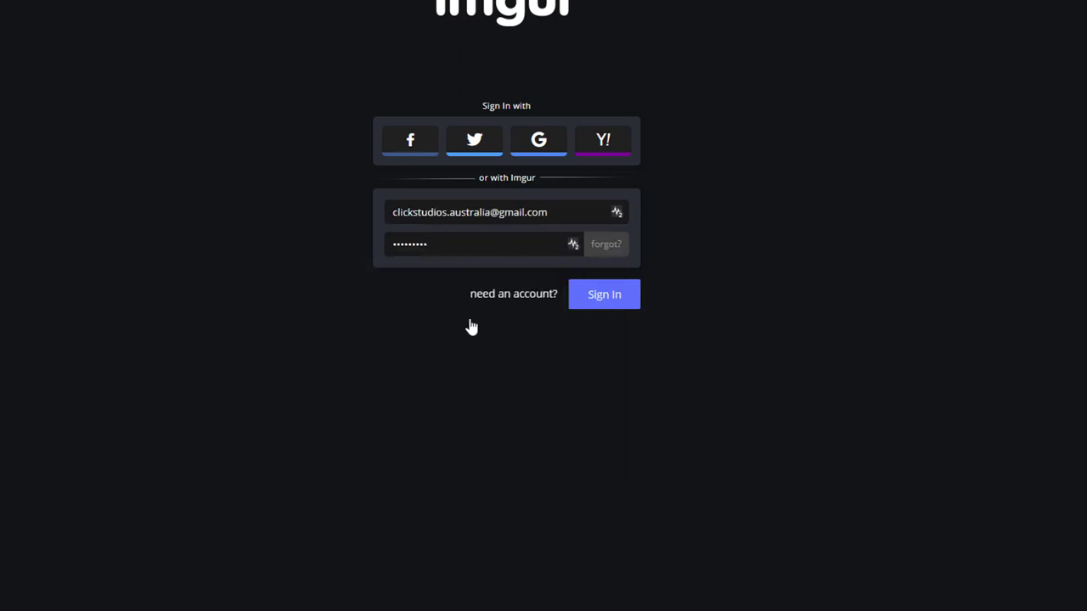
{"action": "left_click", "coordinate": [604, 293]}
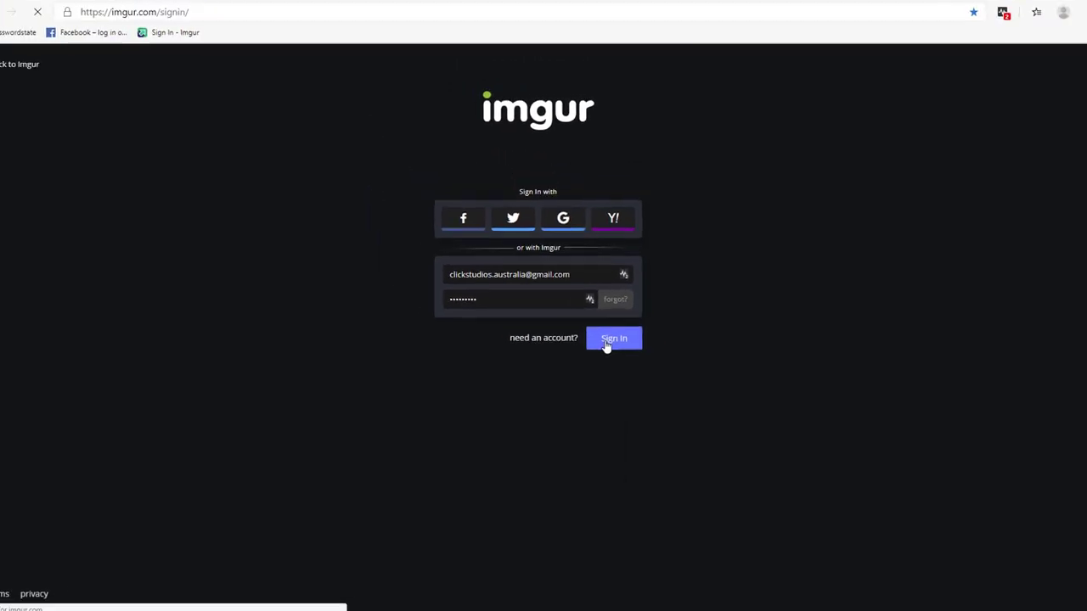
{"action": "left_click", "coordinate": [613, 338]}
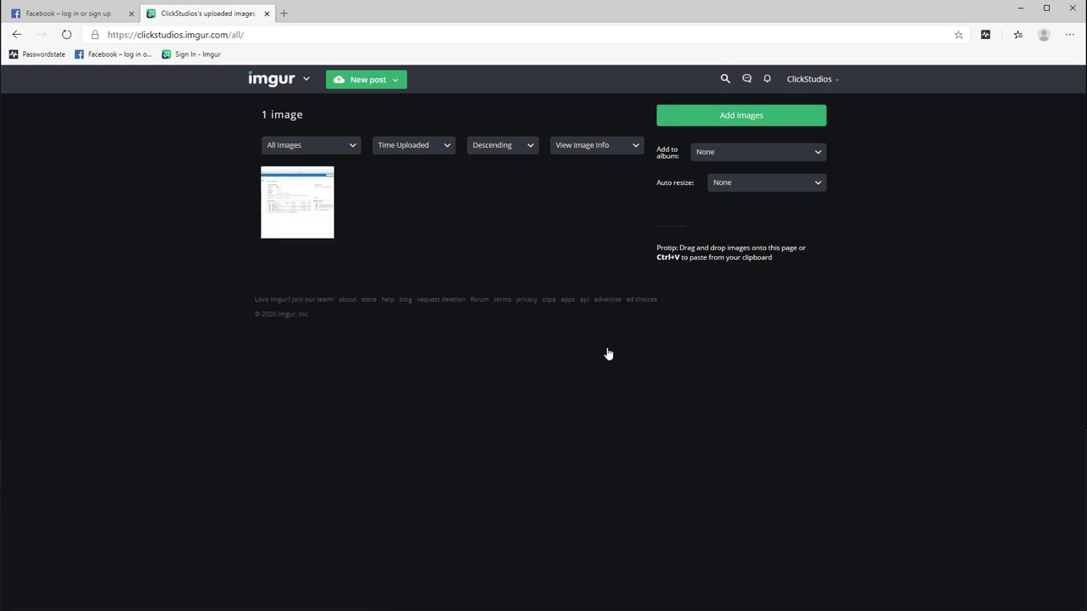
{"action": "left_click", "coordinate": [1069, 35]}
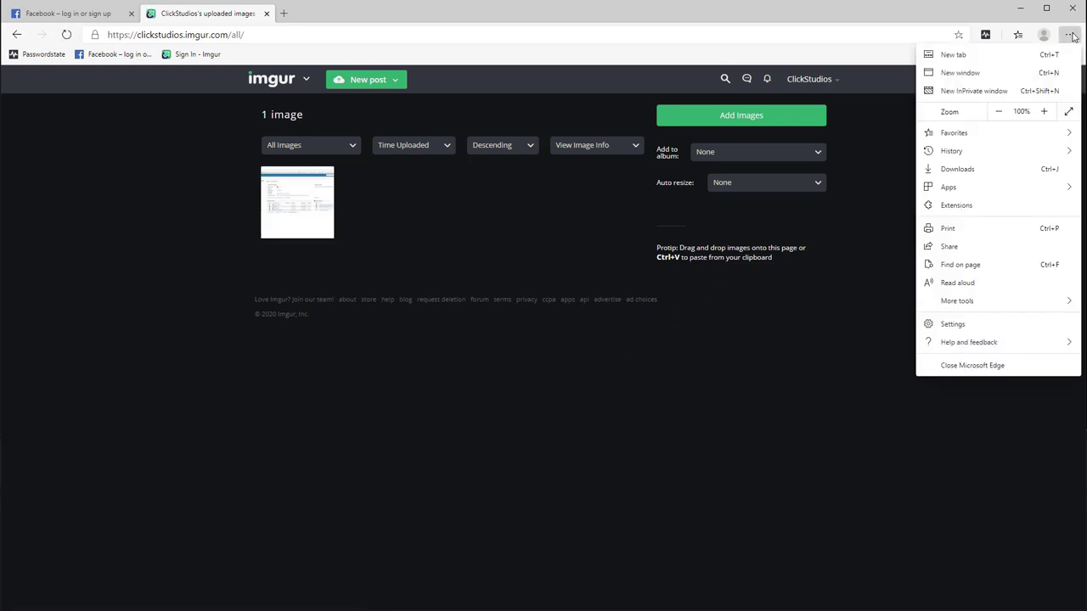
{"action": "left_click", "coordinate": [956, 204]}
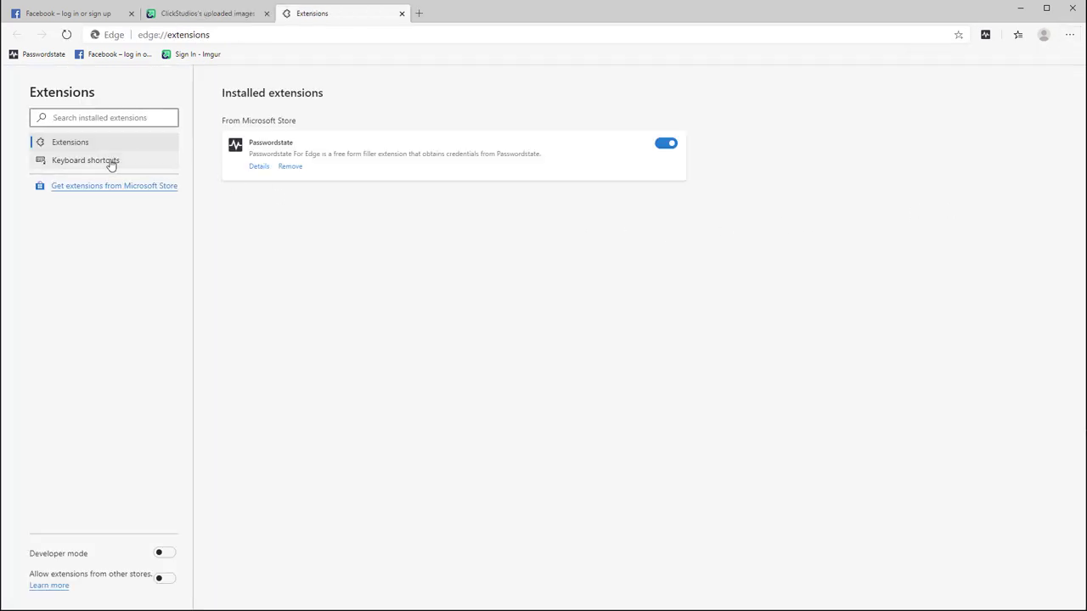
{"action": "left_click", "coordinate": [85, 160]}
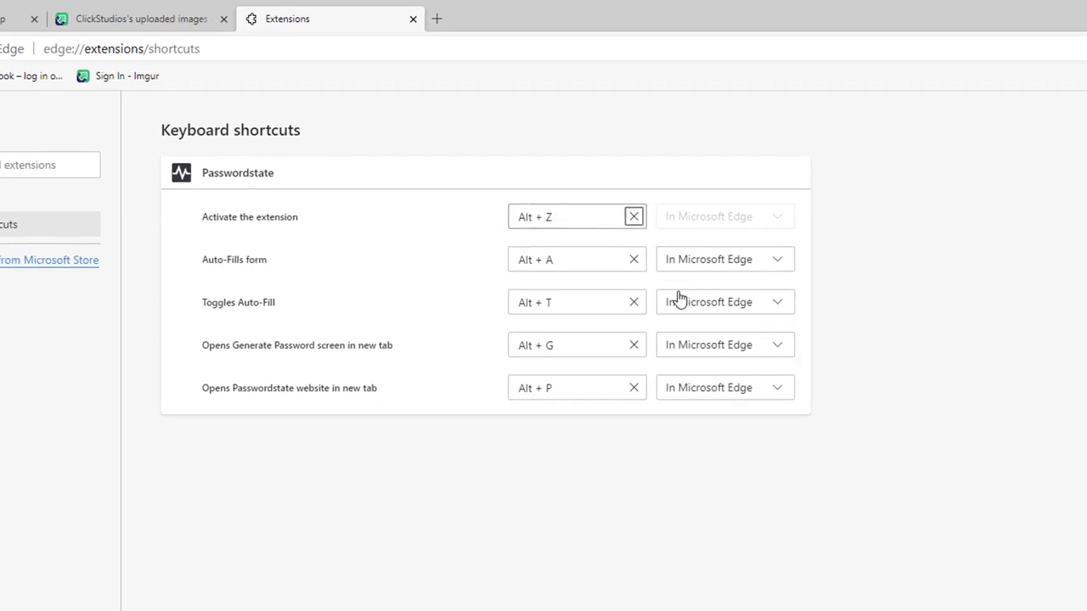
{"action": "mouse_move", "coordinate": [461, 476]}
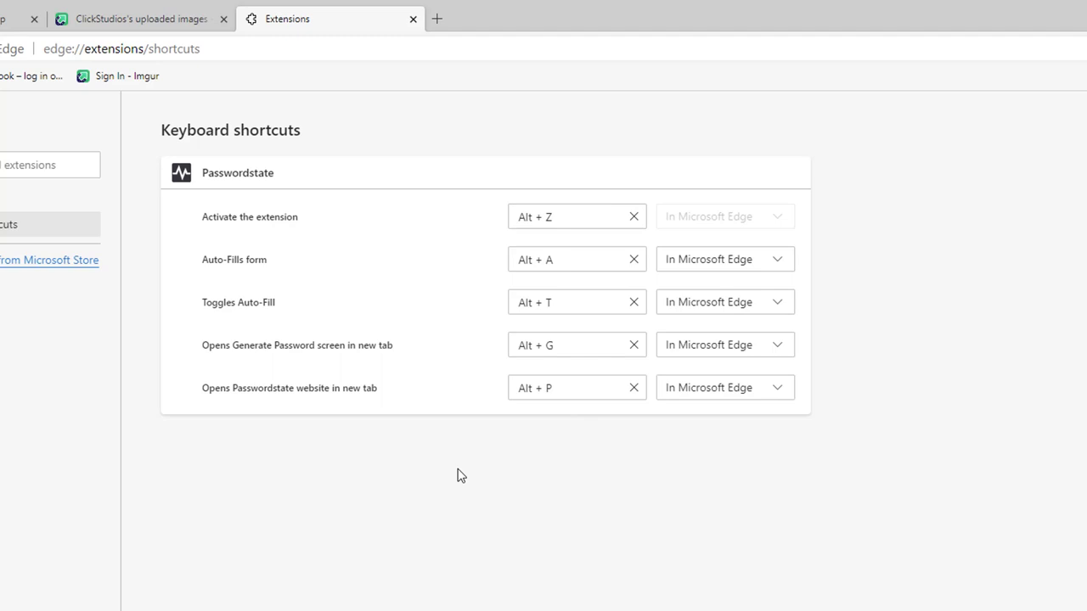
{"action": "mouse_move", "coordinate": [873, 209]}
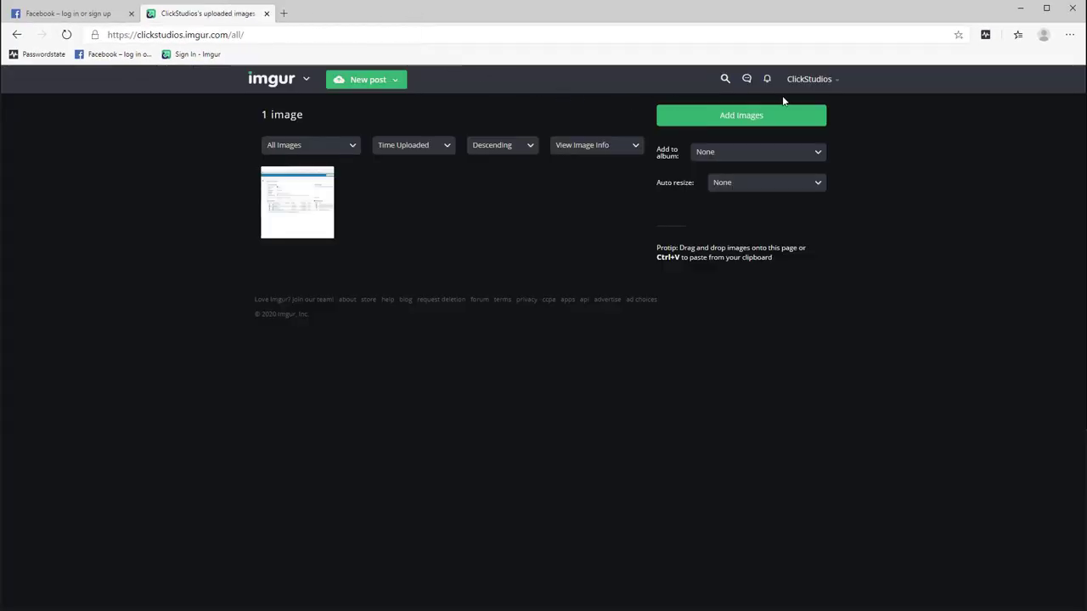
{"action": "mouse_move", "coordinate": [957, 109]}
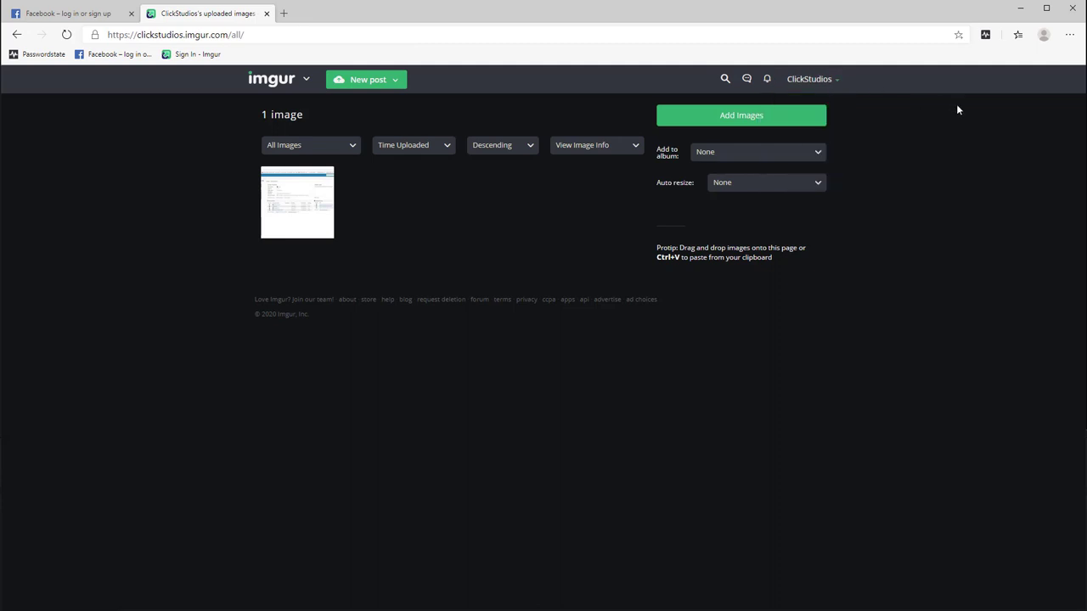
{"action": "mouse_move", "coordinate": [1025, 129]}
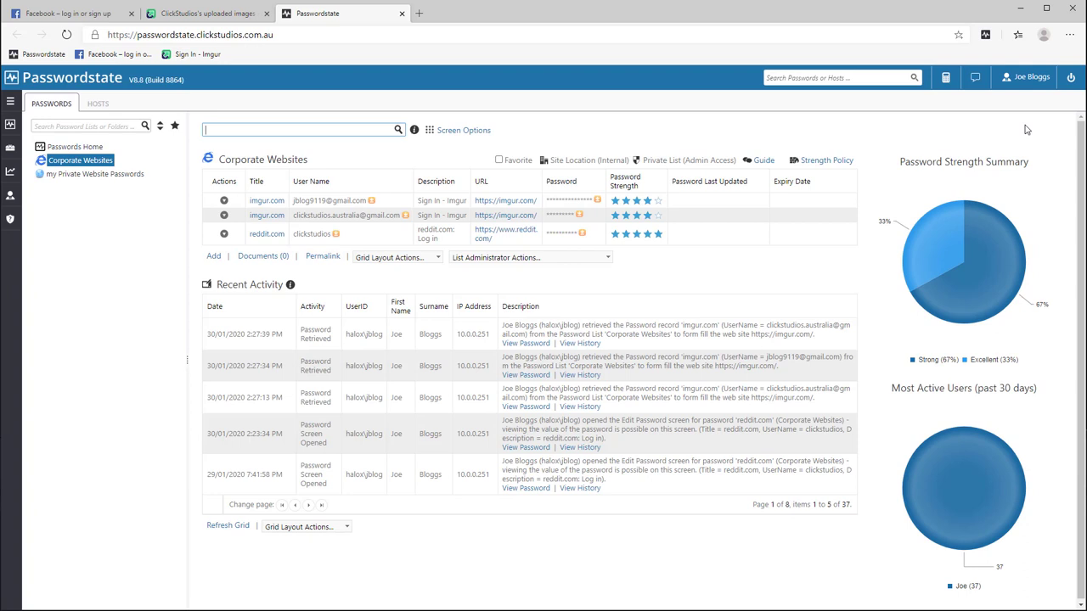
{"action": "mouse_move", "coordinate": [27, 194]}
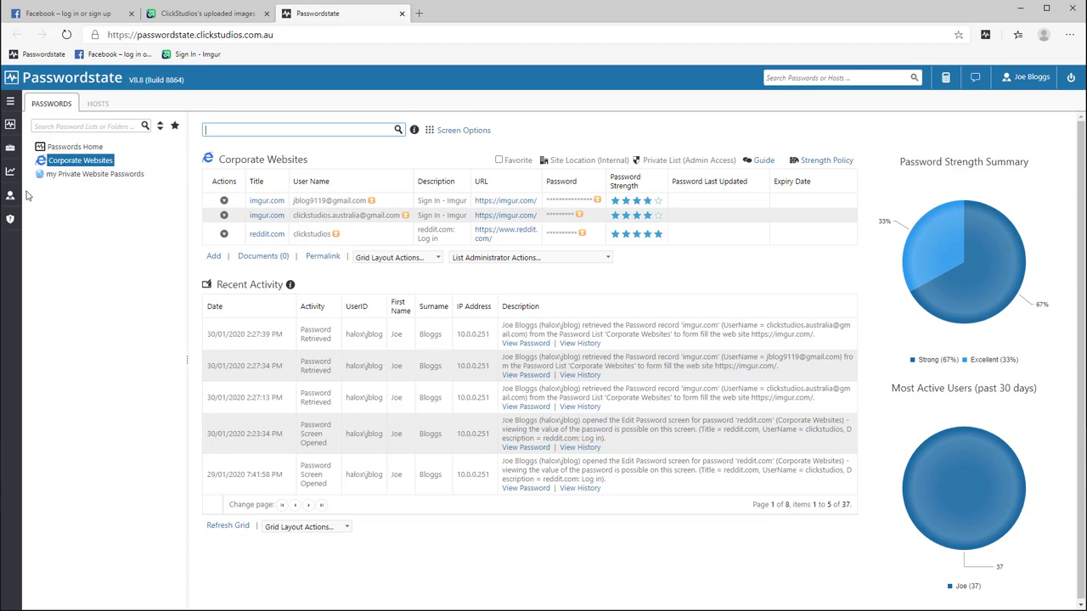
Step: Open user Preferences from the user icon in Passwordstate's left sidebar
{"action": "left_click", "coordinate": [11, 195]}
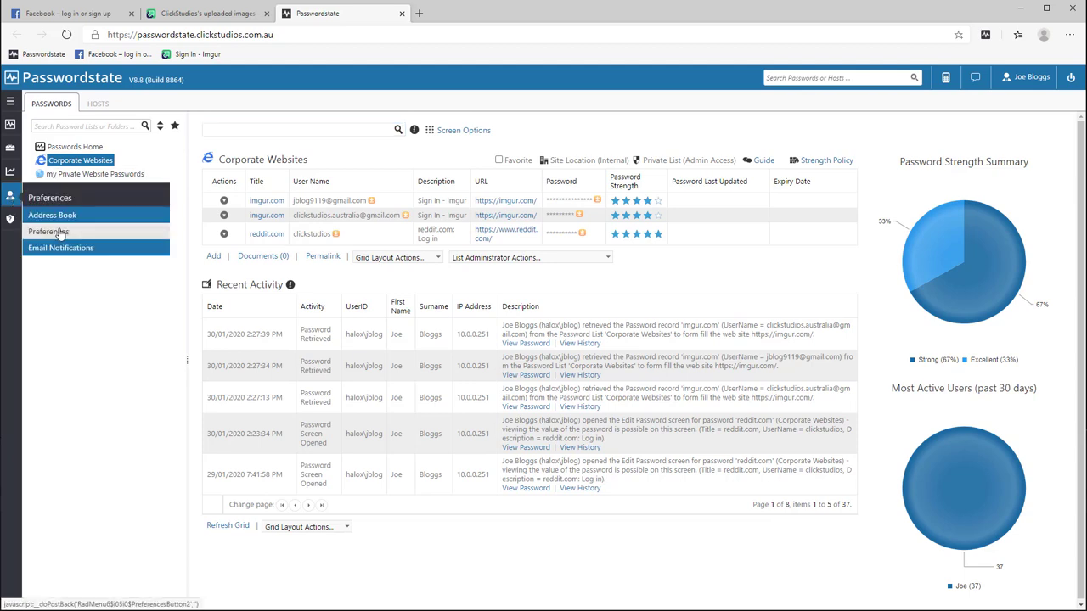
{"action": "left_click", "coordinate": [49, 232]}
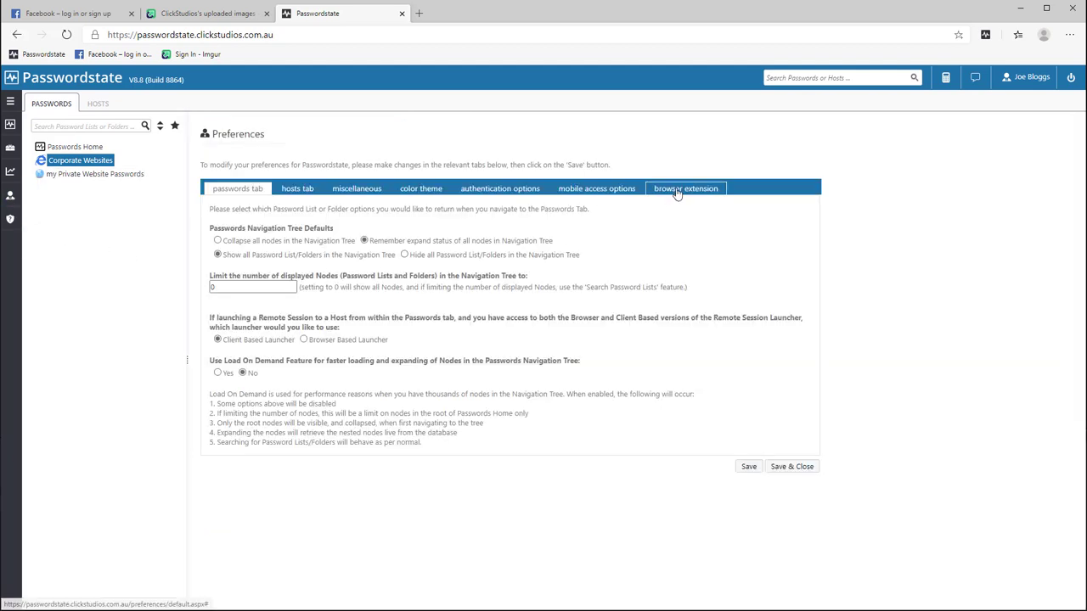
Step: Delete passwordstate.clickstudios.com.au from the browser extension's ignored URLs and confirm
{"action": "left_click", "coordinate": [686, 188]}
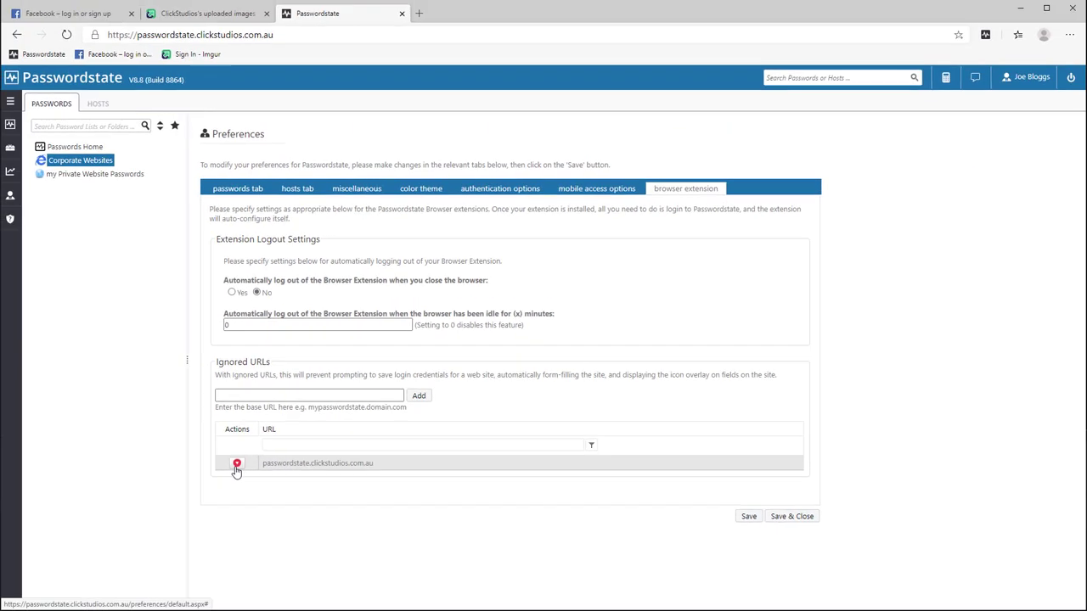
{"action": "left_click", "coordinate": [237, 463]}
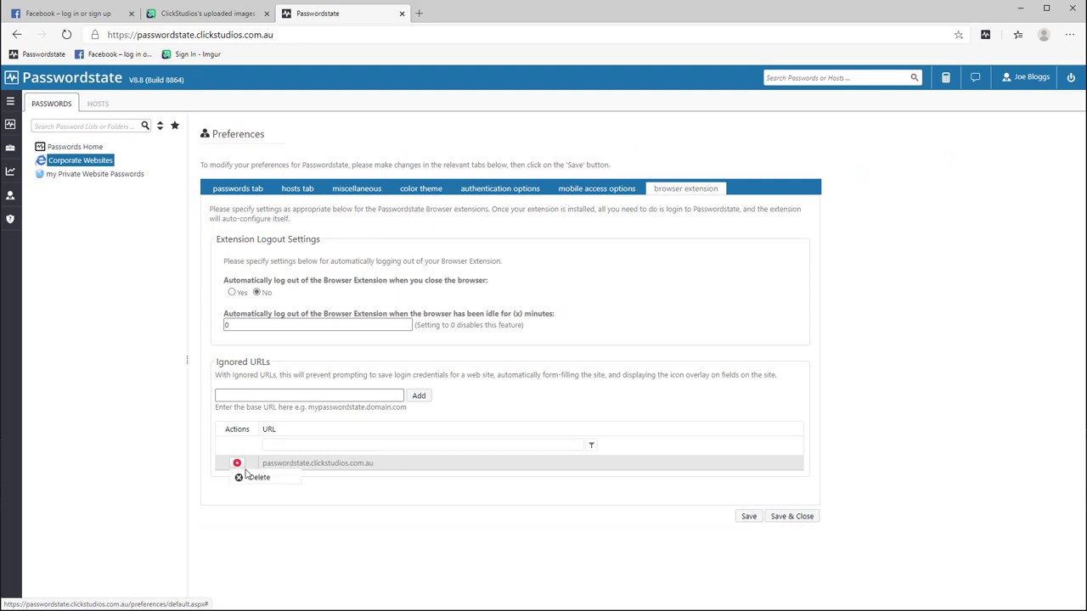
{"action": "mouse_move", "coordinate": [259, 478]}
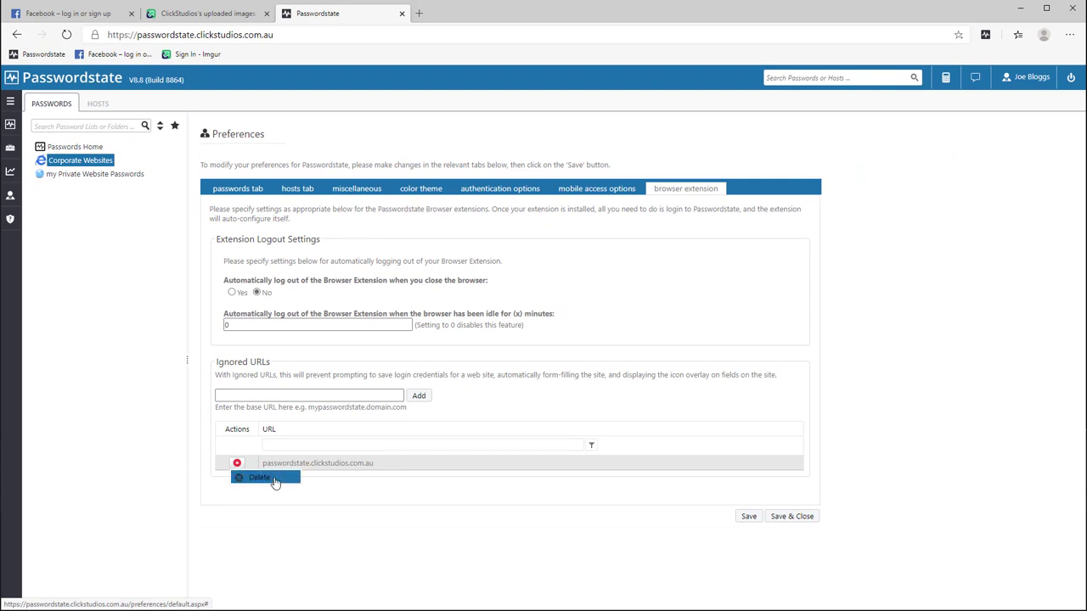
{"action": "left_click", "coordinate": [259, 477]}
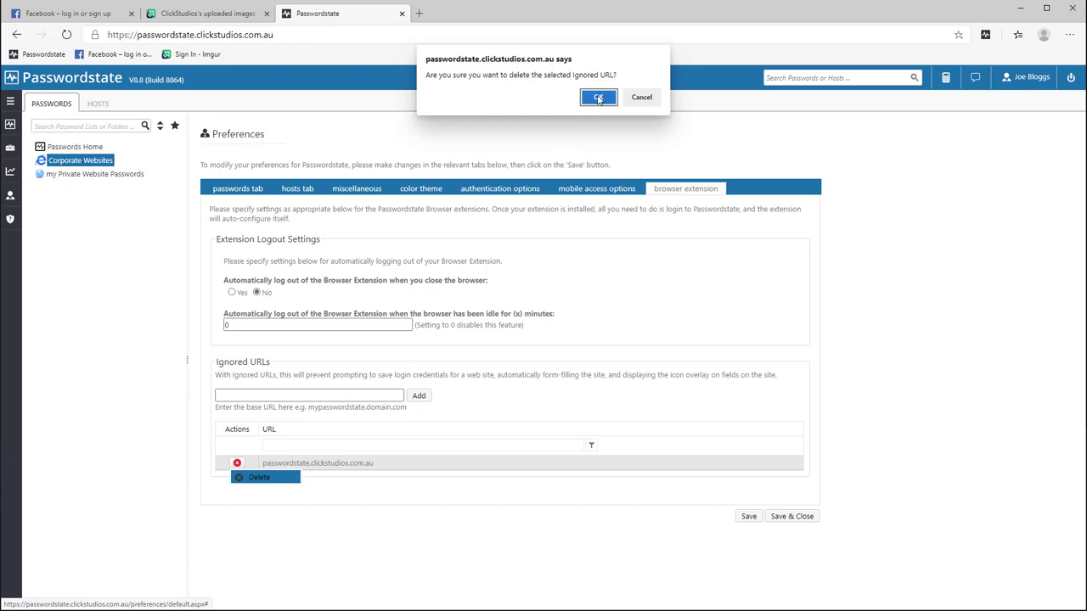
{"action": "left_click", "coordinate": [597, 97]}
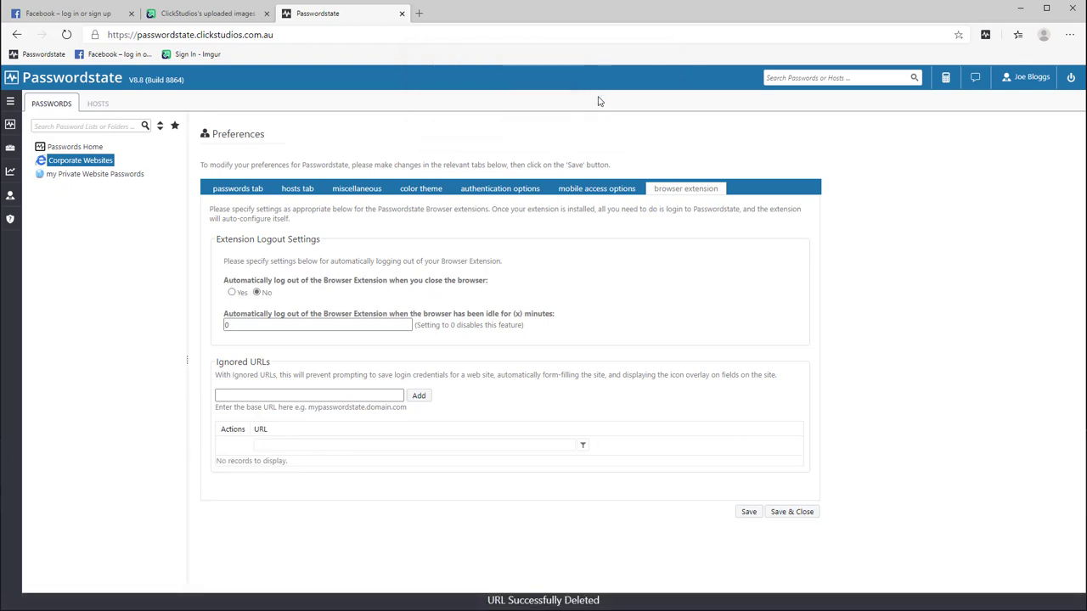